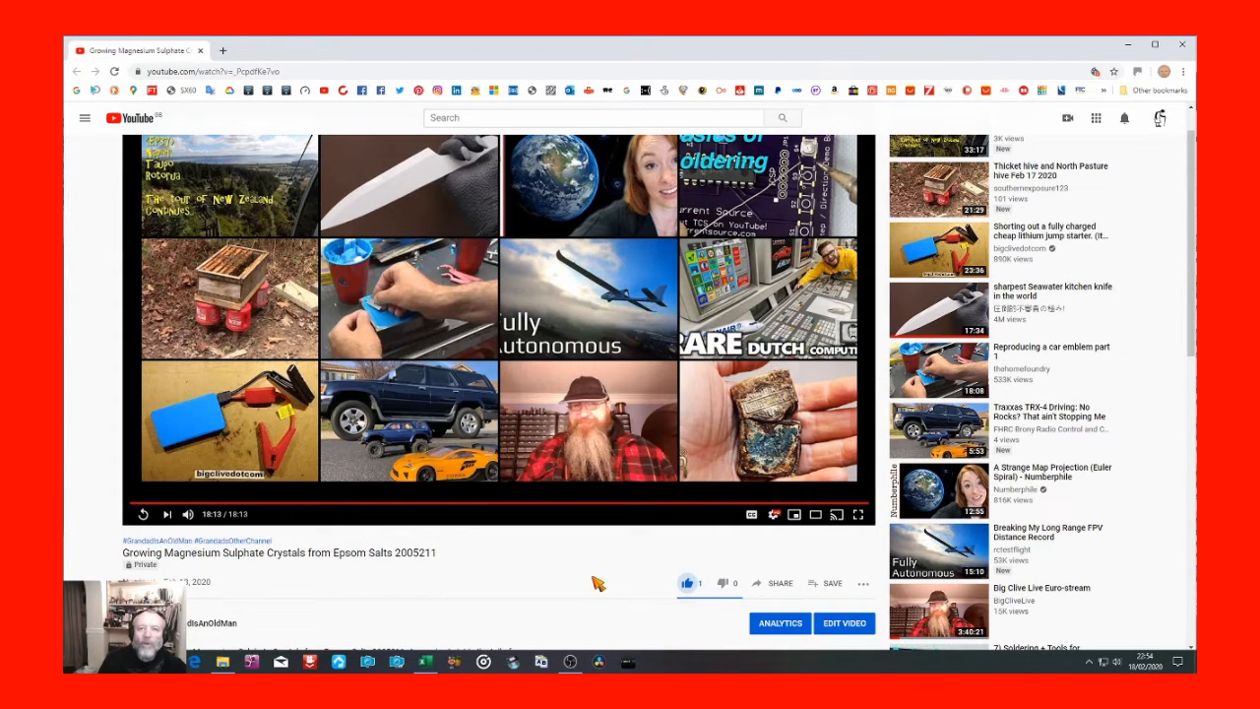
mouse_move(611, 579)
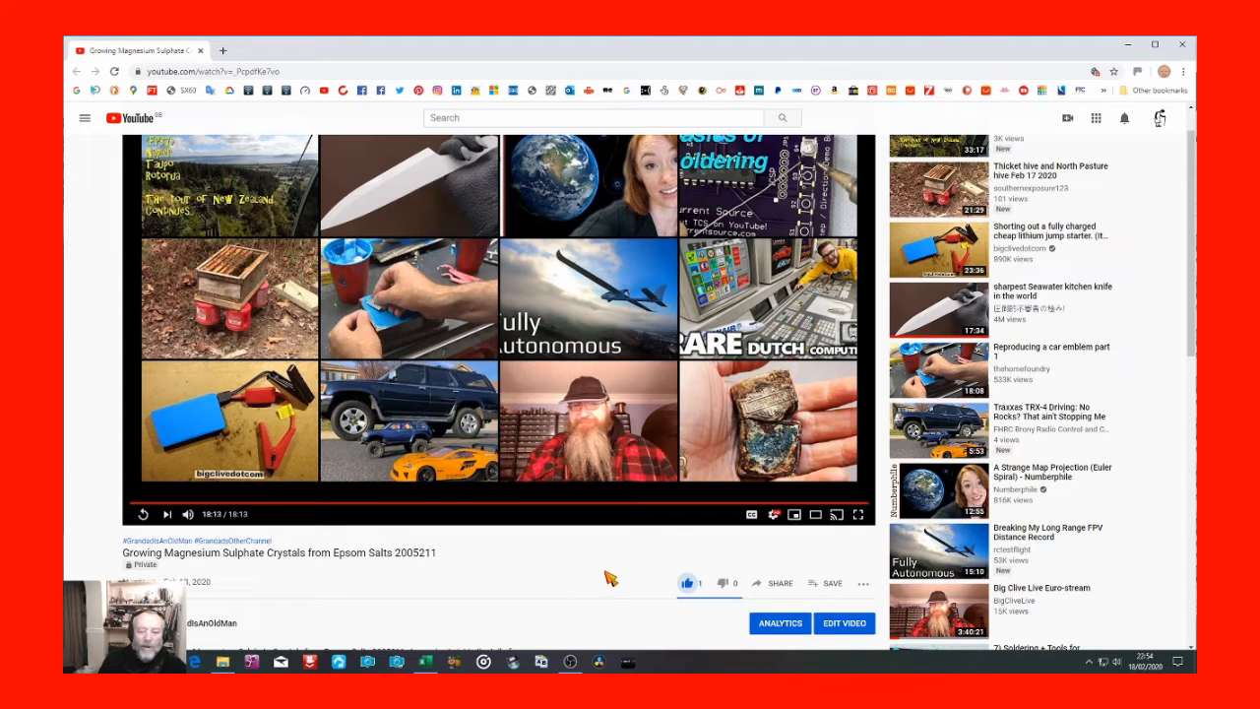
mouse_move(617, 577)
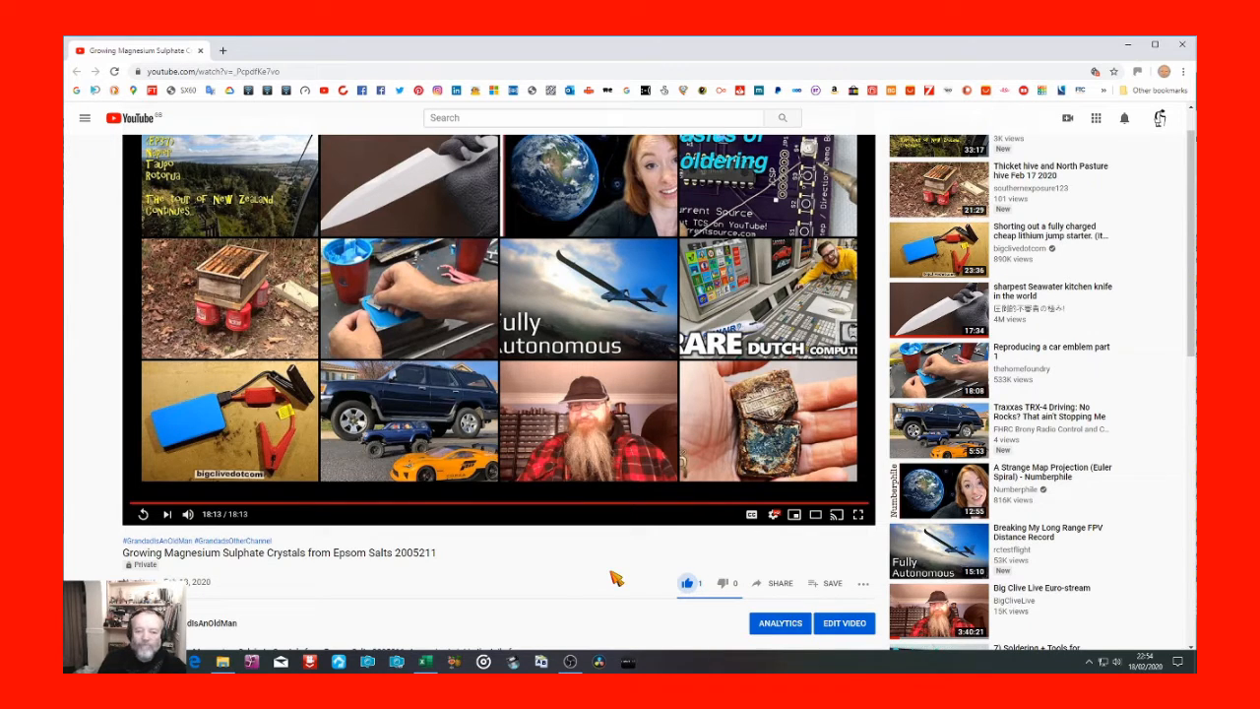
mouse_move(1085, 288)
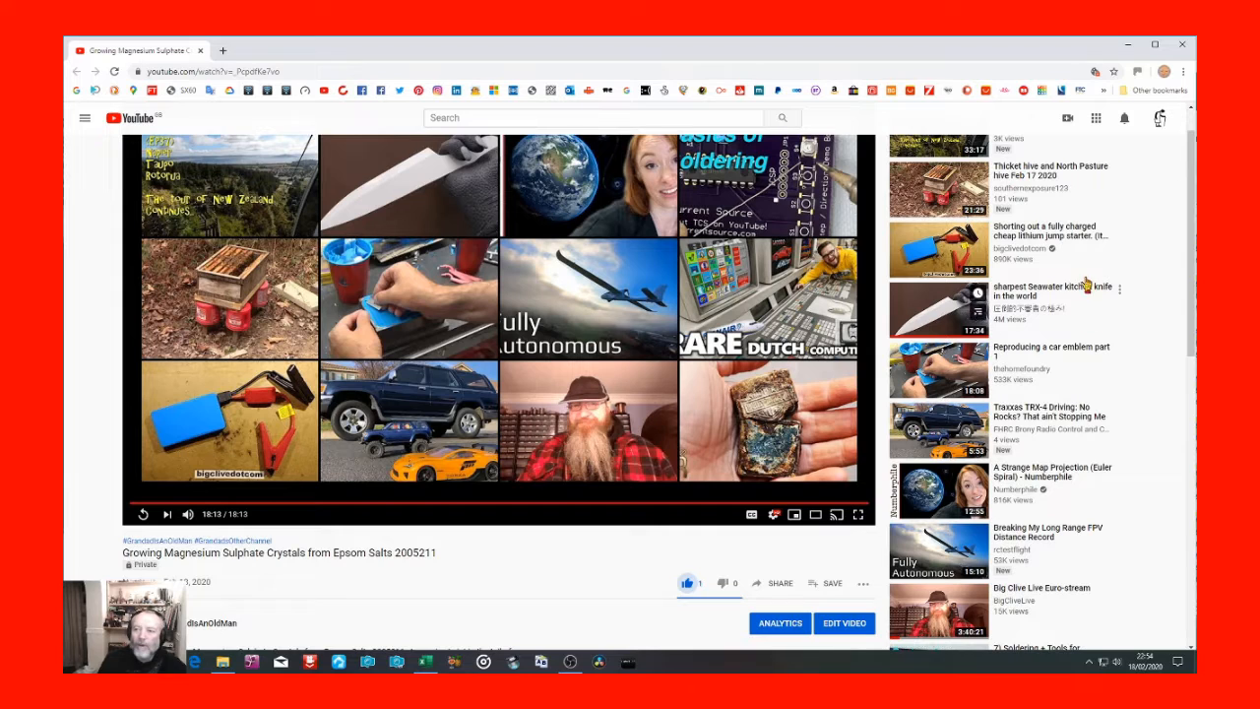
Open the Save to... playlist list for the Growing Magnesium Sulphate Crystals video.
click(1159, 118)
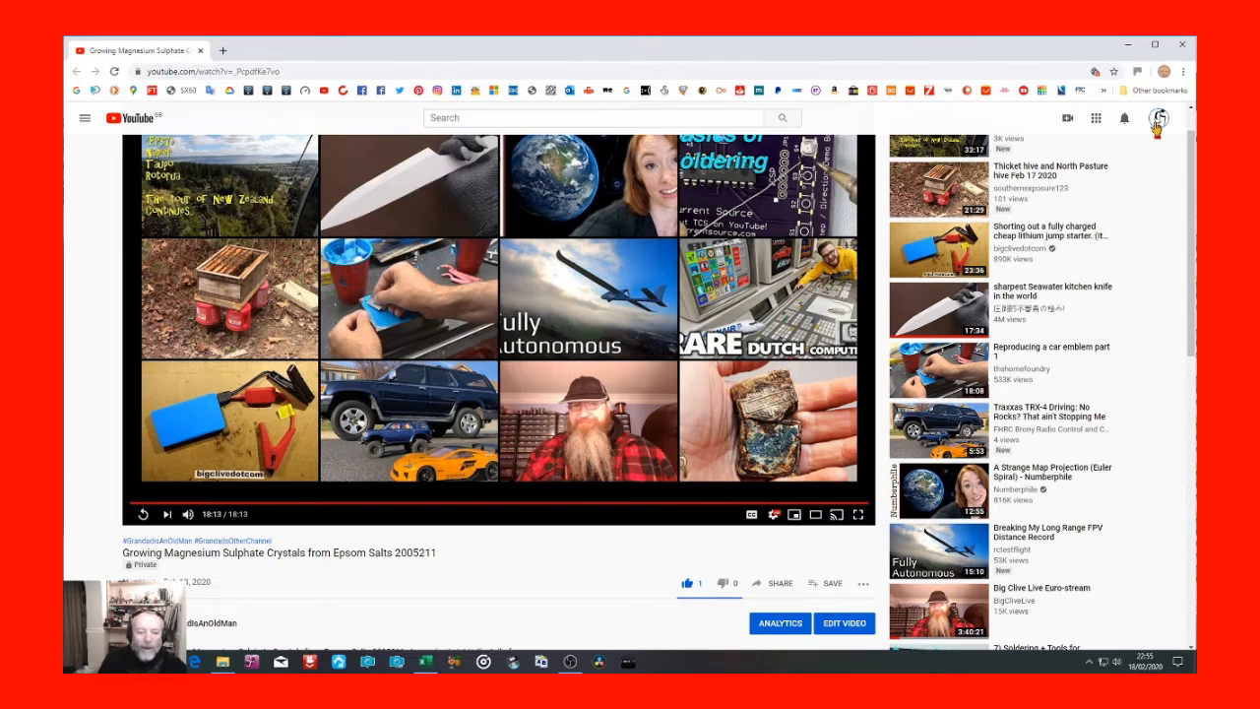
mouse_move(583, 563)
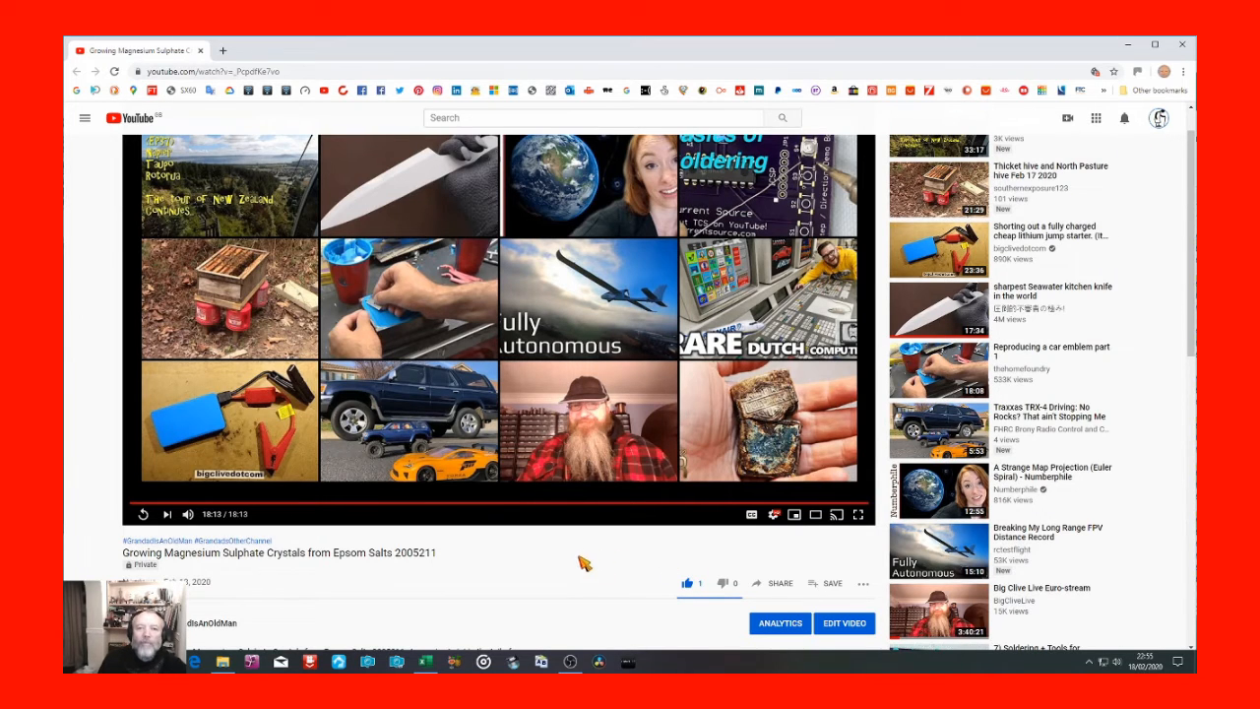
mouse_move(599, 587)
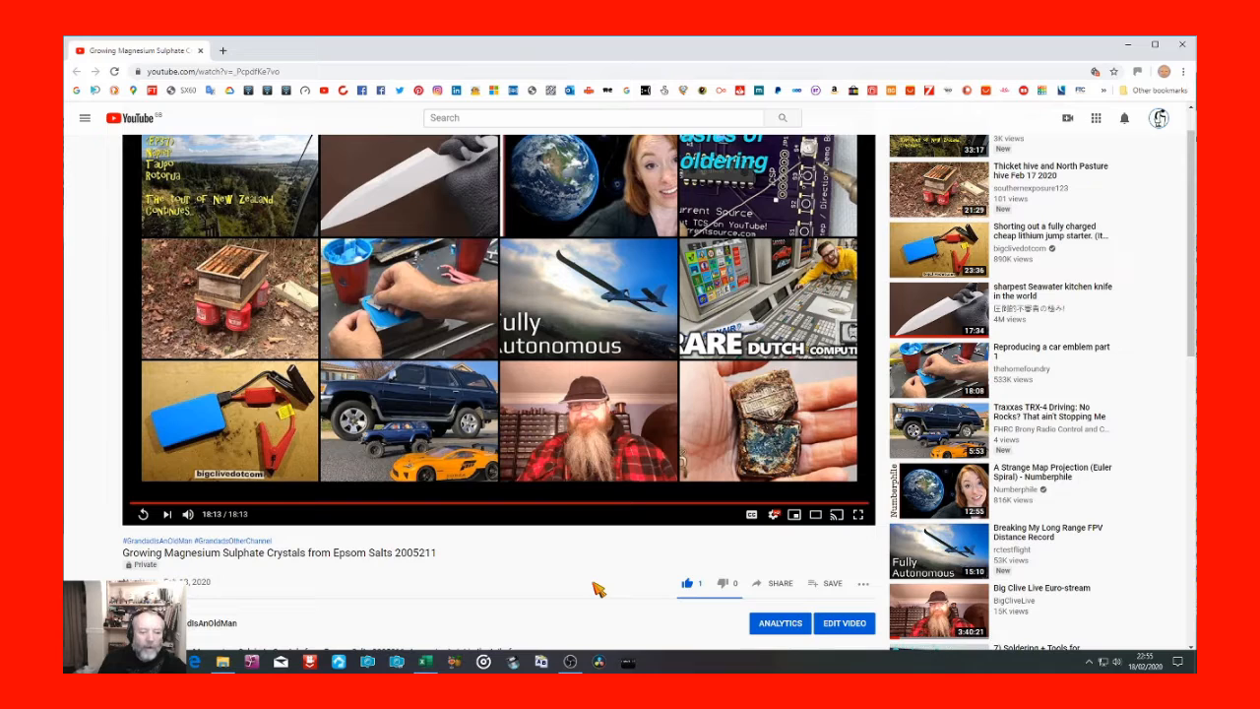
mouse_move(524, 571)
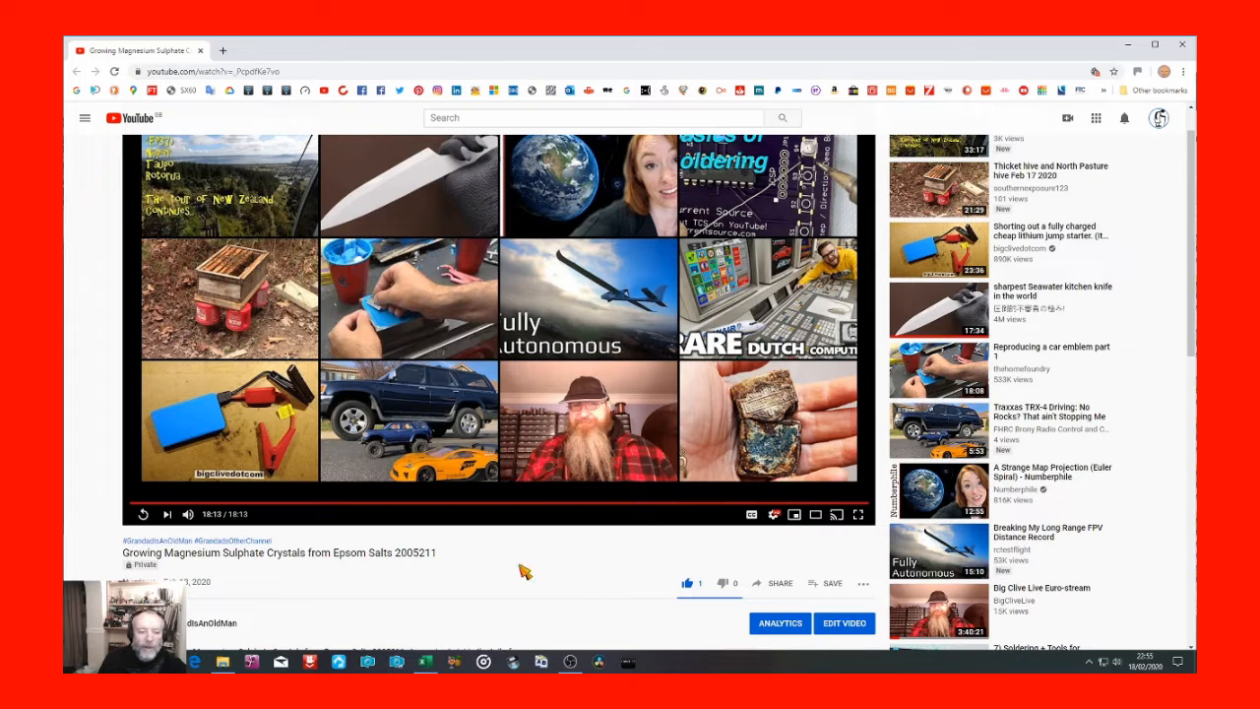
mouse_move(268, 569)
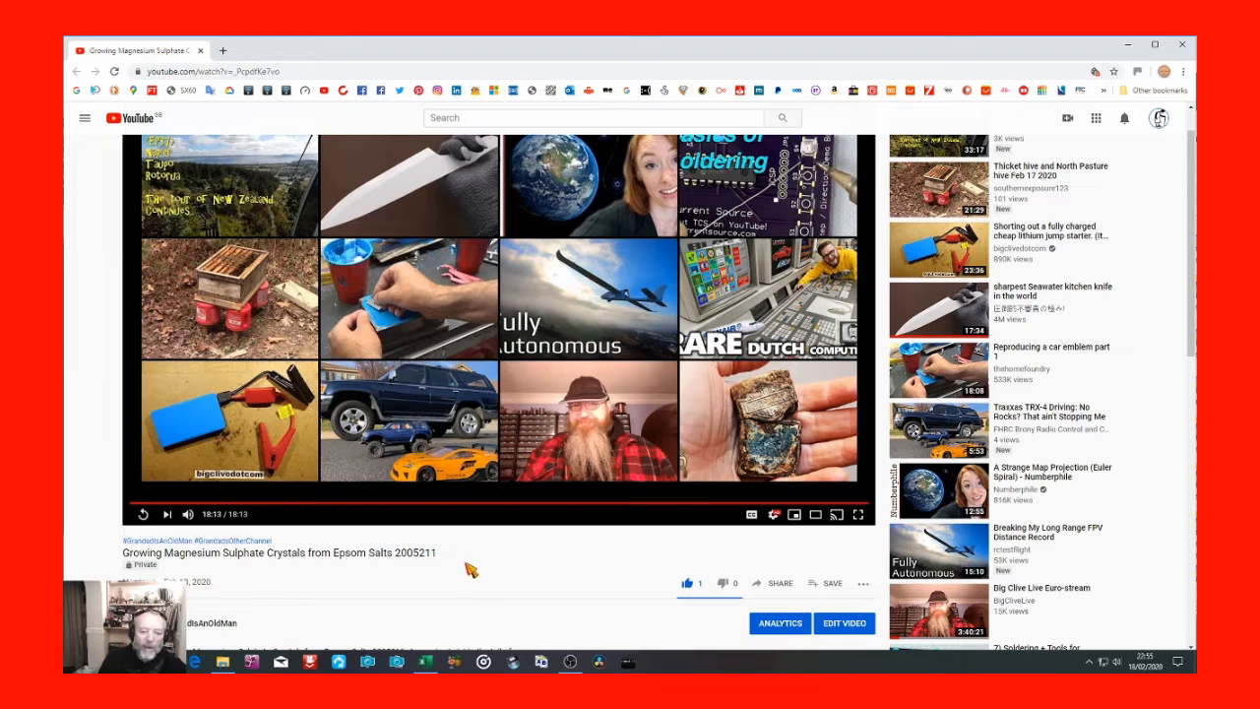
mouse_move(630, 568)
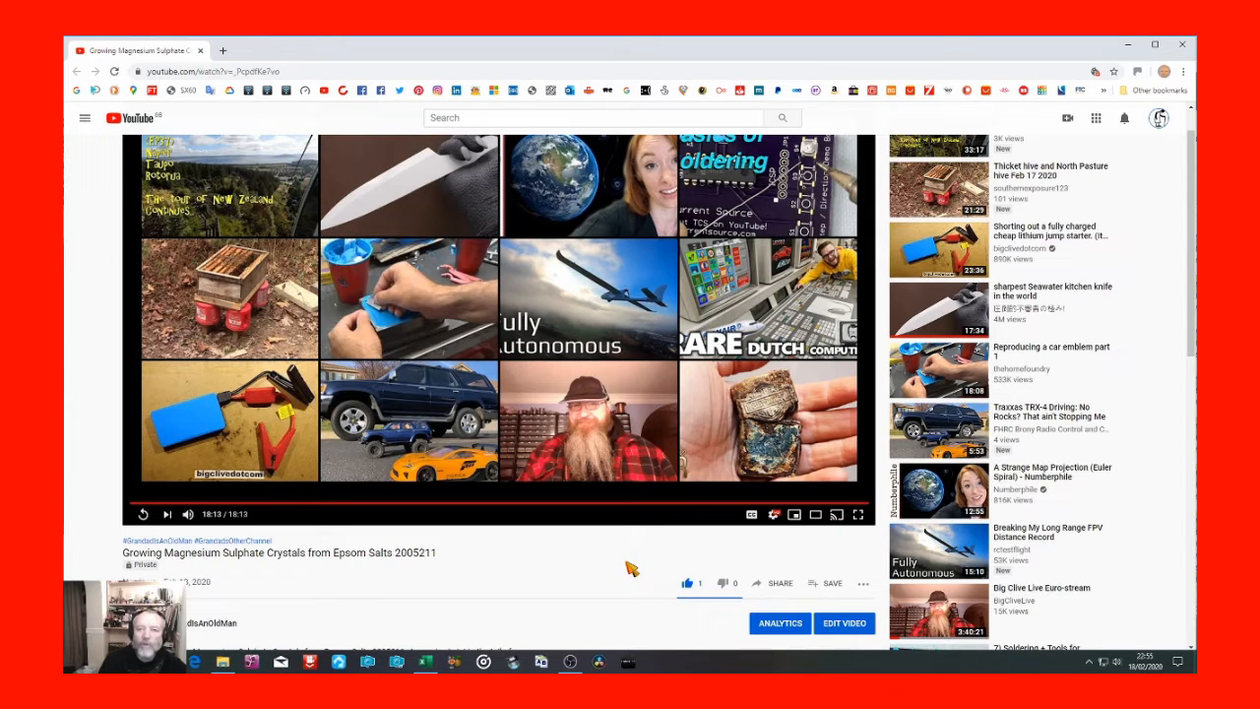
mouse_move(623, 557)
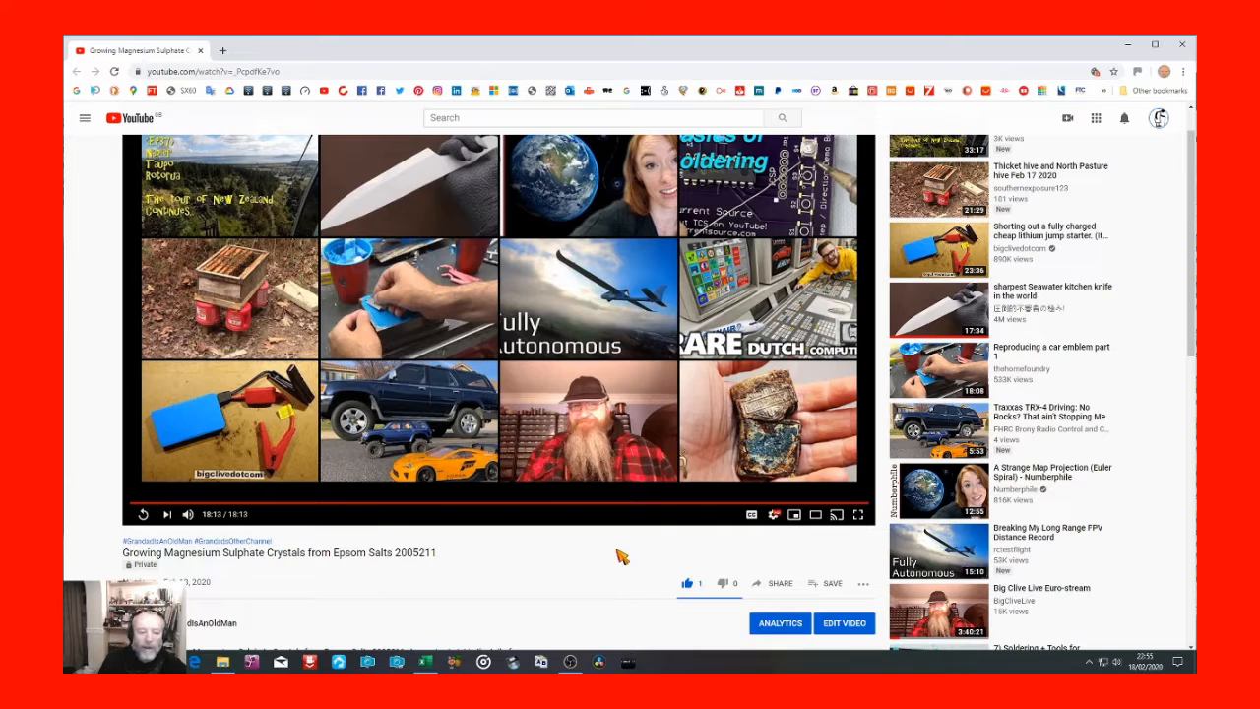
mouse_move(821, 586)
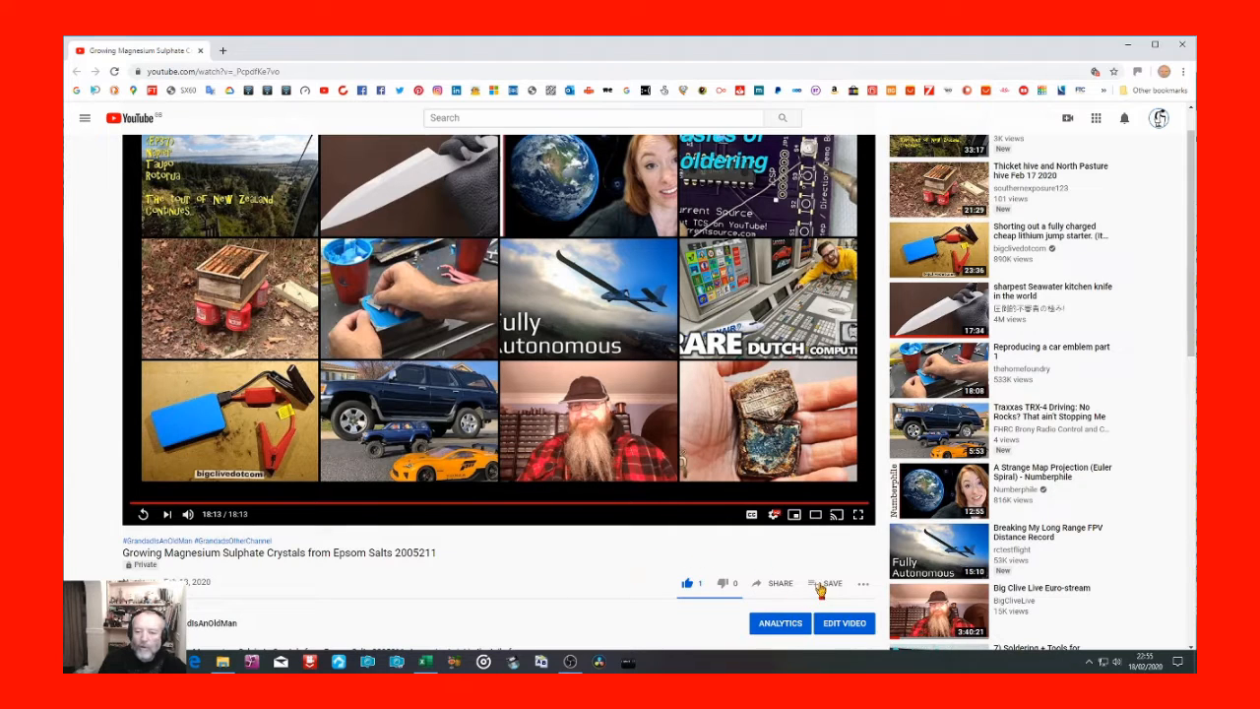
mouse_move(818, 593)
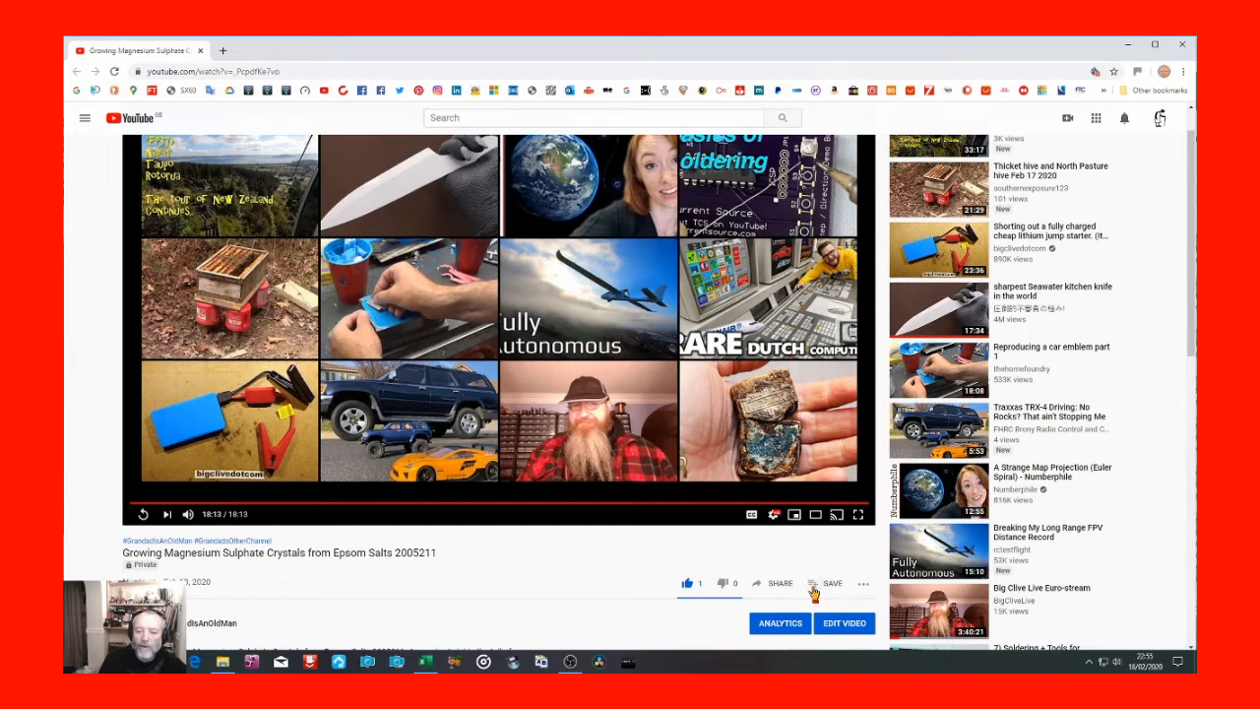
click(831, 583)
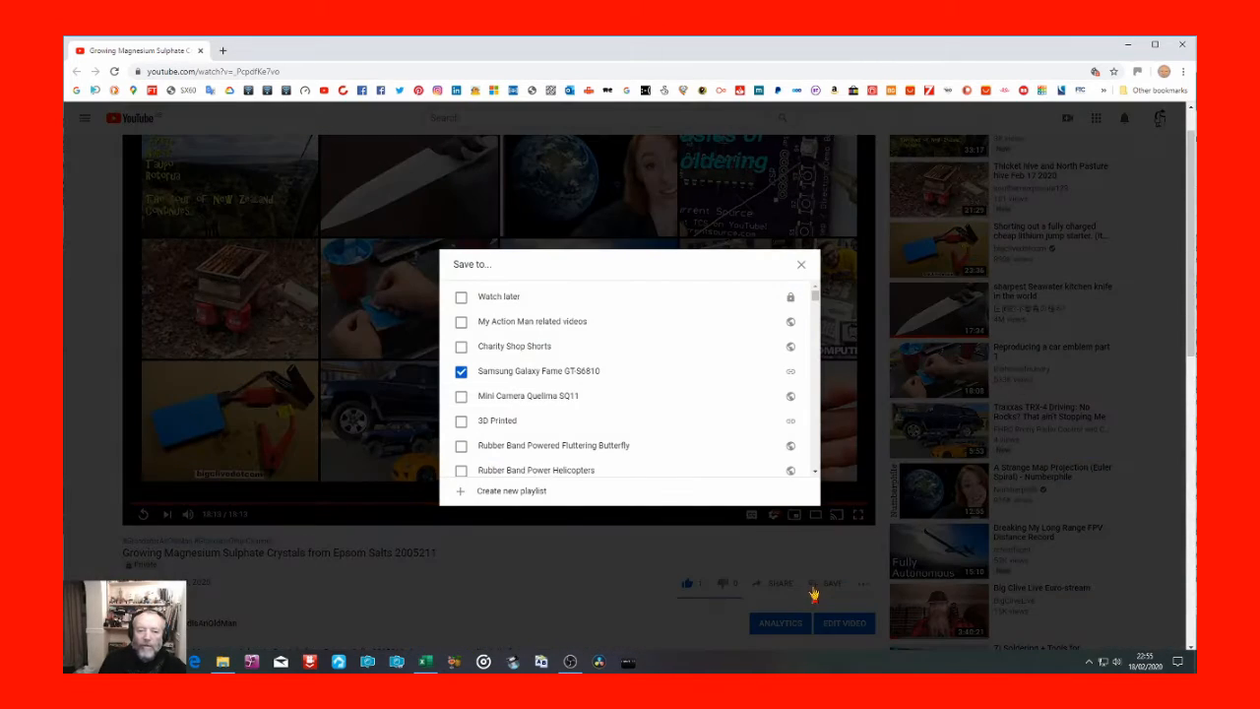
mouse_move(686, 332)
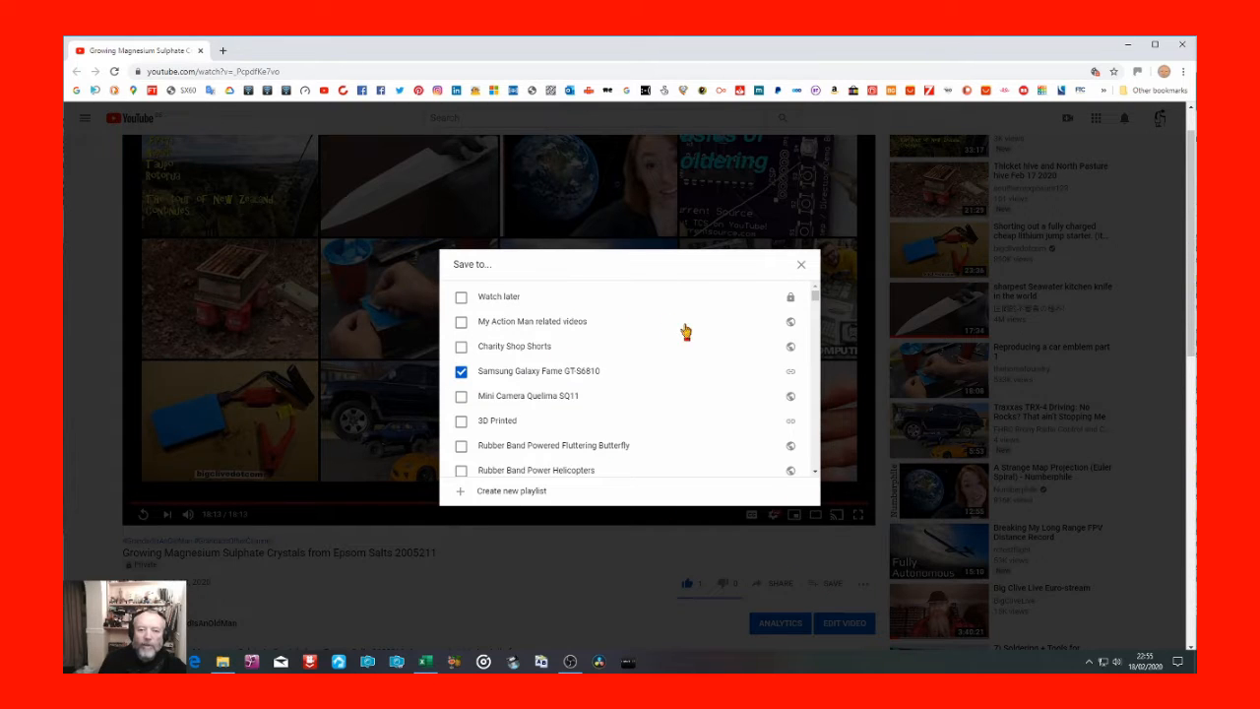
mouse_move(685, 331)
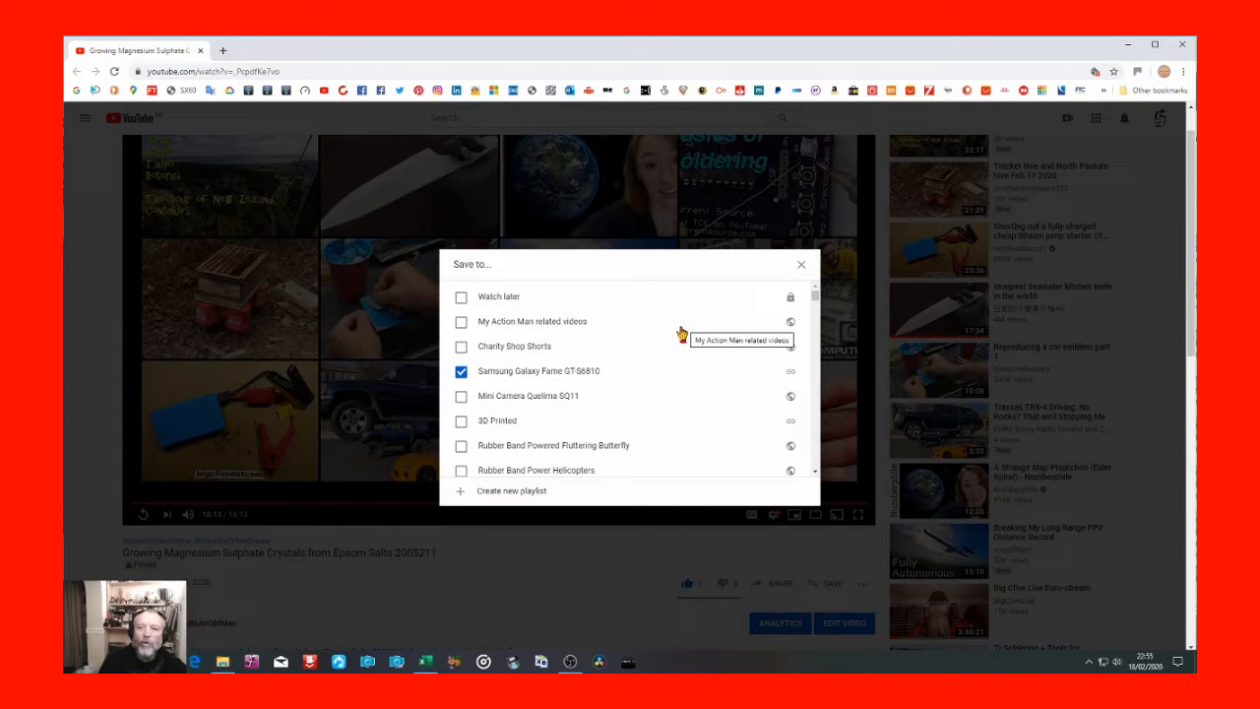
mouse_move(650, 320)
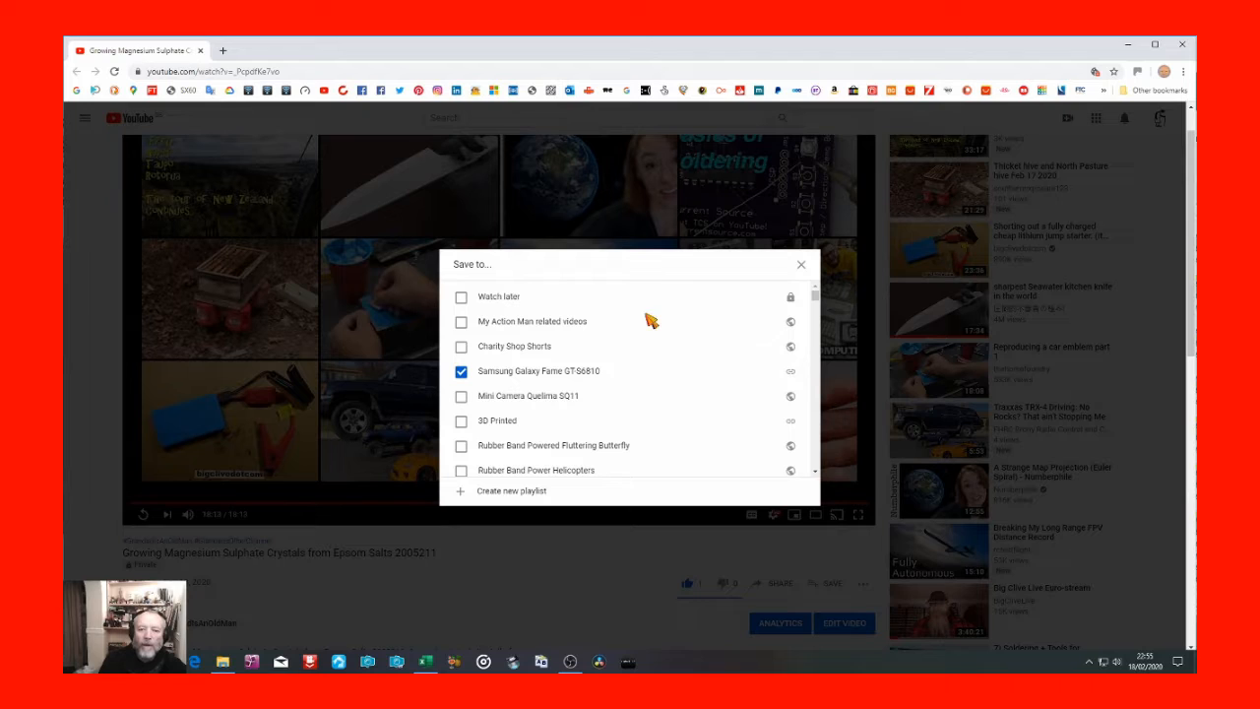
mouse_move(717, 367)
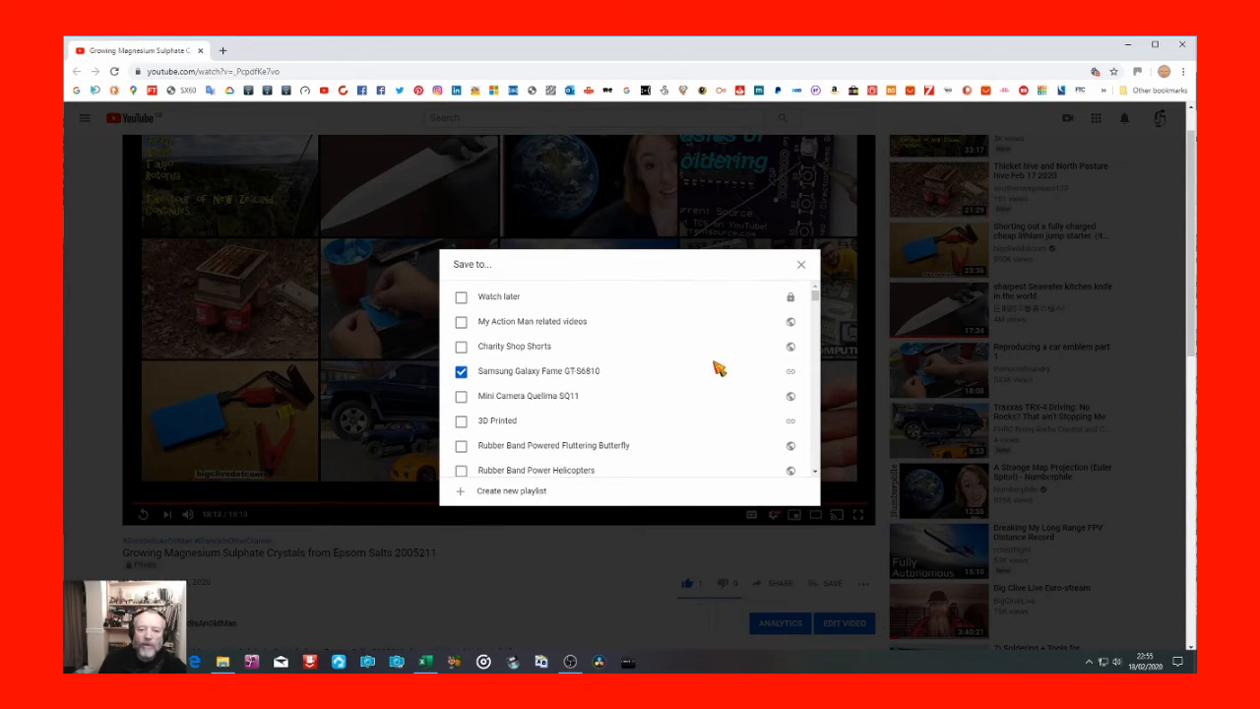
mouse_move(519, 377)
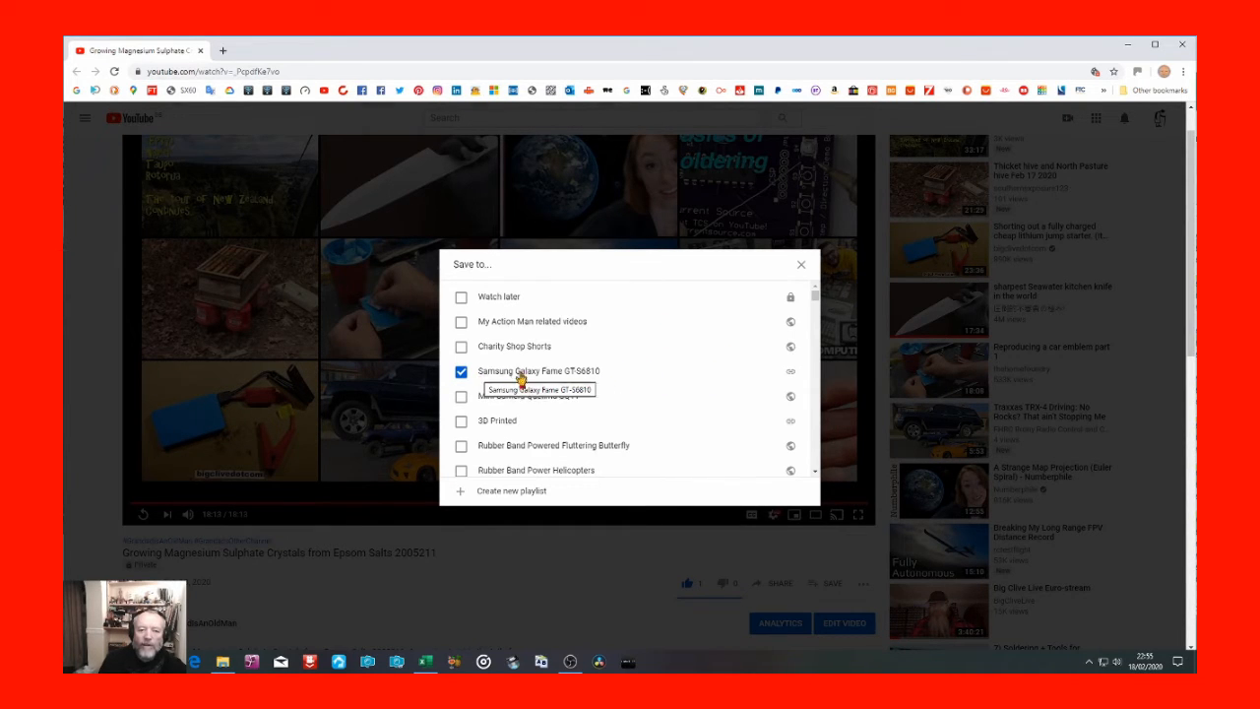
mouse_move(552, 377)
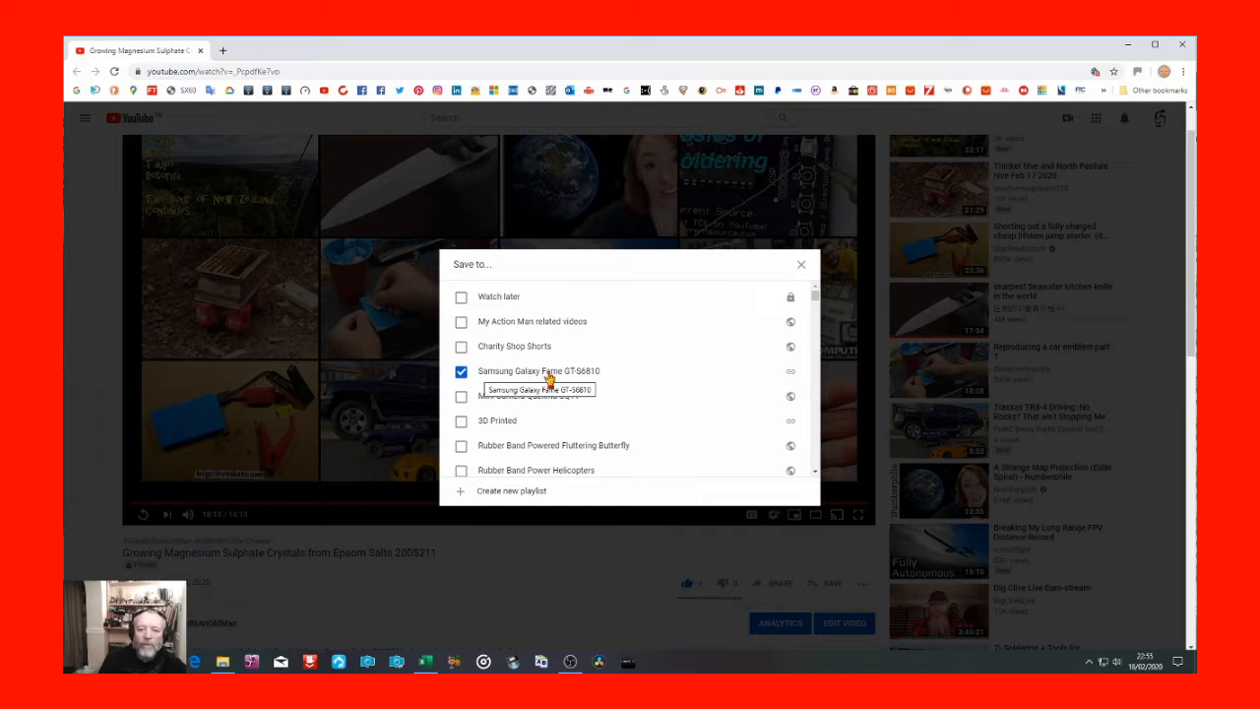
mouse_move(580, 381)
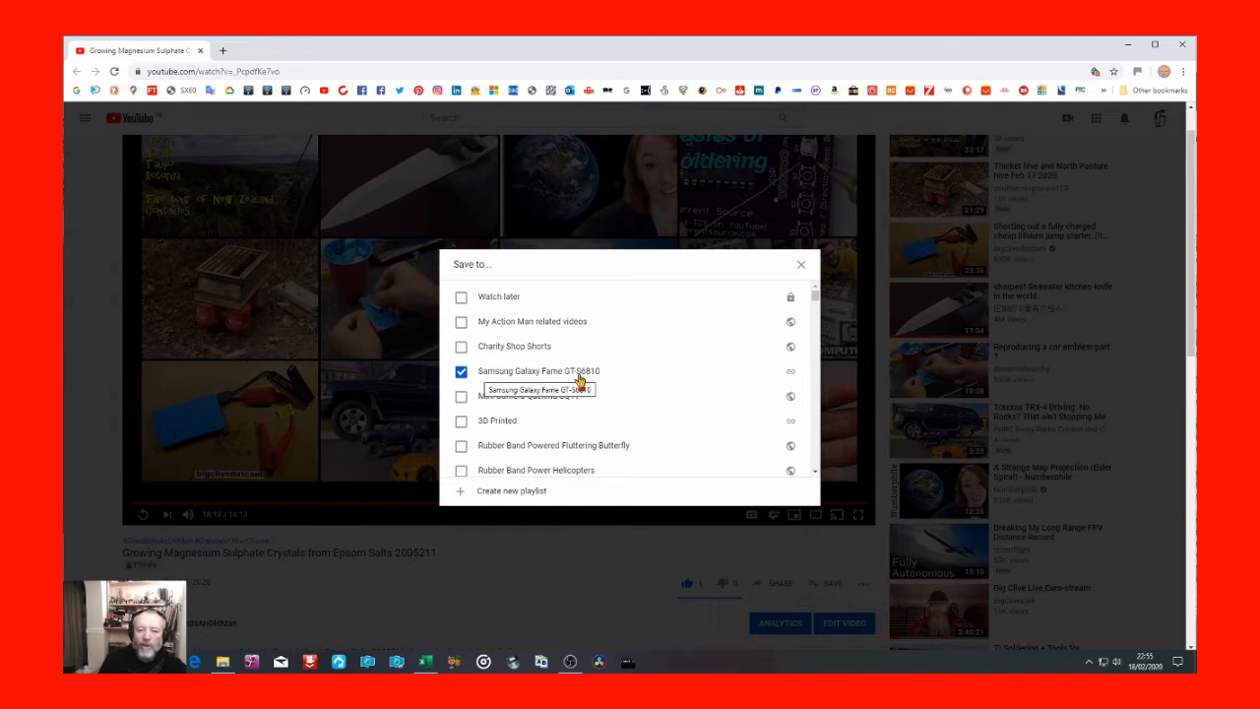
mouse_move(602, 378)
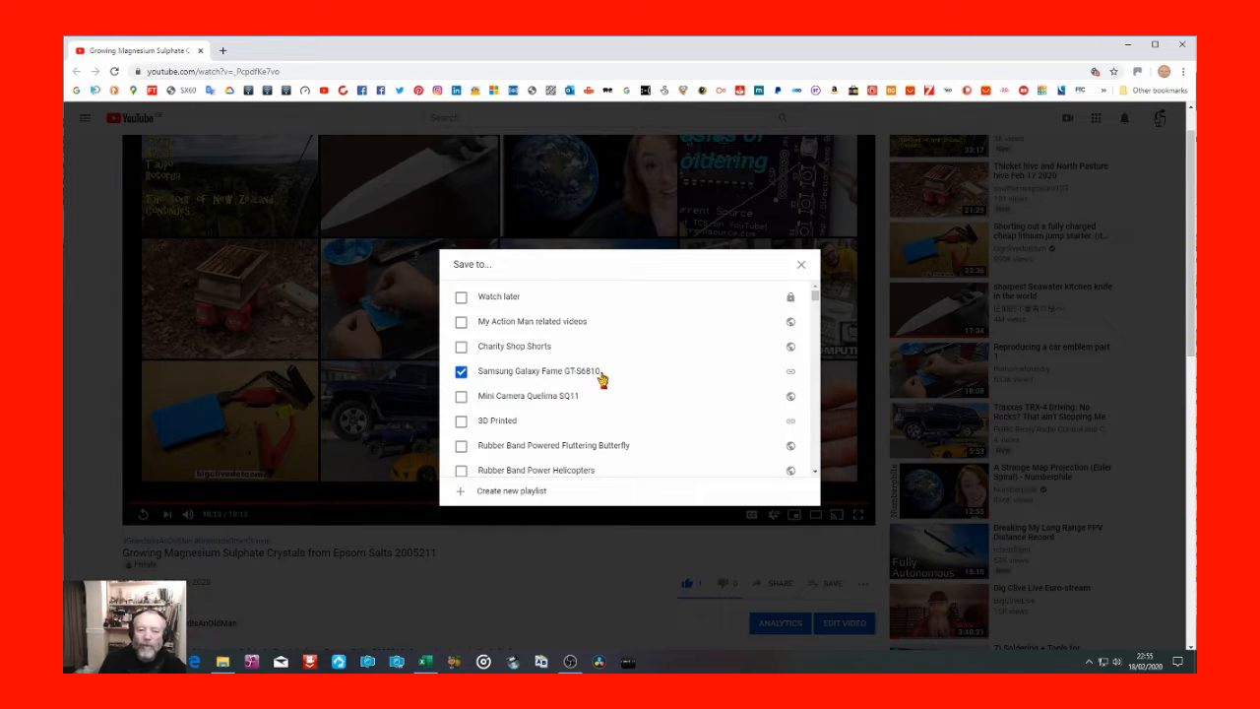
mouse_move(623, 376)
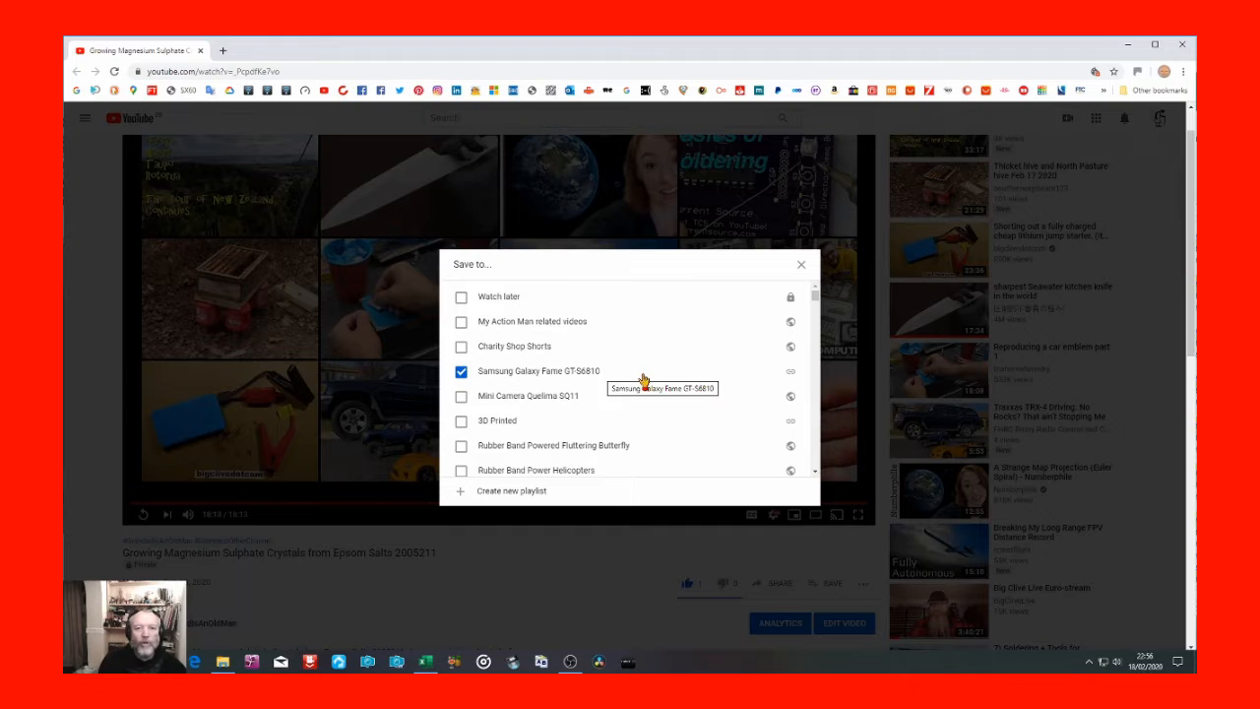
scroll(down, 3)
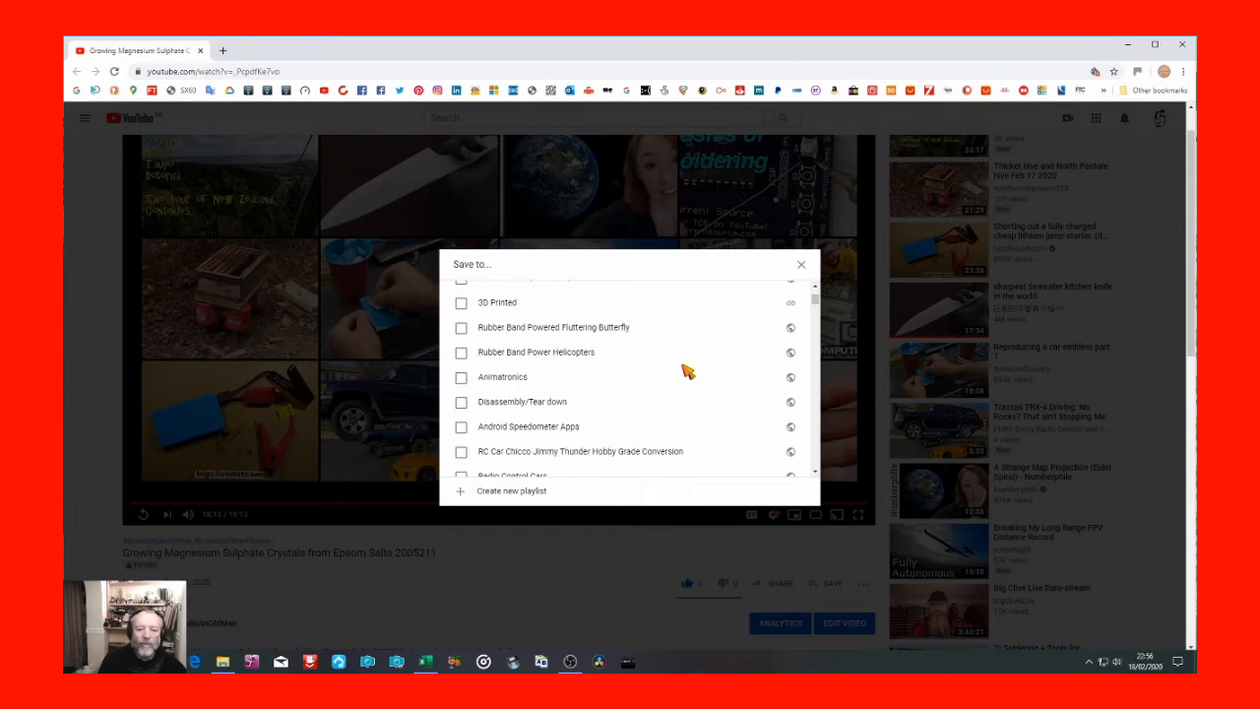
scroll(down, 3)
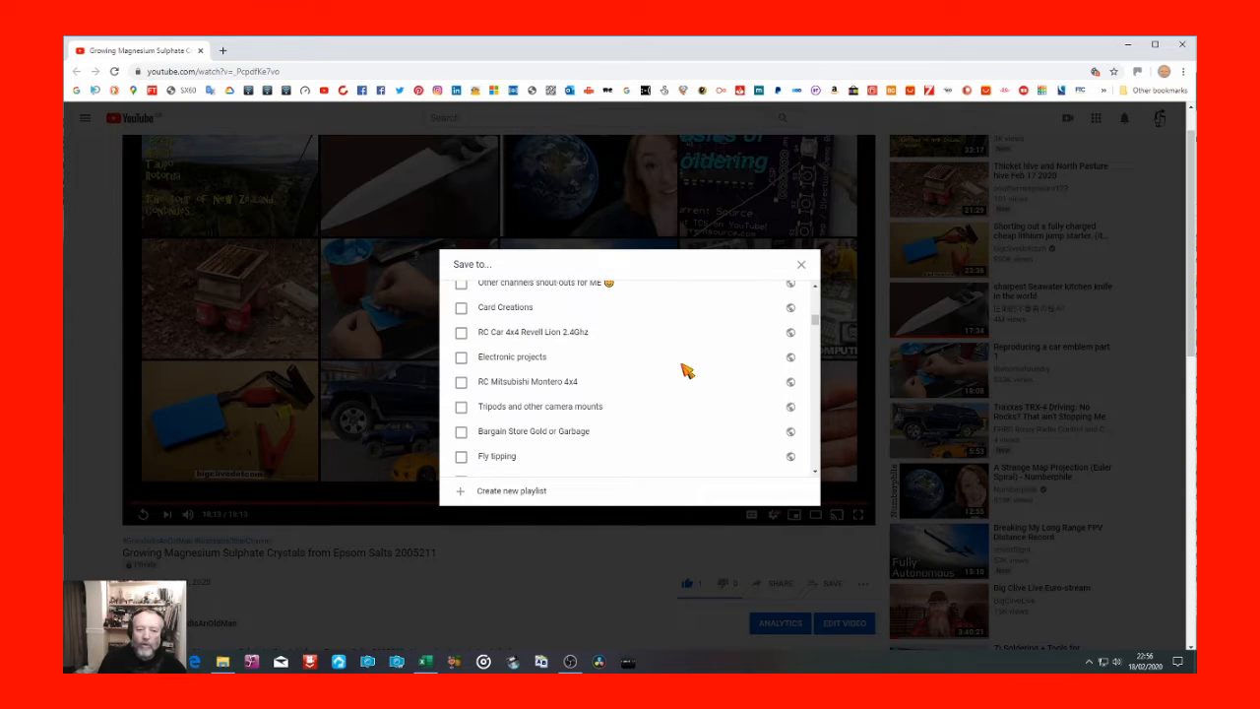
scroll(down, 3)
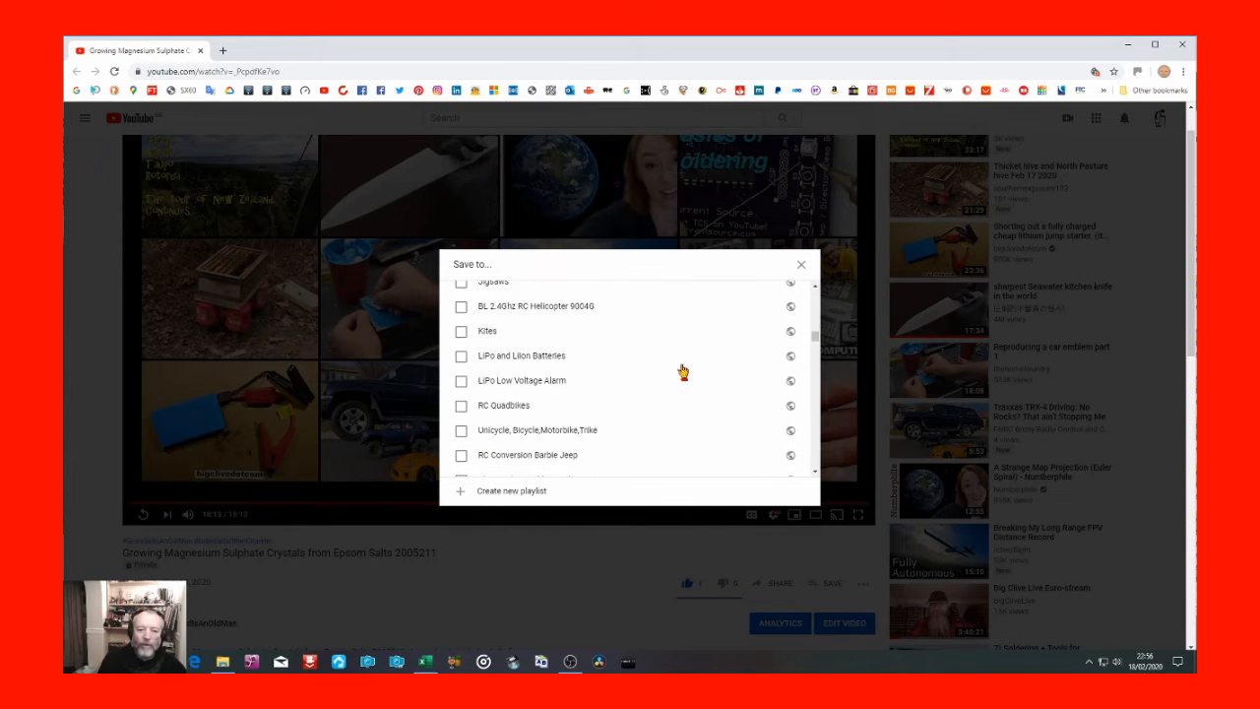
scroll(down, 3)
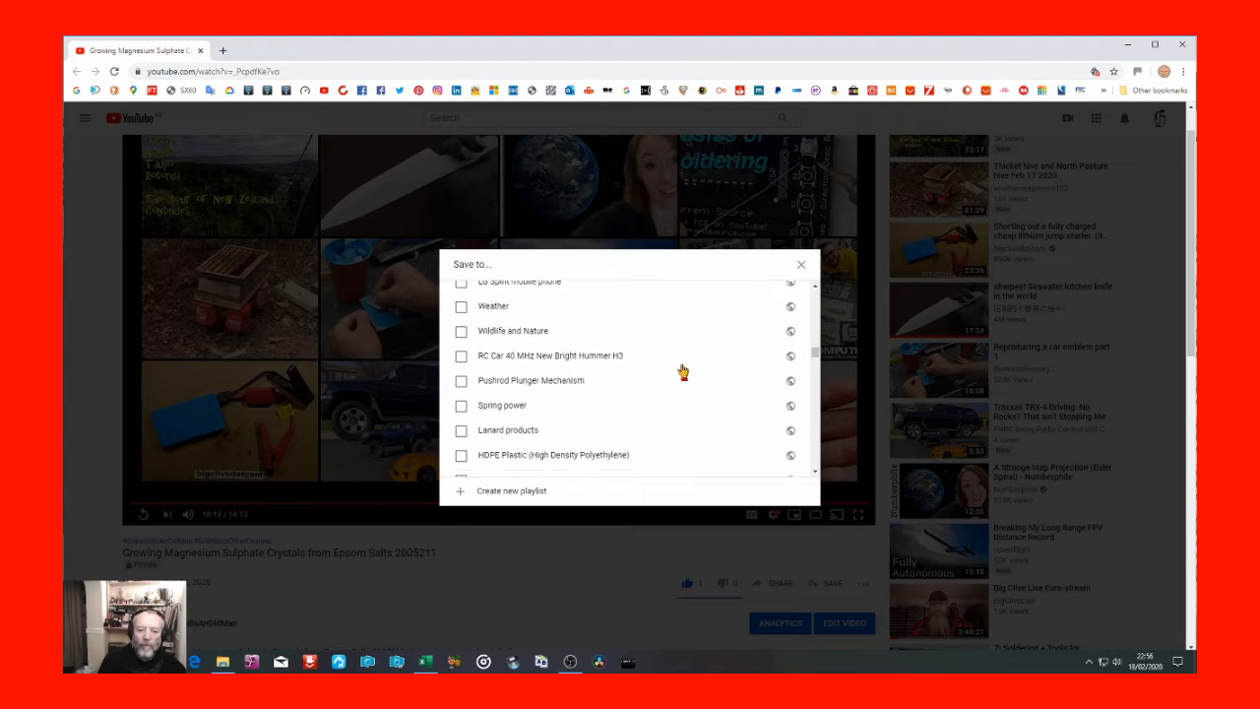
scroll(down, 3)
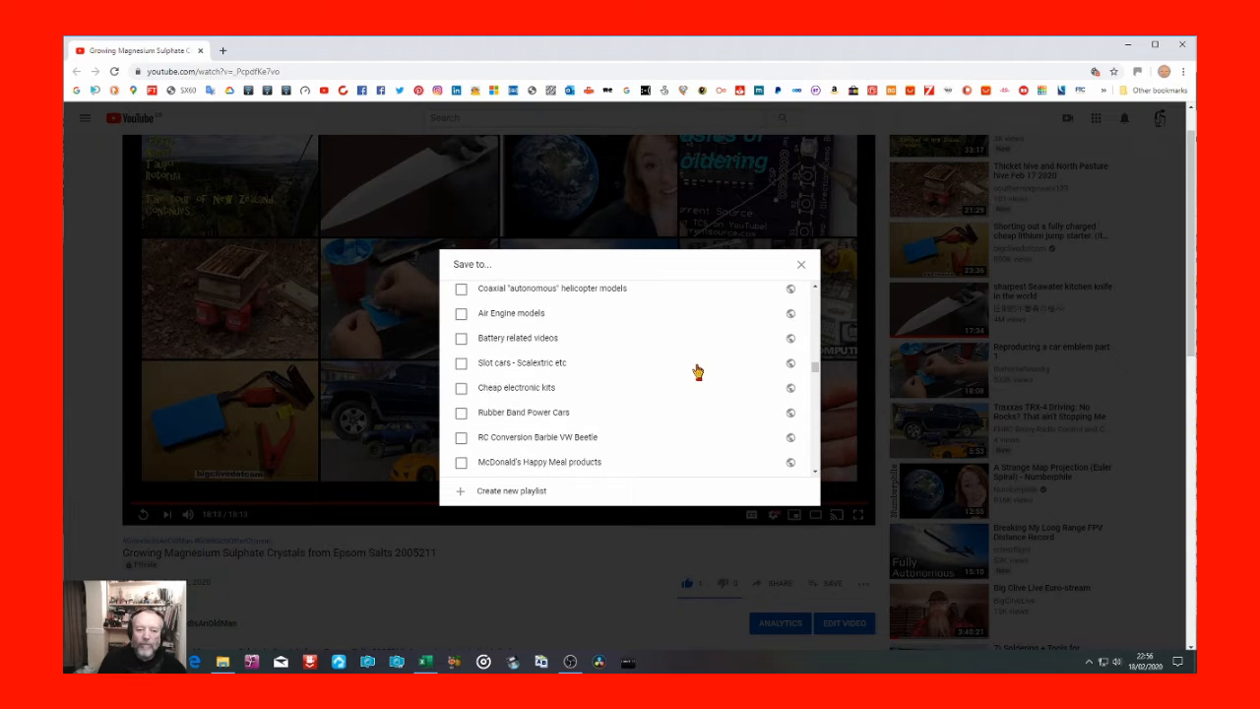
scroll(down, 3)
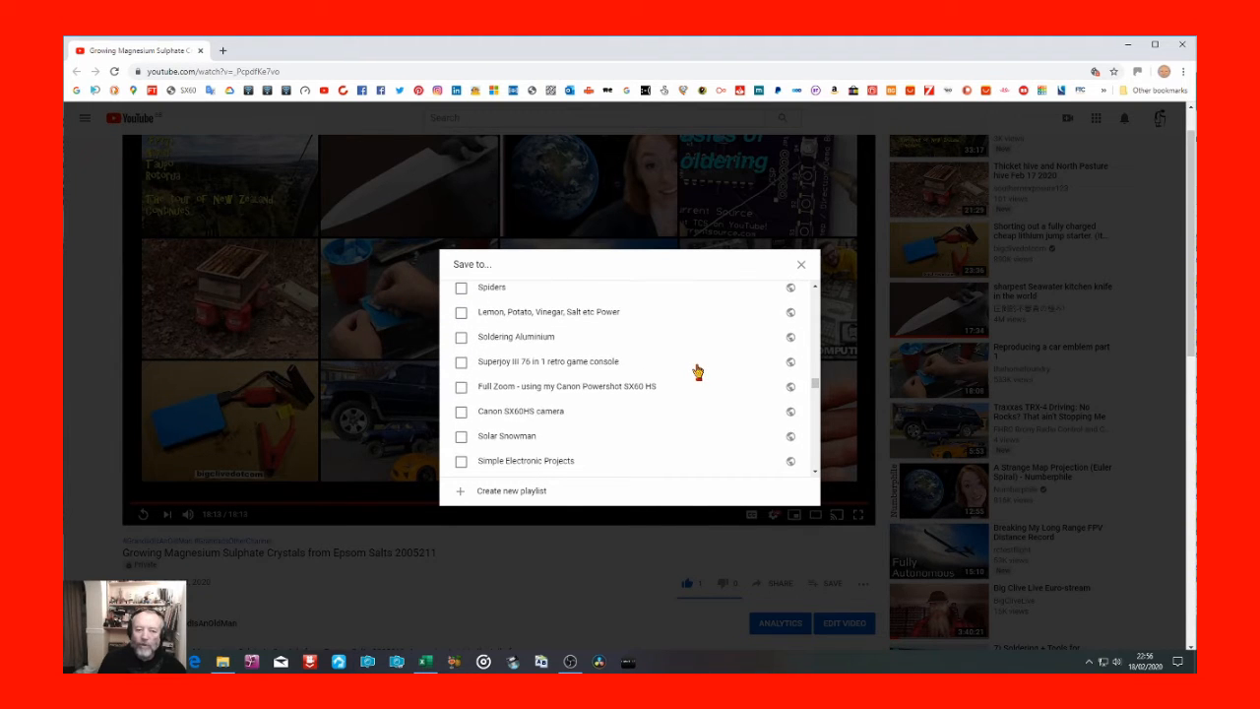
scroll(down, 3)
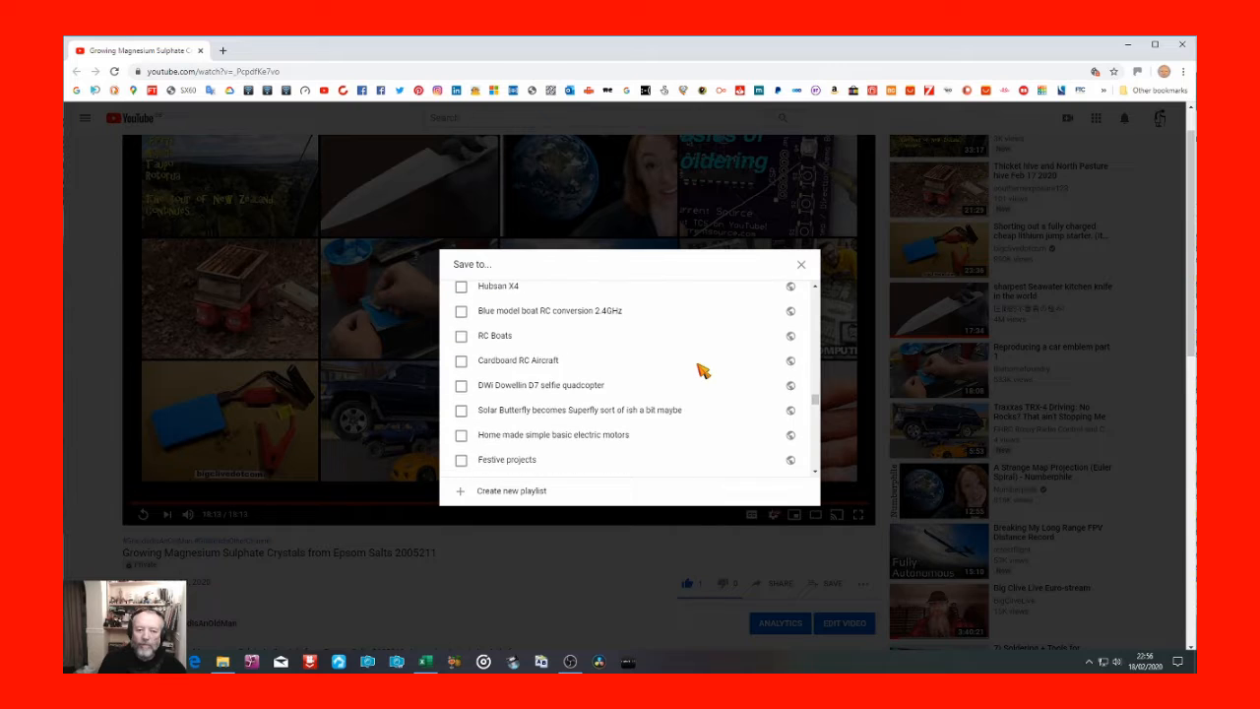
scroll(down, 3)
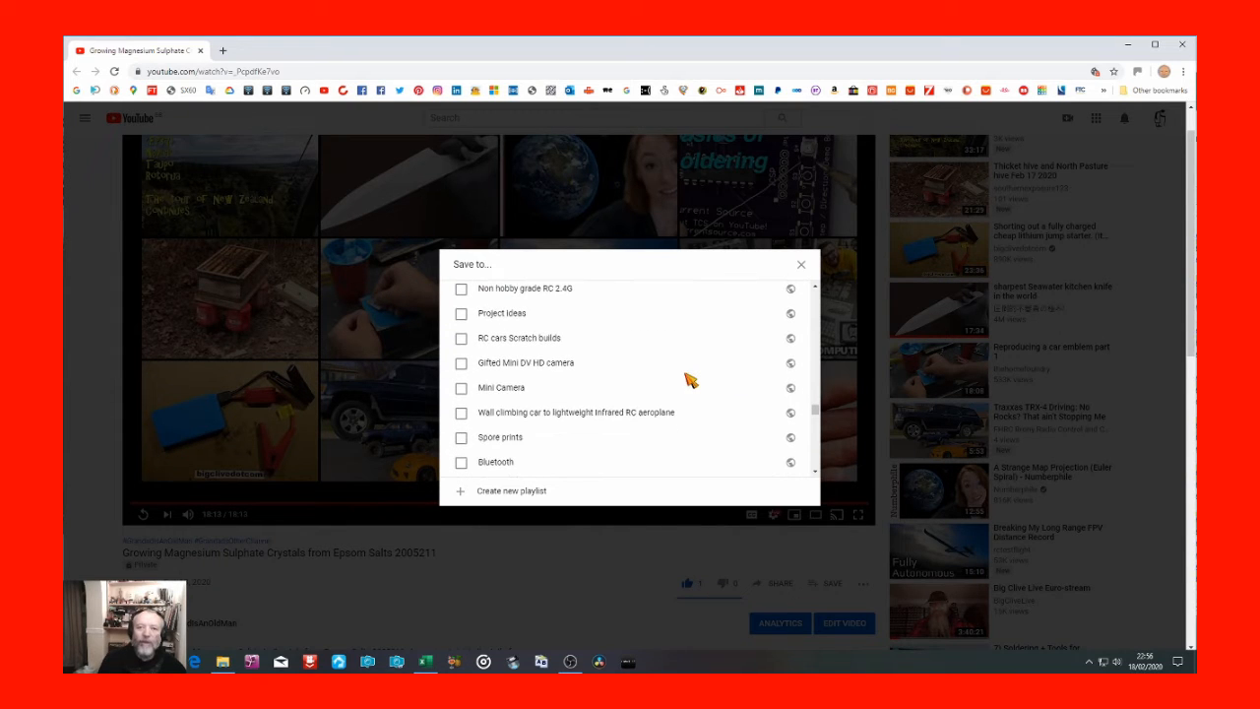
scroll(down, 3)
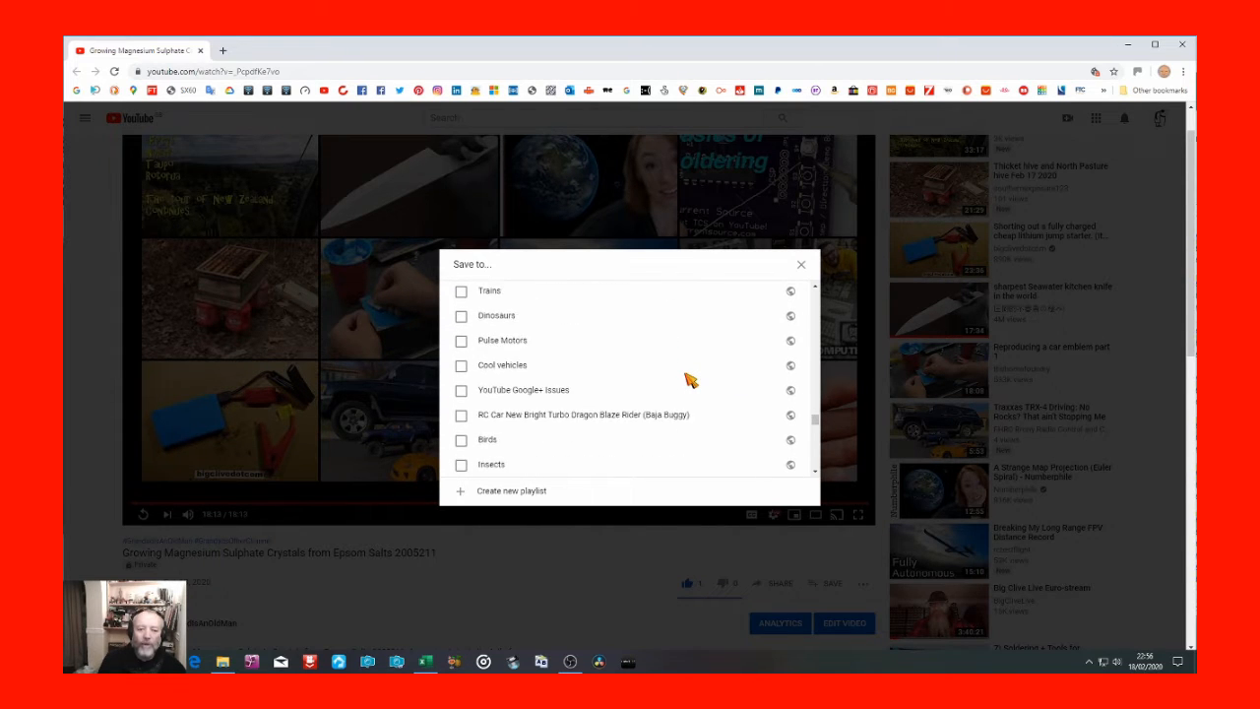
scroll(down, 3)
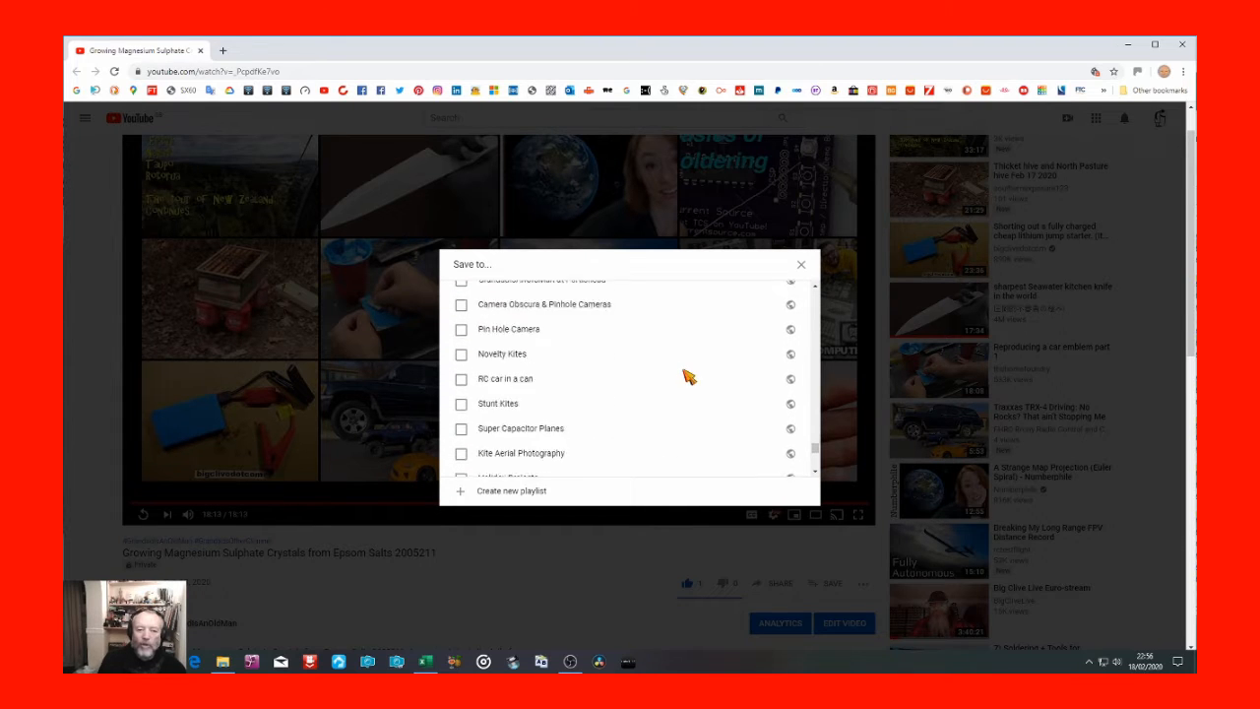
scroll(down, 3)
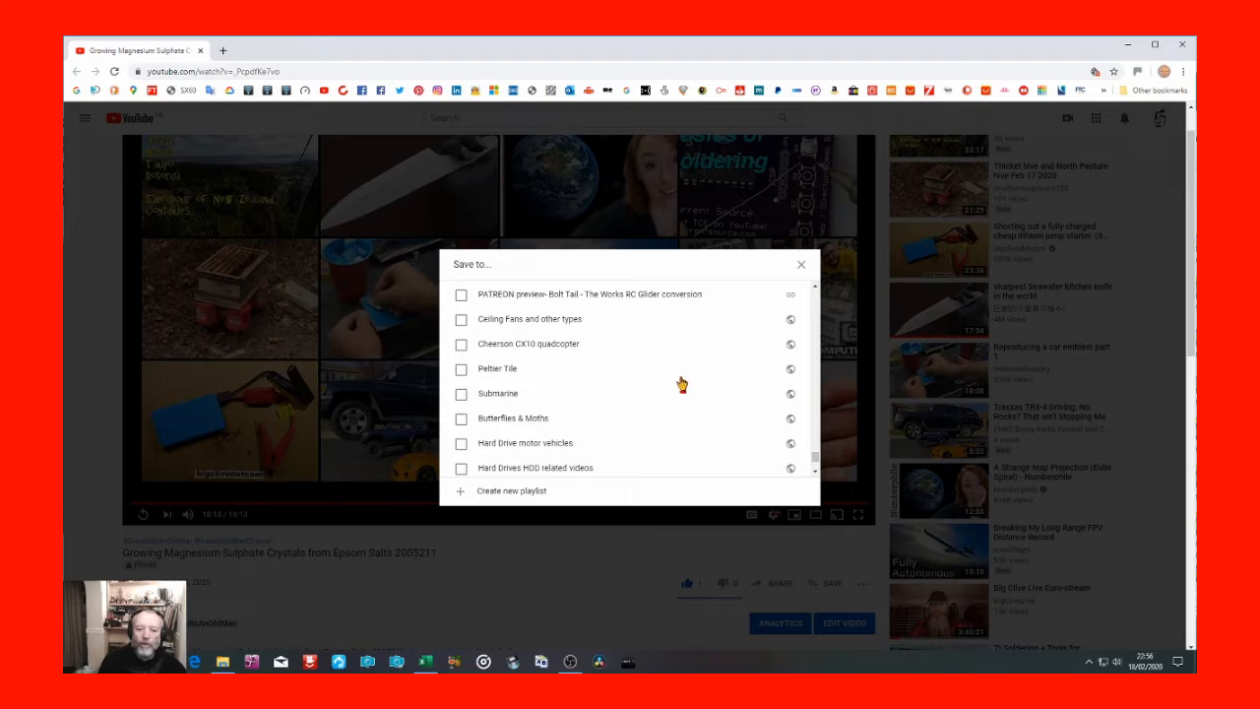
scroll(down, 3)
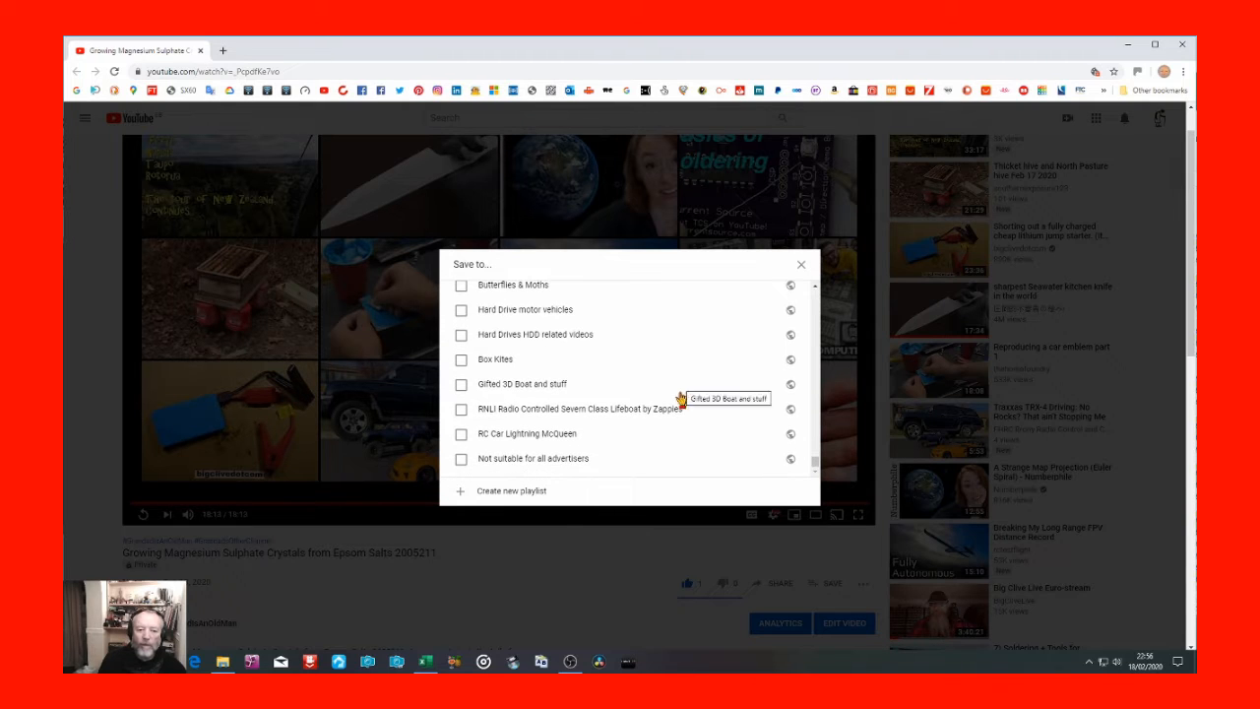
mouse_move(677, 409)
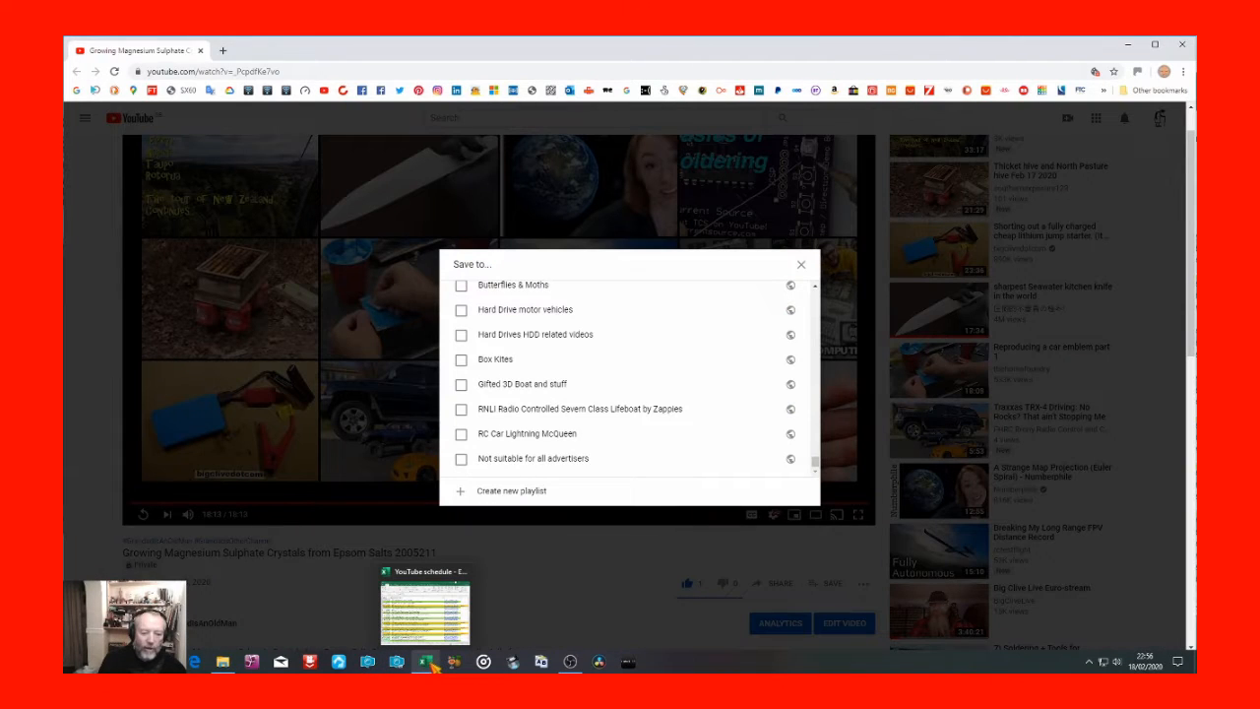
Bring up the YouTube schedule workbook and browse the 2018 and 2016 sheets toward Playlists.
click(423, 661)
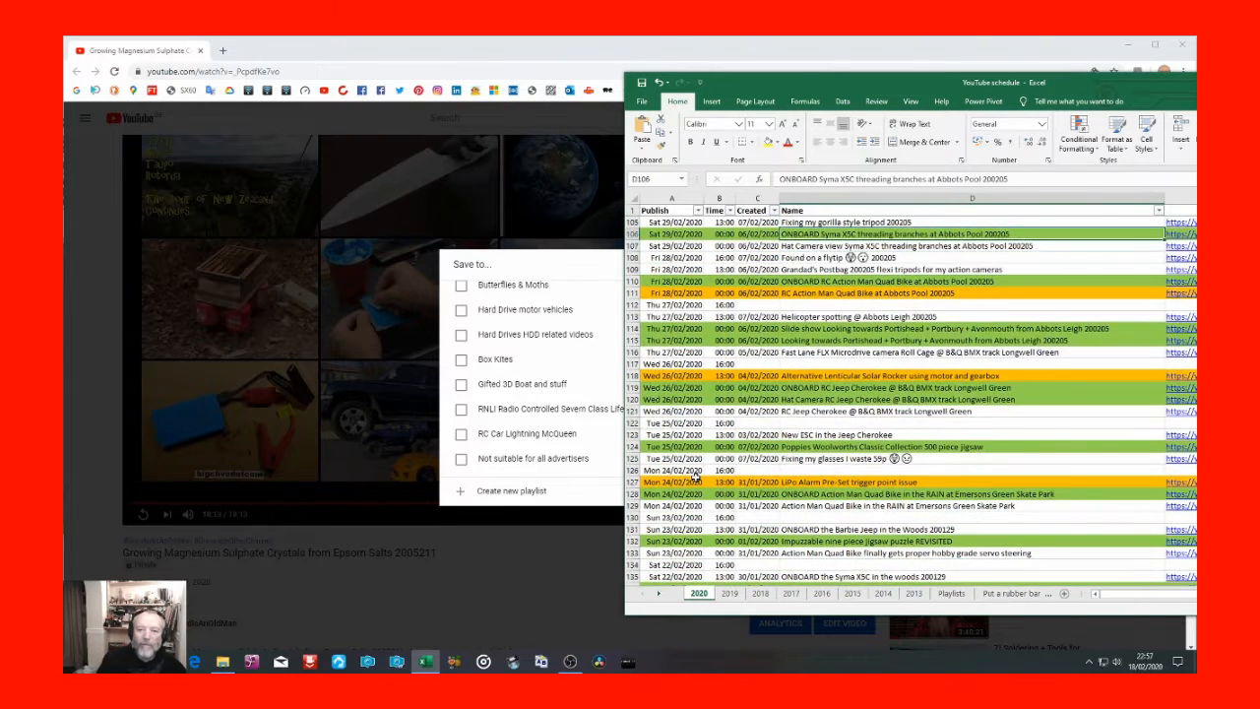
scroll(down, 3)
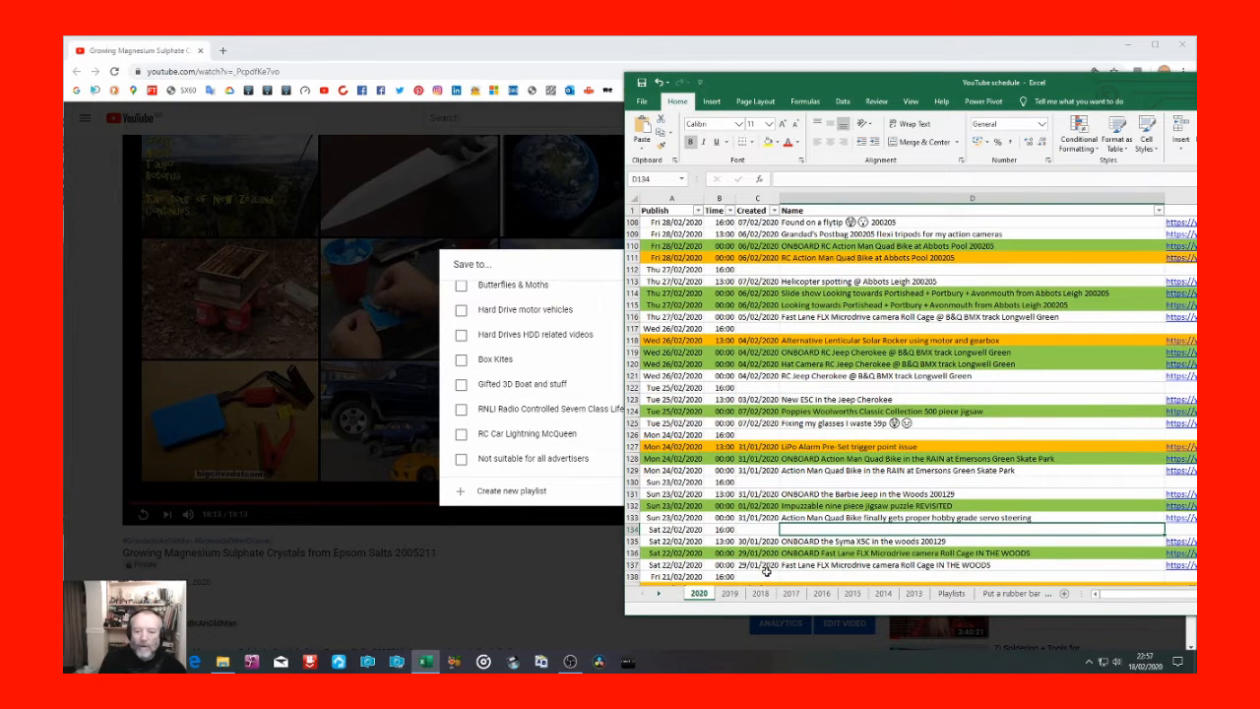
click(760, 592)
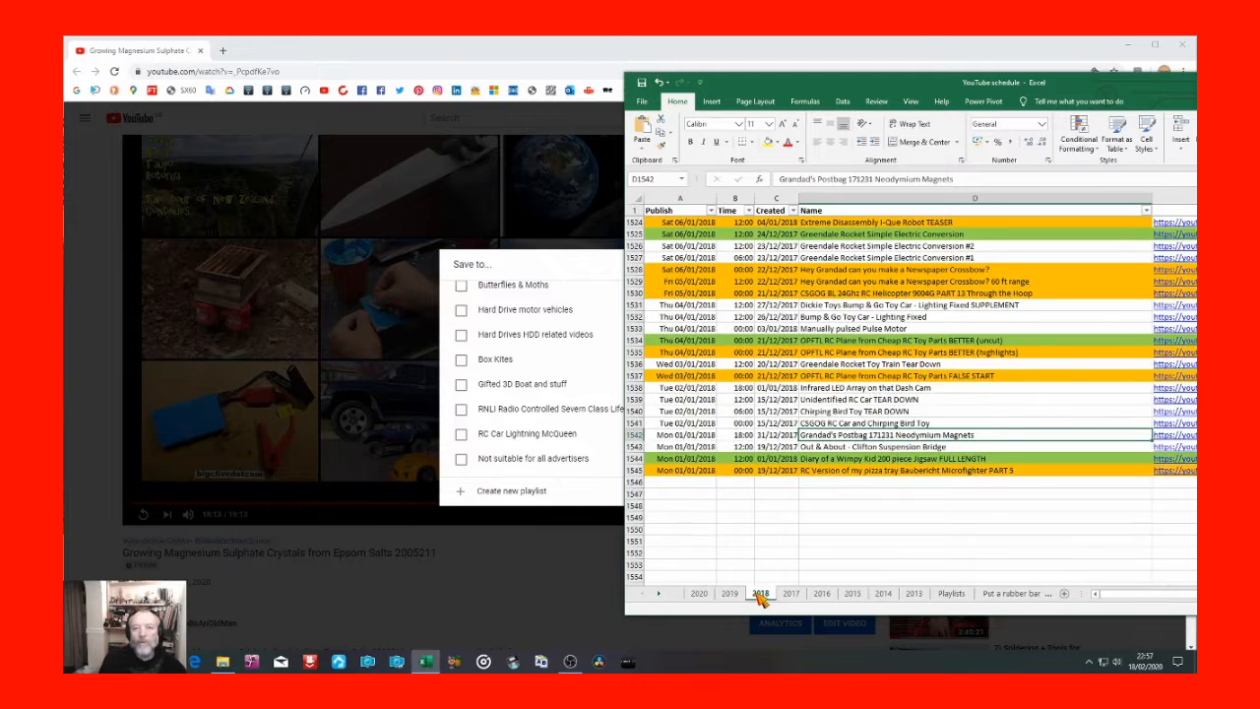
click(818, 594)
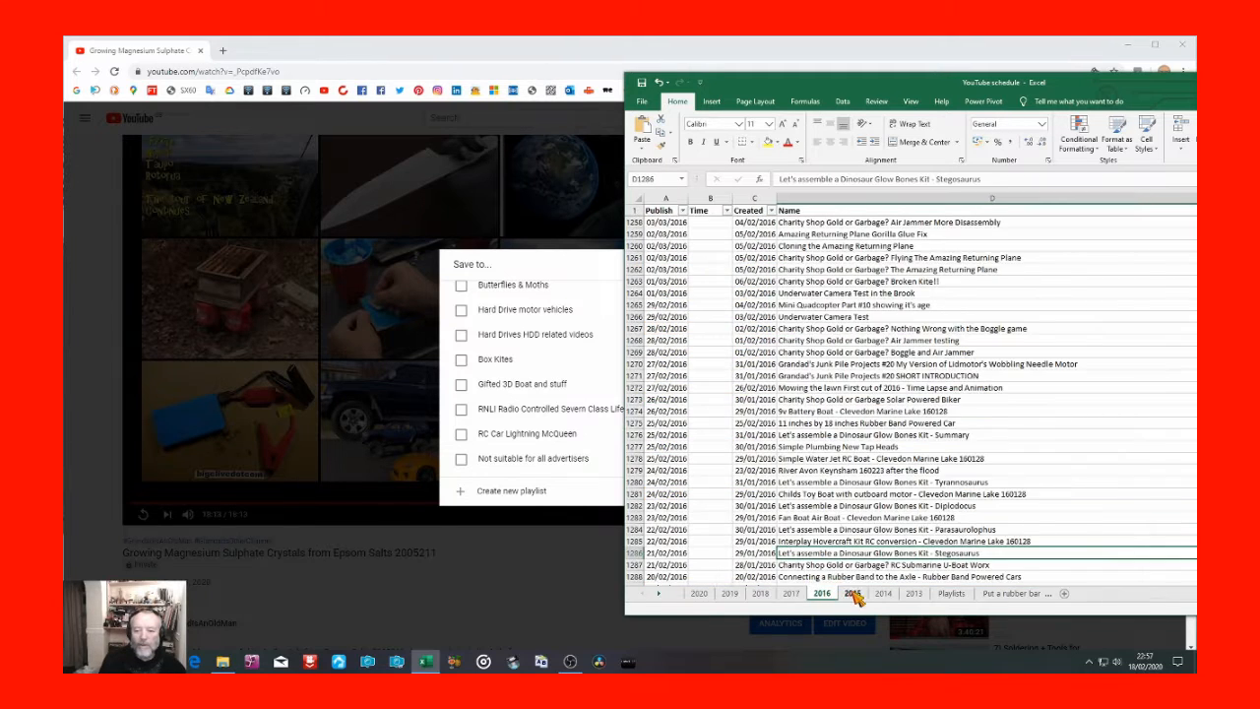
click(914, 592)
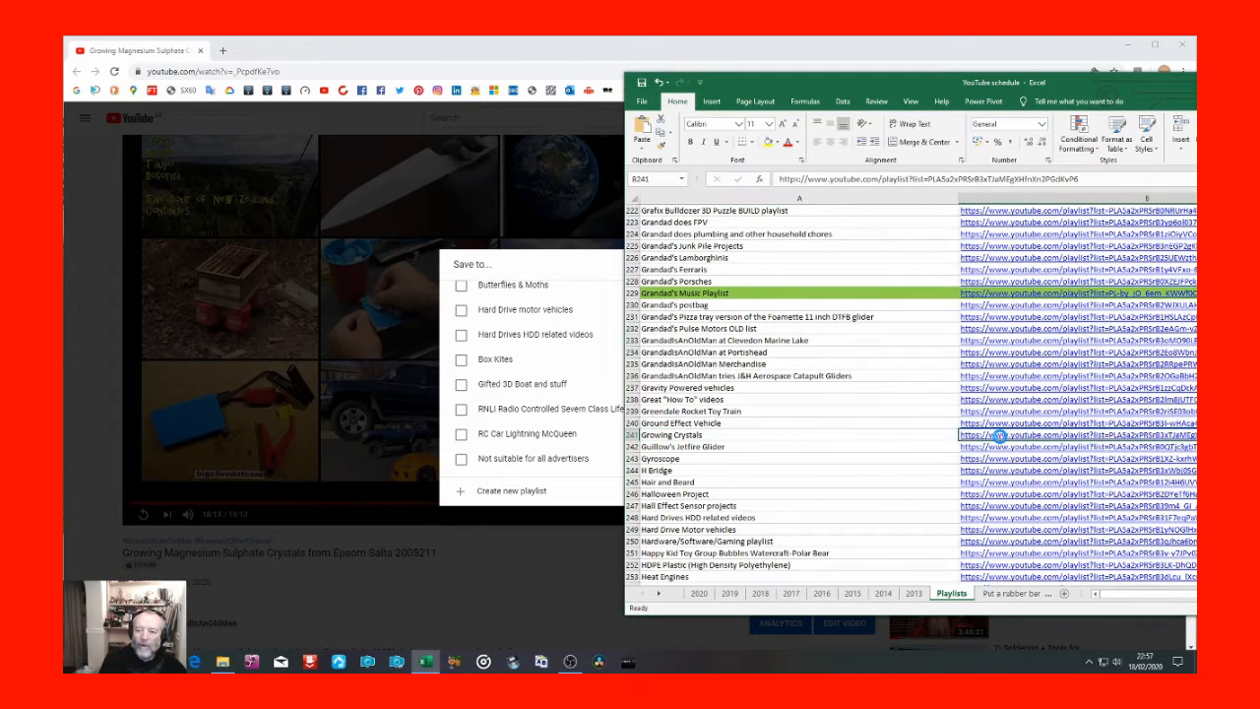
Open the Growing Crystals playlist link in its own tab, then copy the crystal video's share link.
click(996, 435)
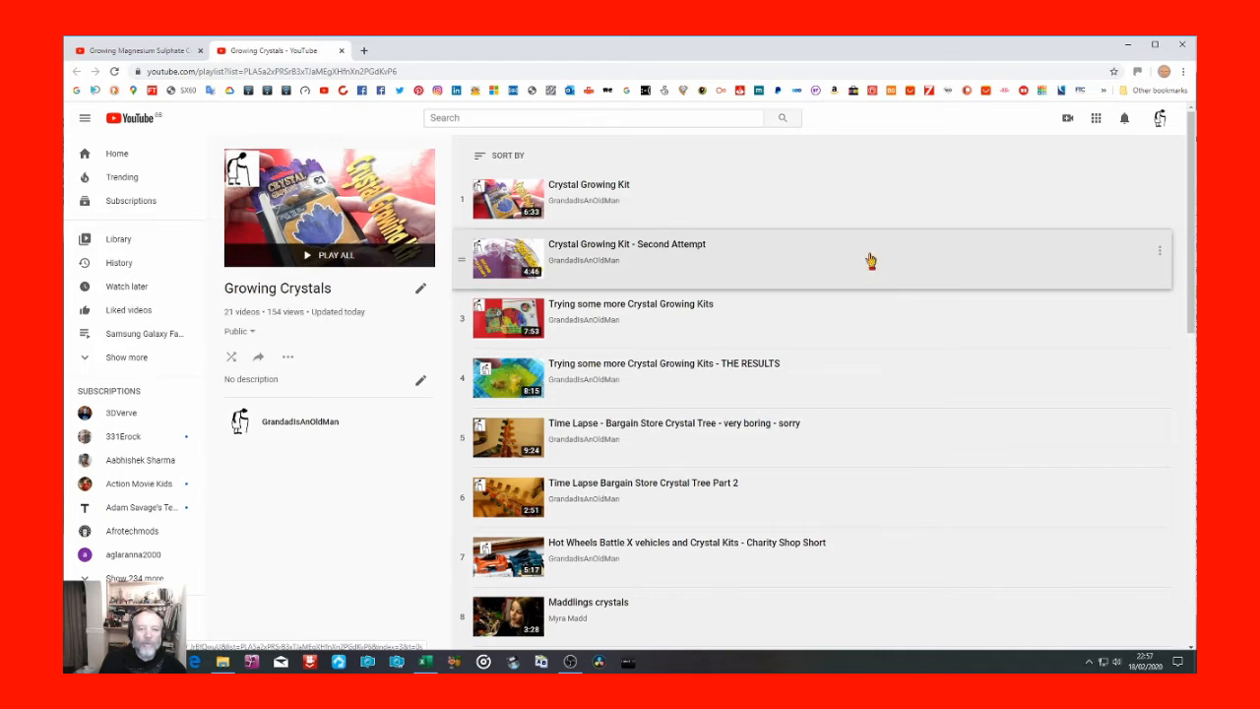
scroll(down, 3)
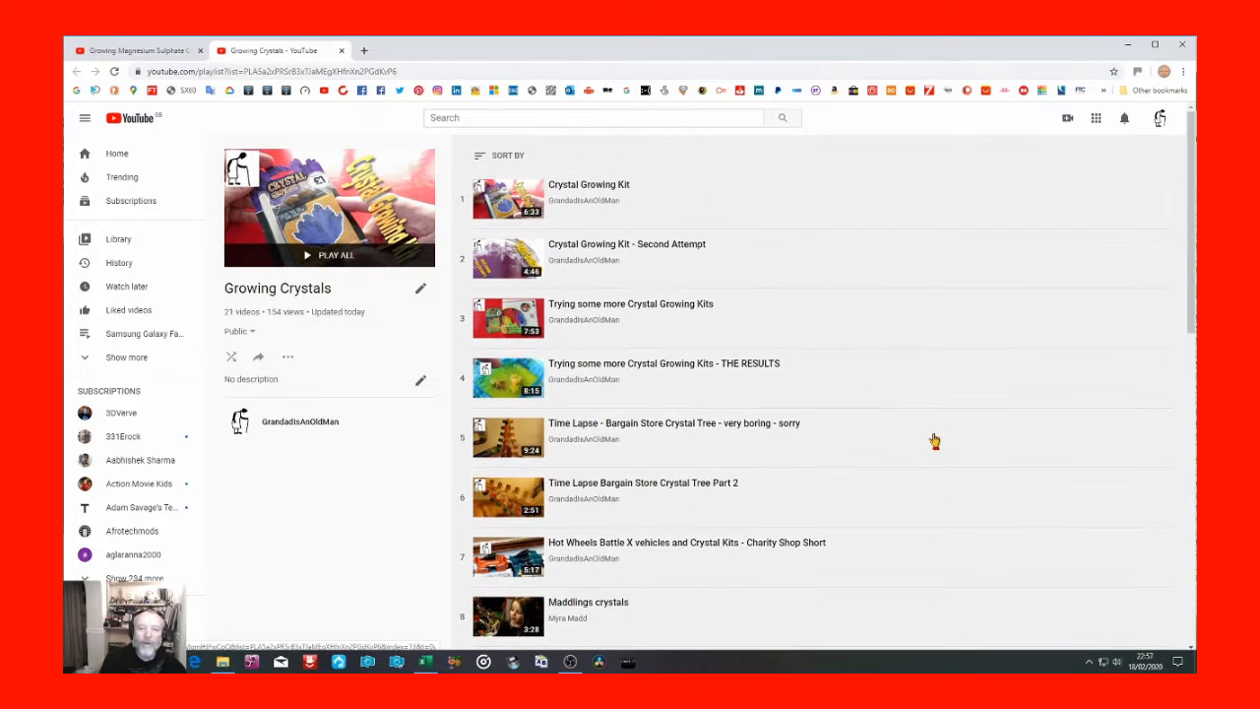
mouse_move(575, 382)
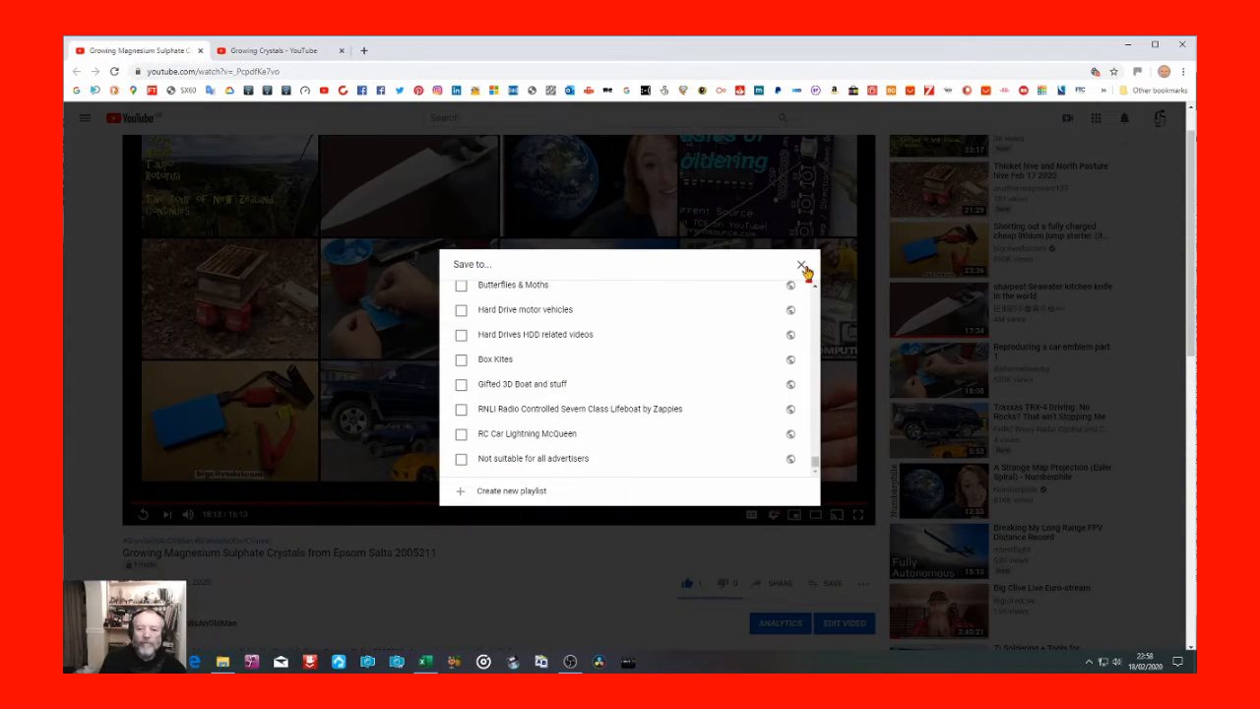
click(802, 266)
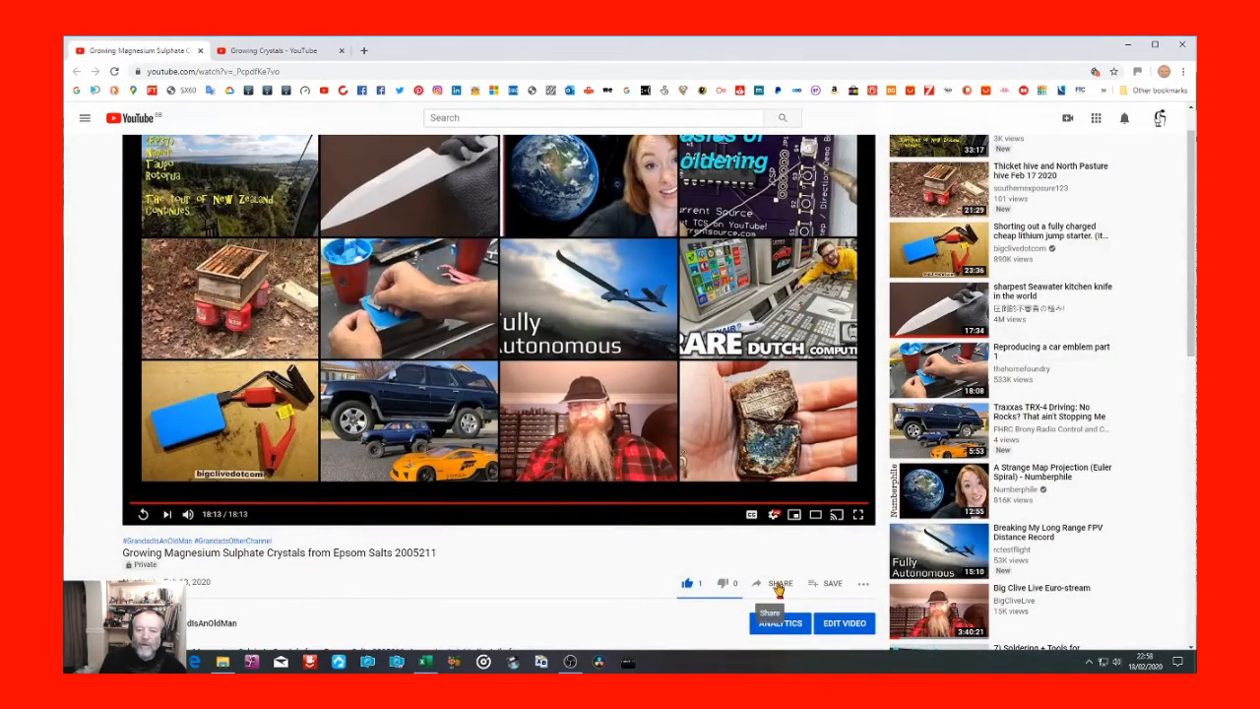
click(779, 582)
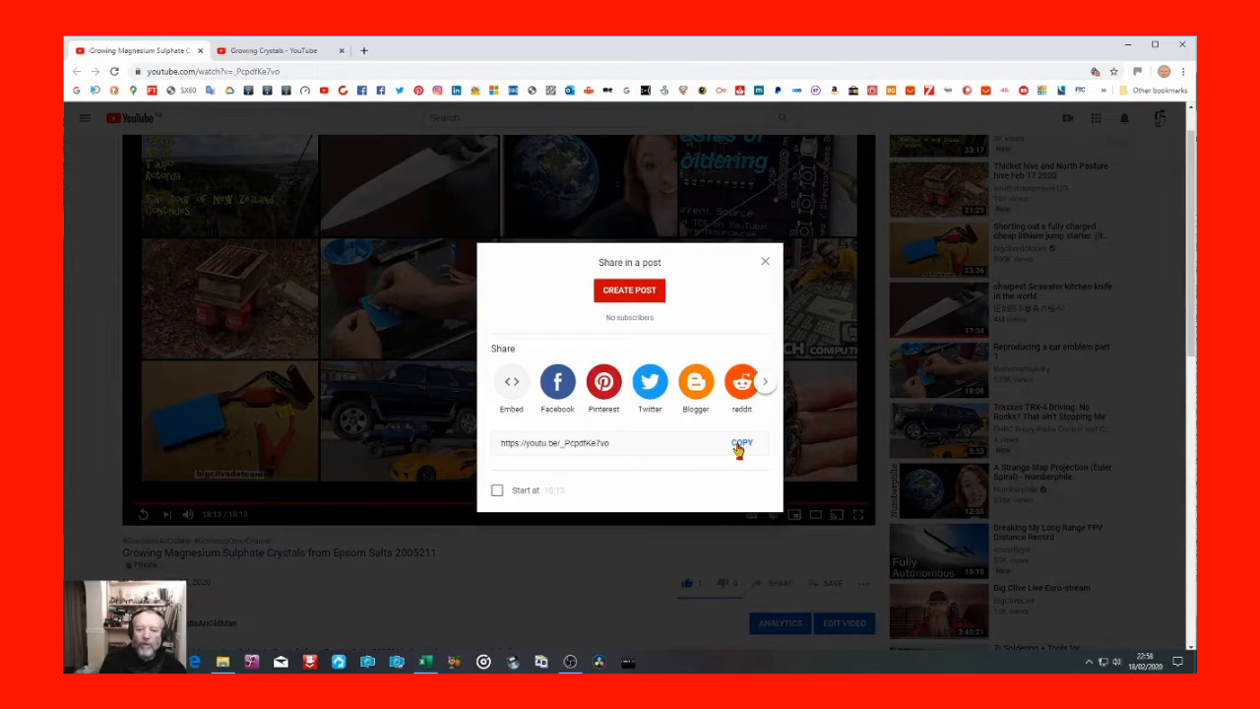
click(741, 443)
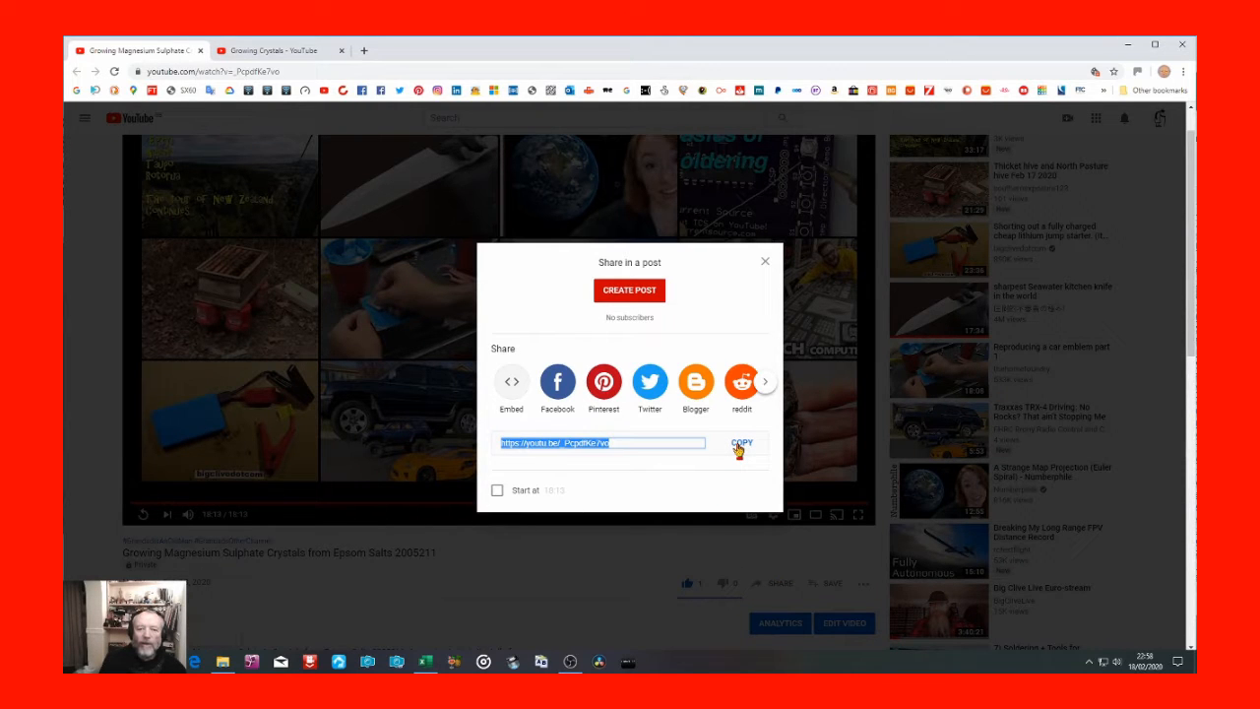
click(764, 261)
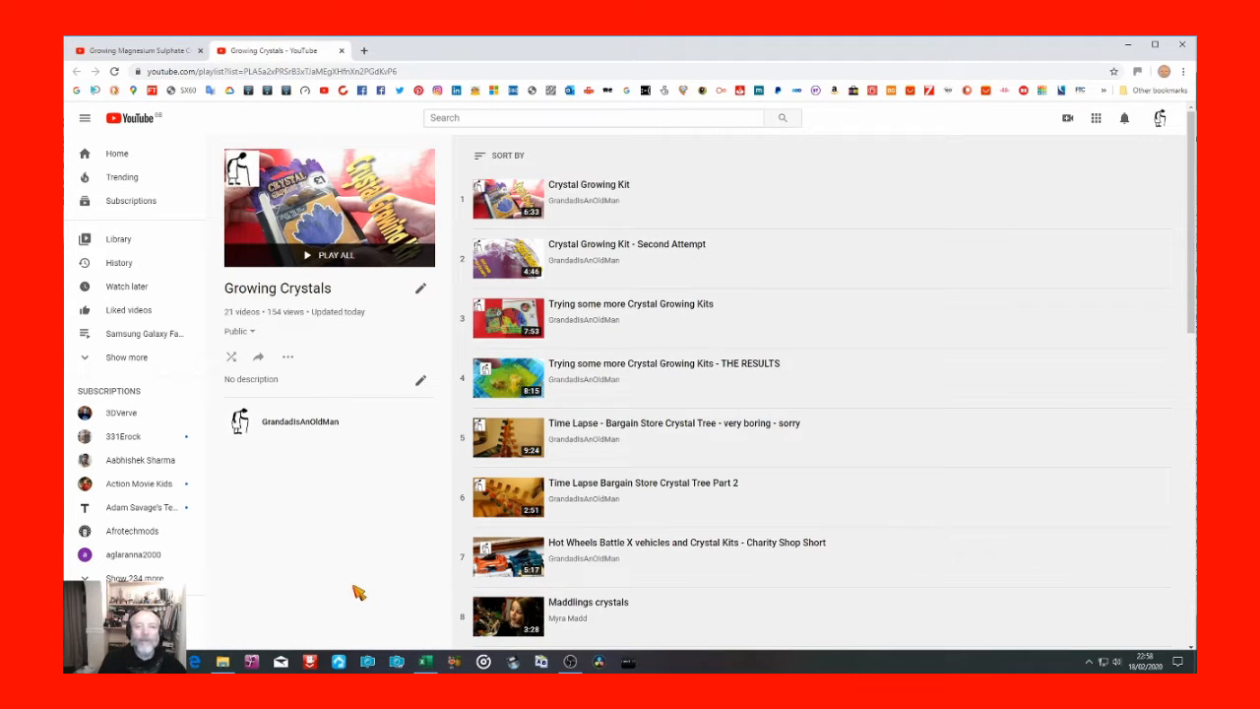
mouse_move(399, 490)
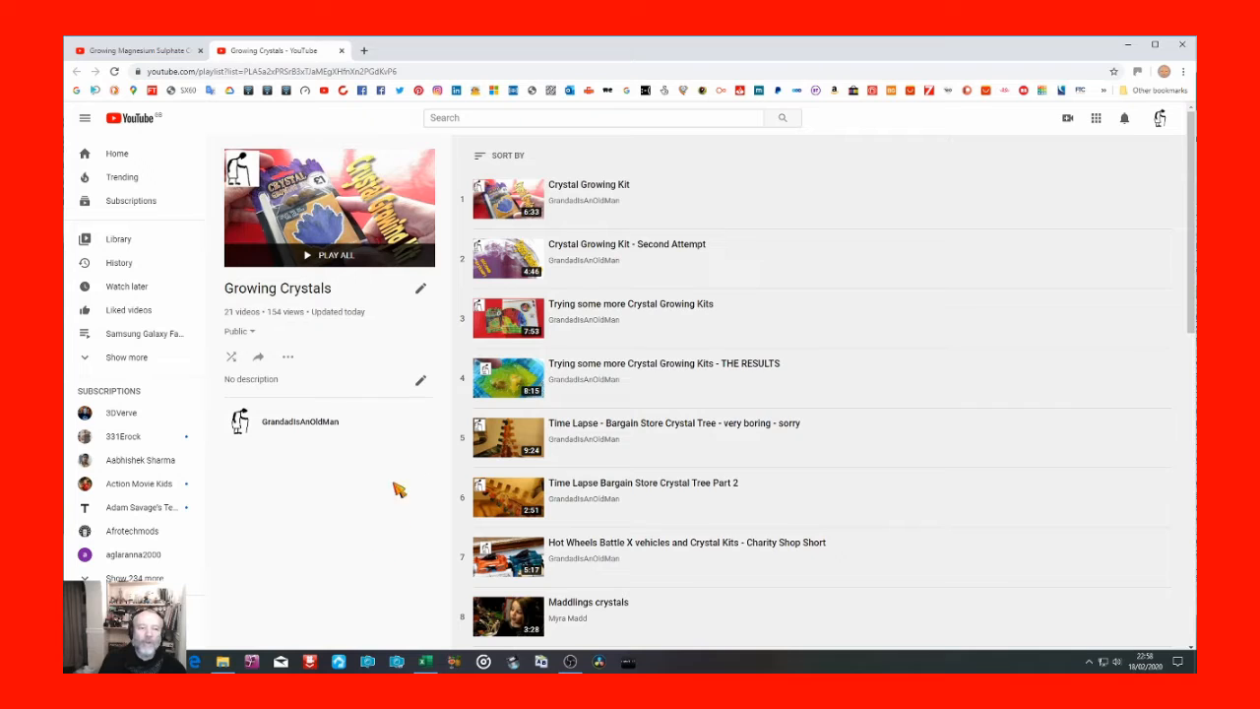
mouse_move(356, 374)
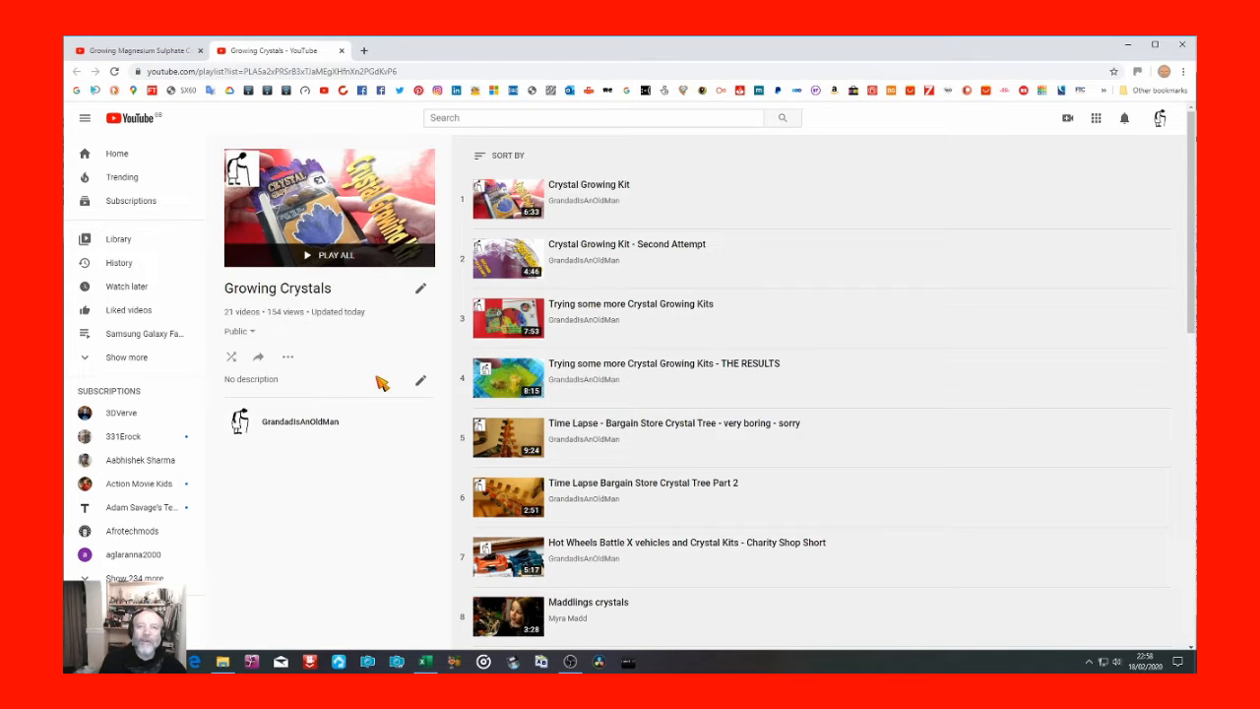
mouse_move(383, 472)
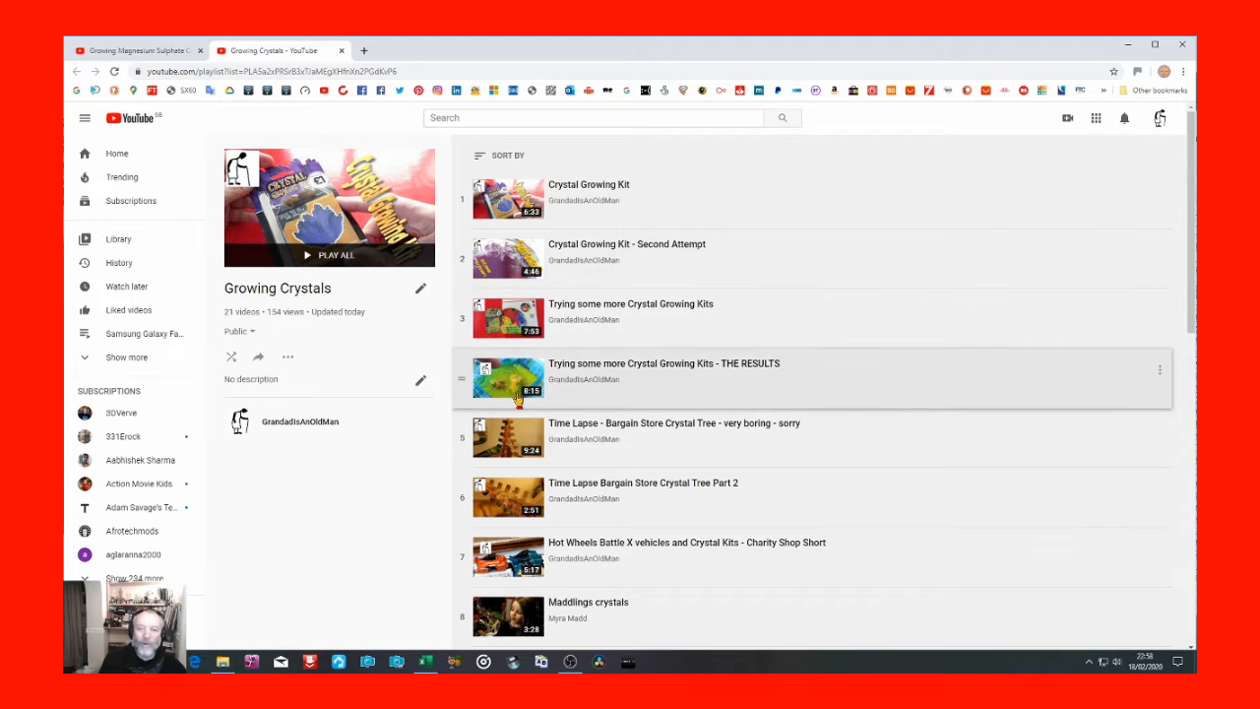
Scroll through the Growing Crystals playlist tab, still showing its 21 videos.
scroll(down, 3)
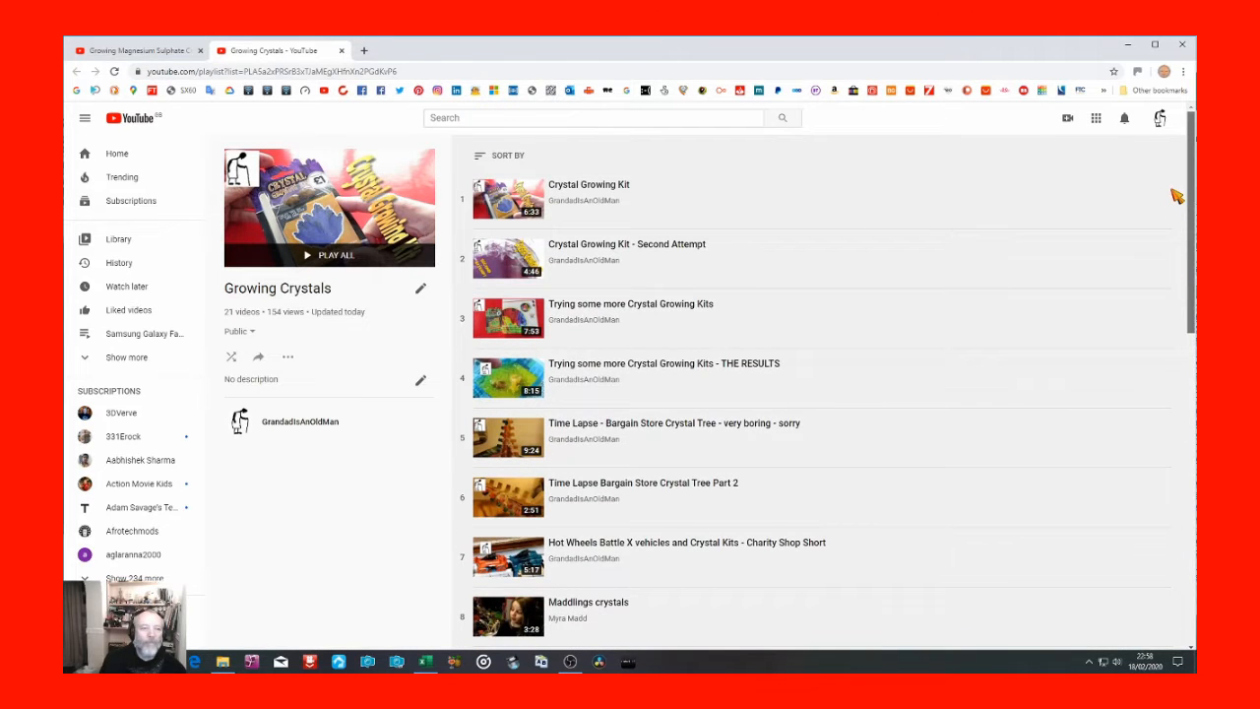
mouse_move(321, 549)
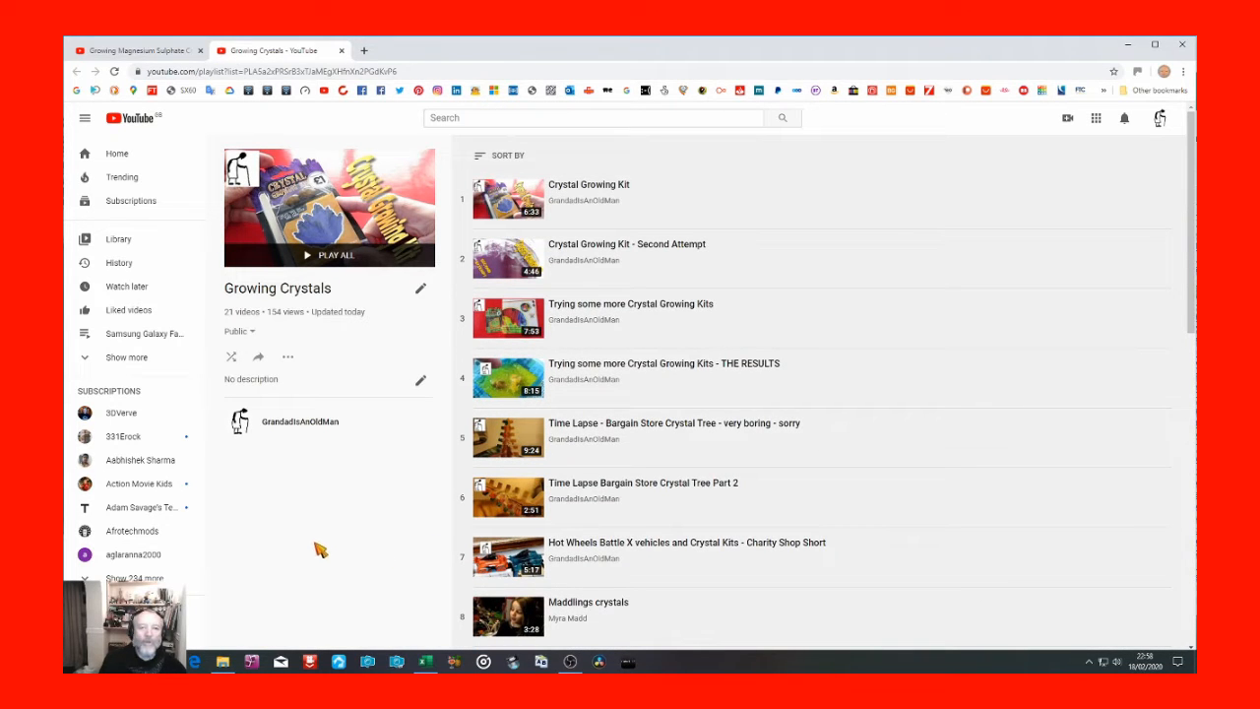
mouse_move(358, 533)
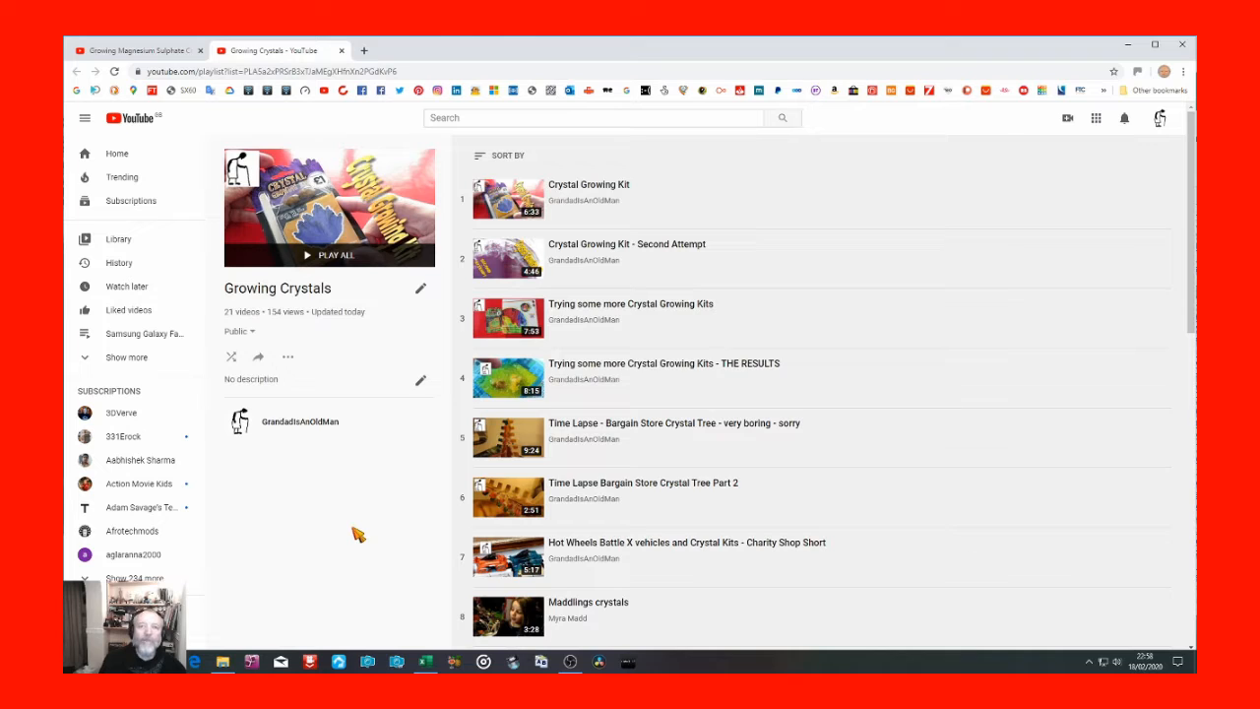
mouse_move(313, 357)
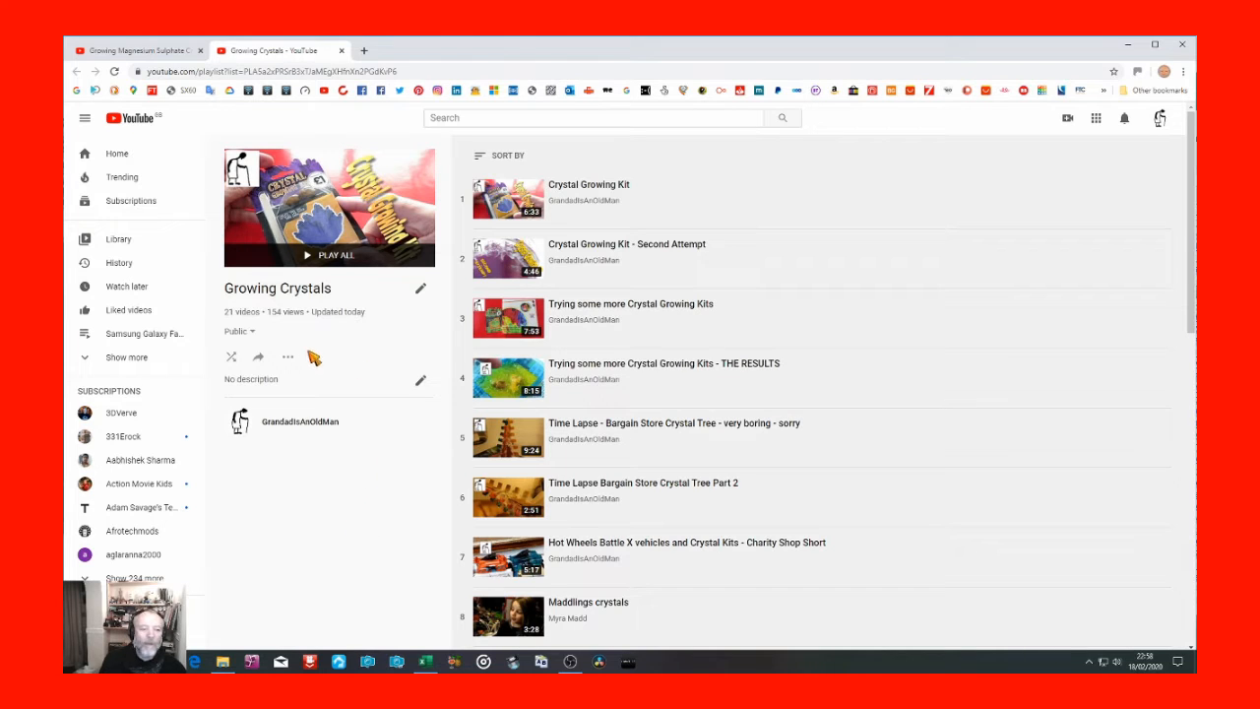
mouse_move(288, 358)
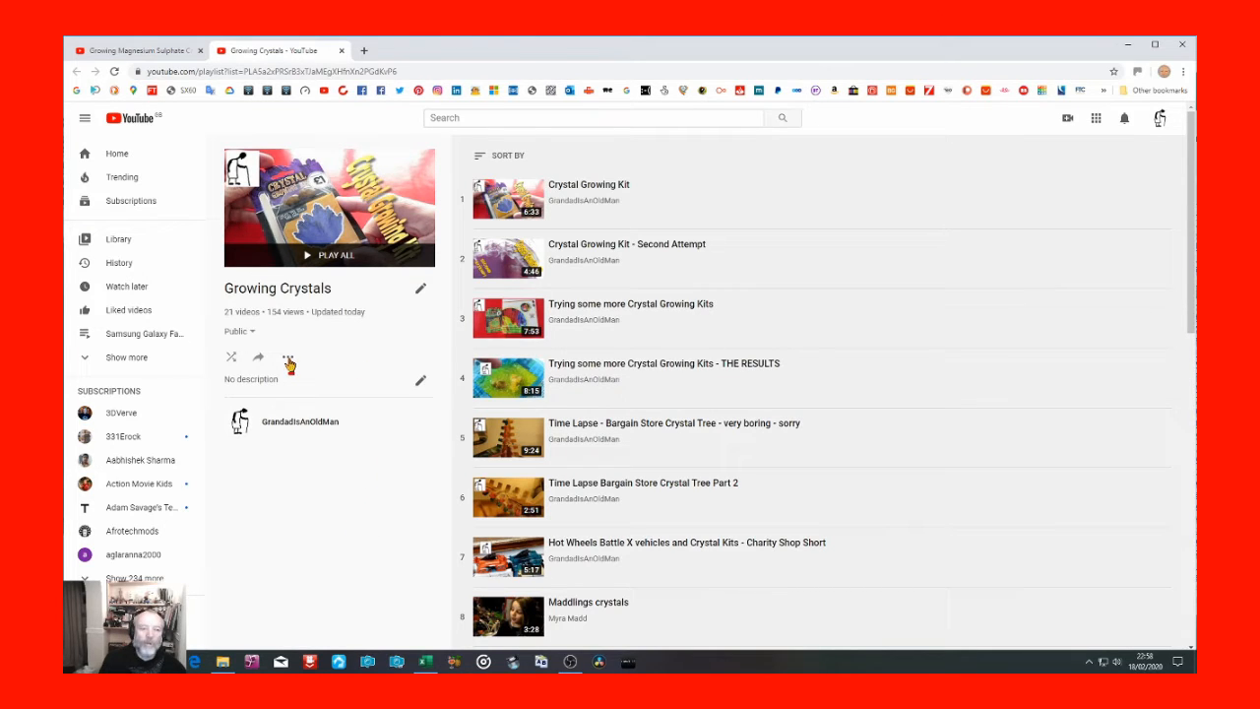
Reach the classic Growing Crystals editing layout via Advanced Settings, cancelling without changes.
click(287, 357)
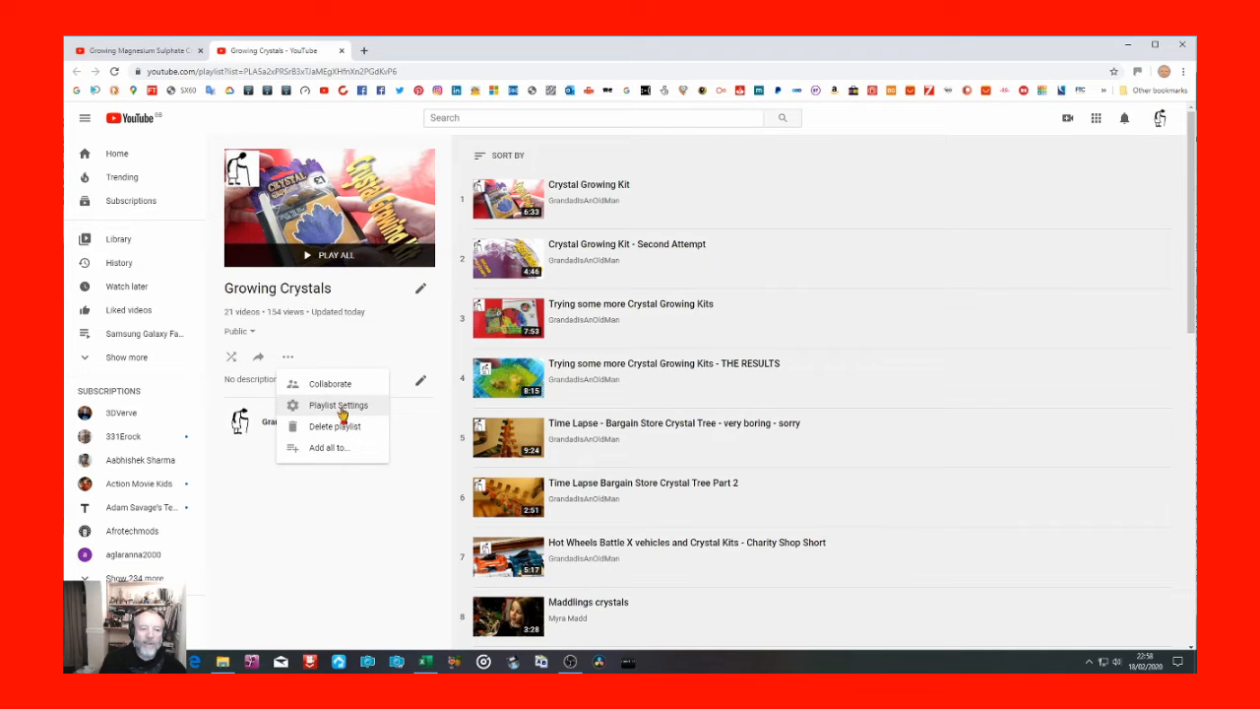
click(340, 404)
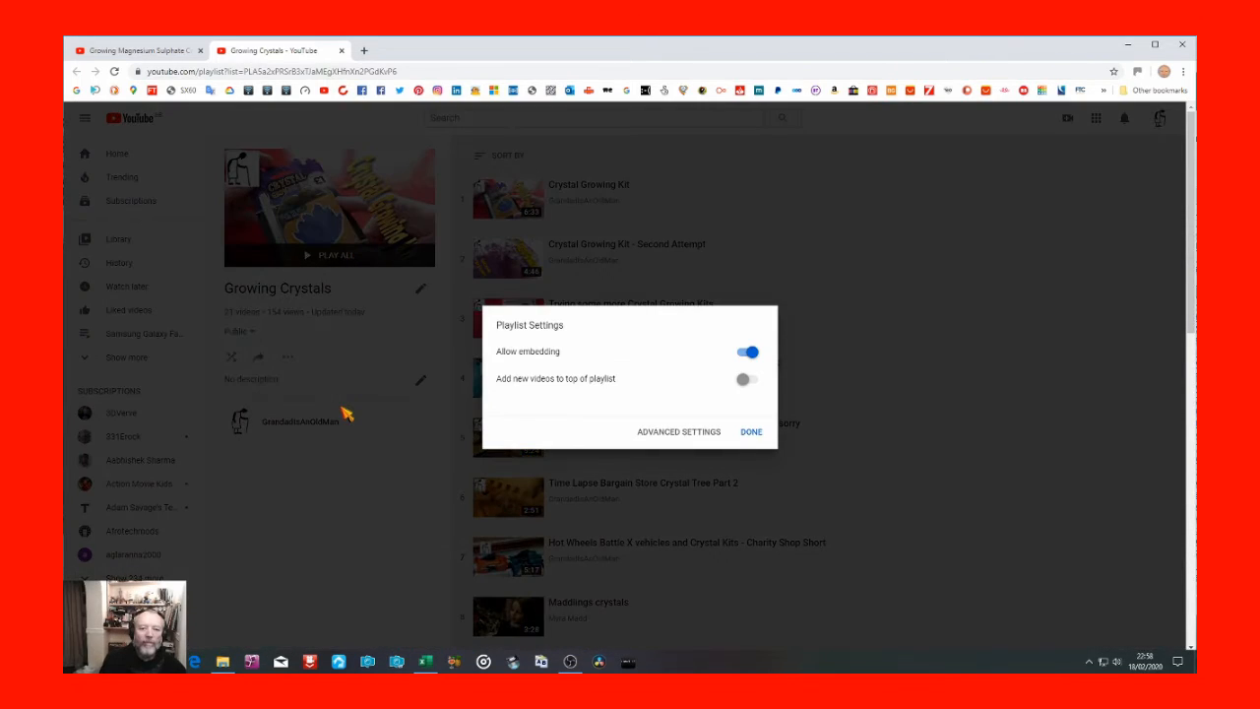
mouse_move(682, 363)
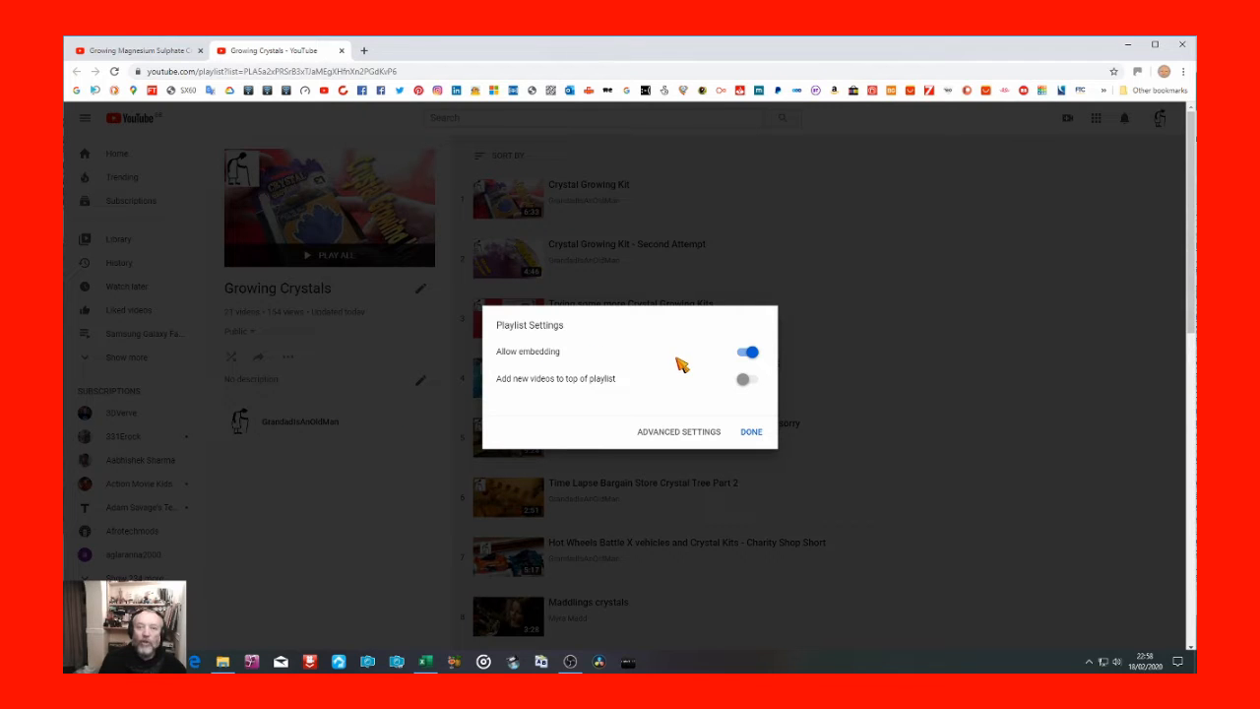
mouse_move(690, 383)
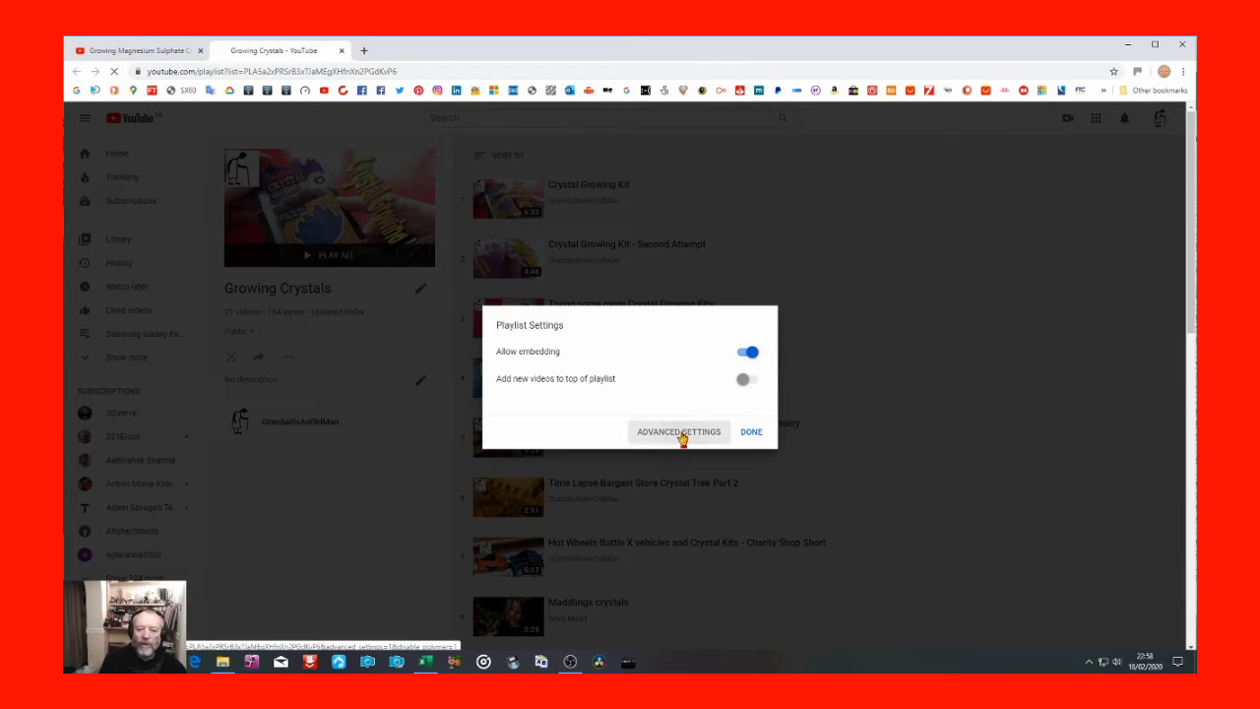
click(679, 431)
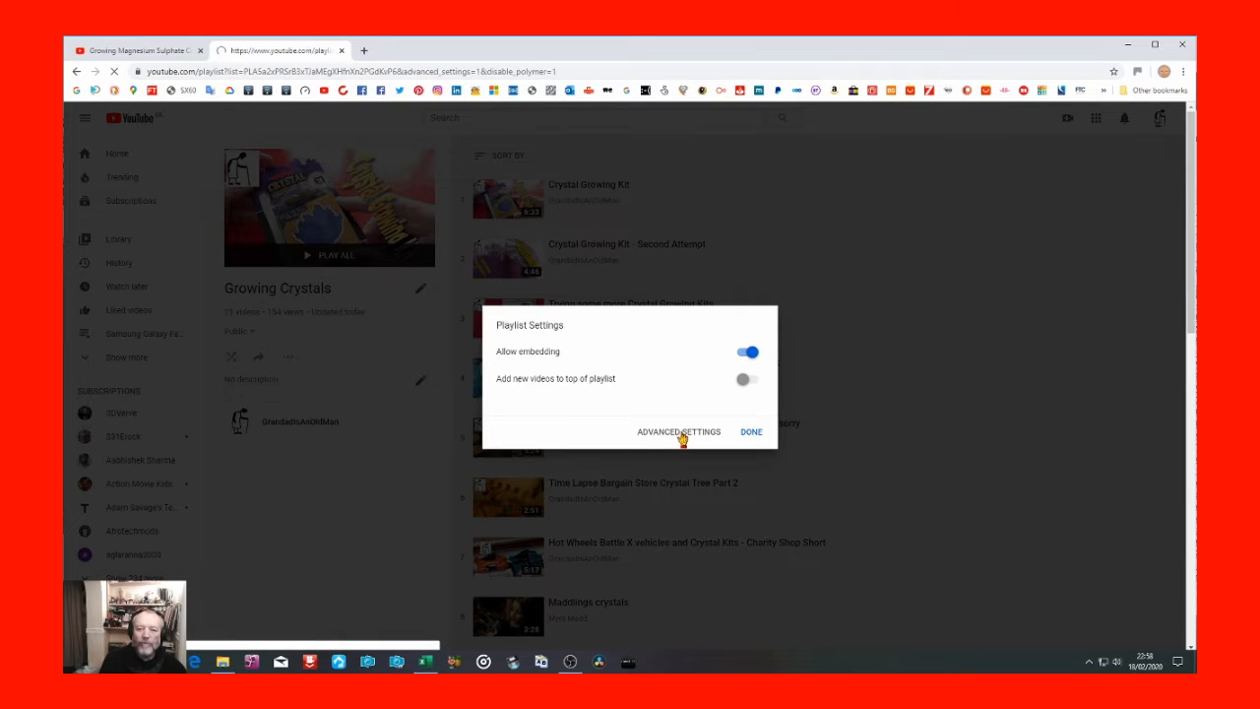
click(678, 431)
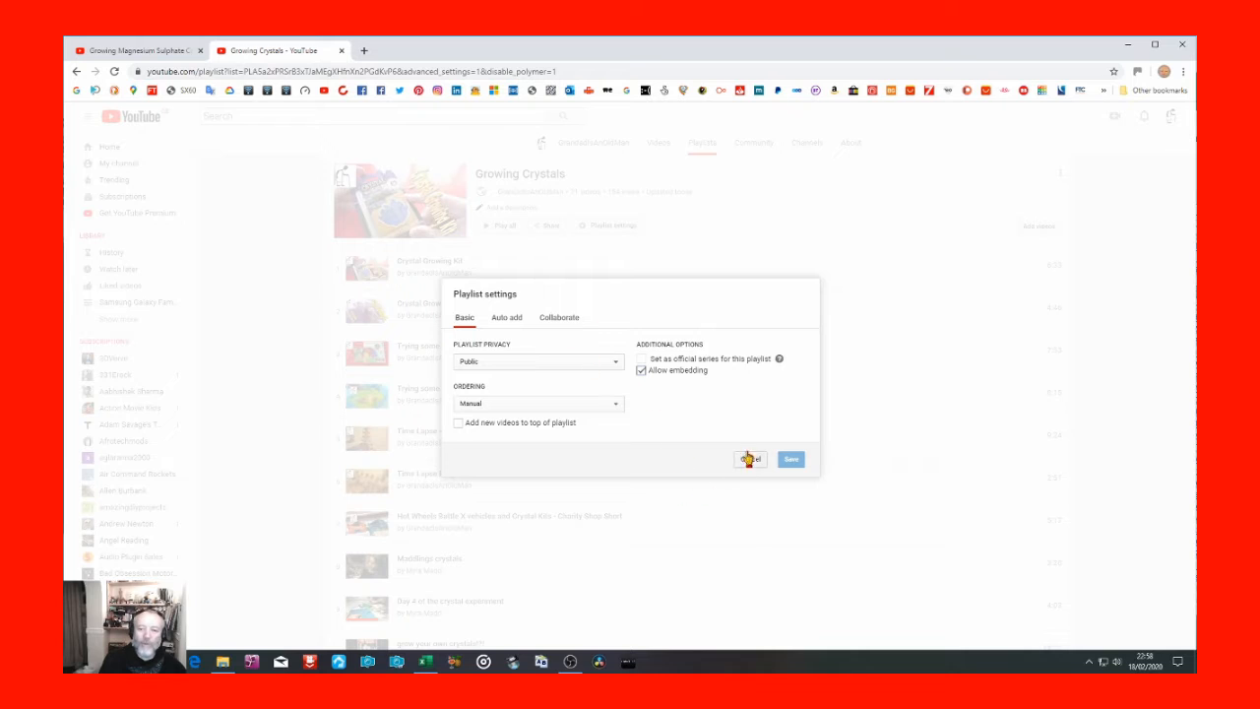
click(749, 459)
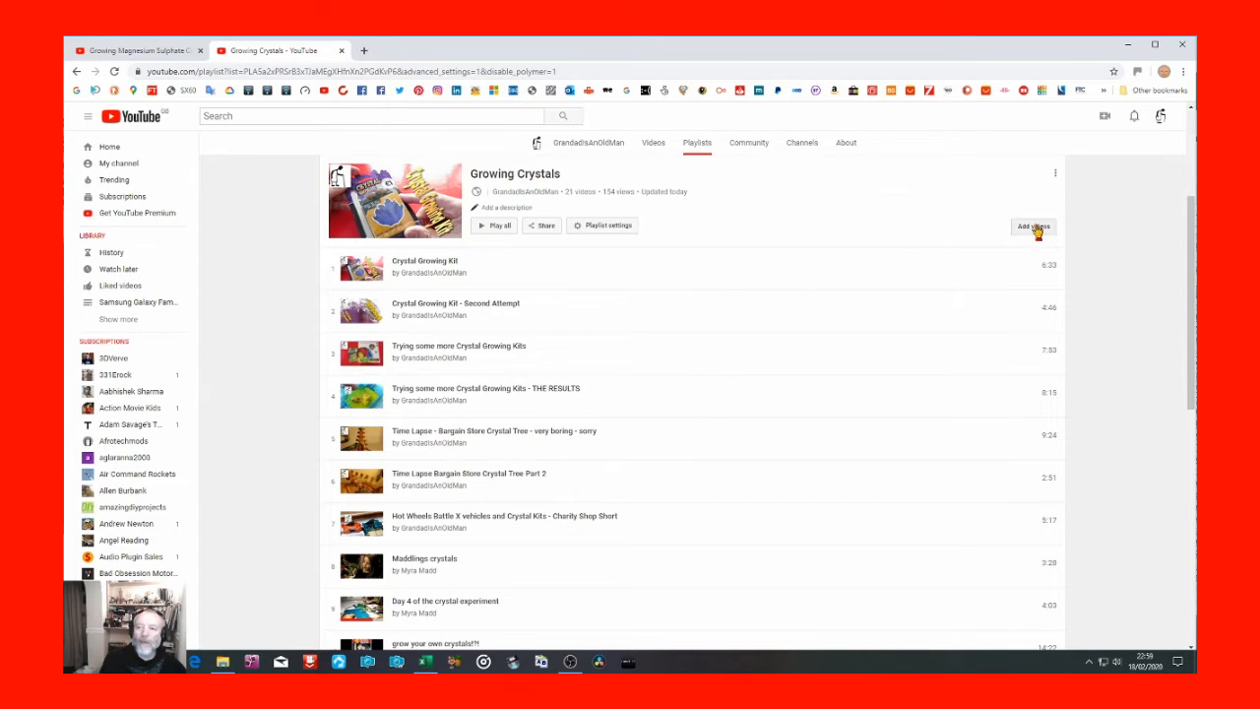
Paste the copied link into Add videos and add the magnesium sulphate crystals video.
click(1032, 228)
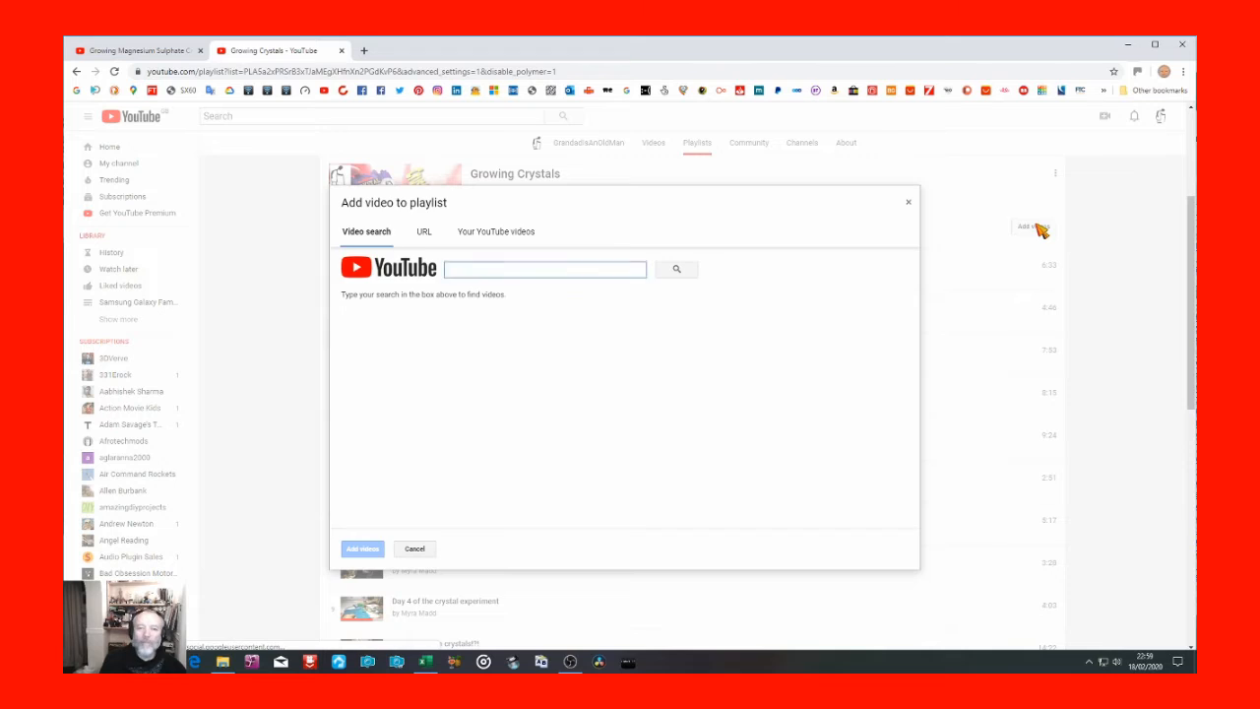
click(544, 269)
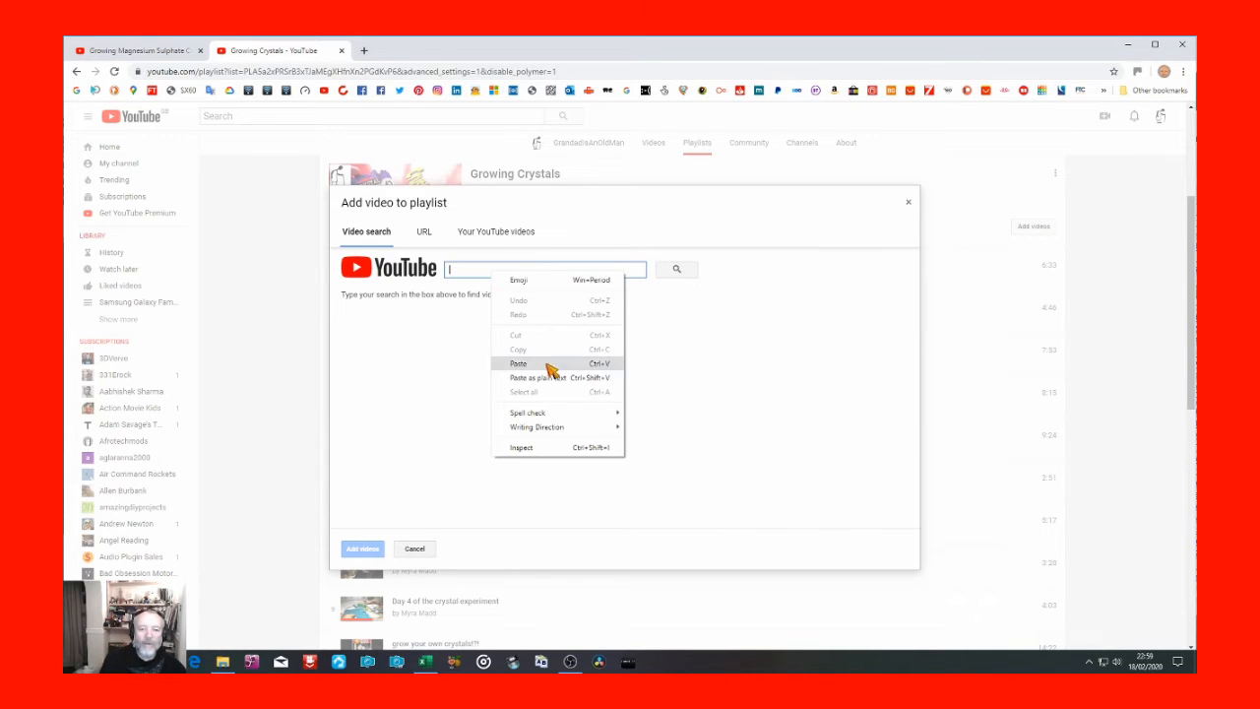
click(519, 363)
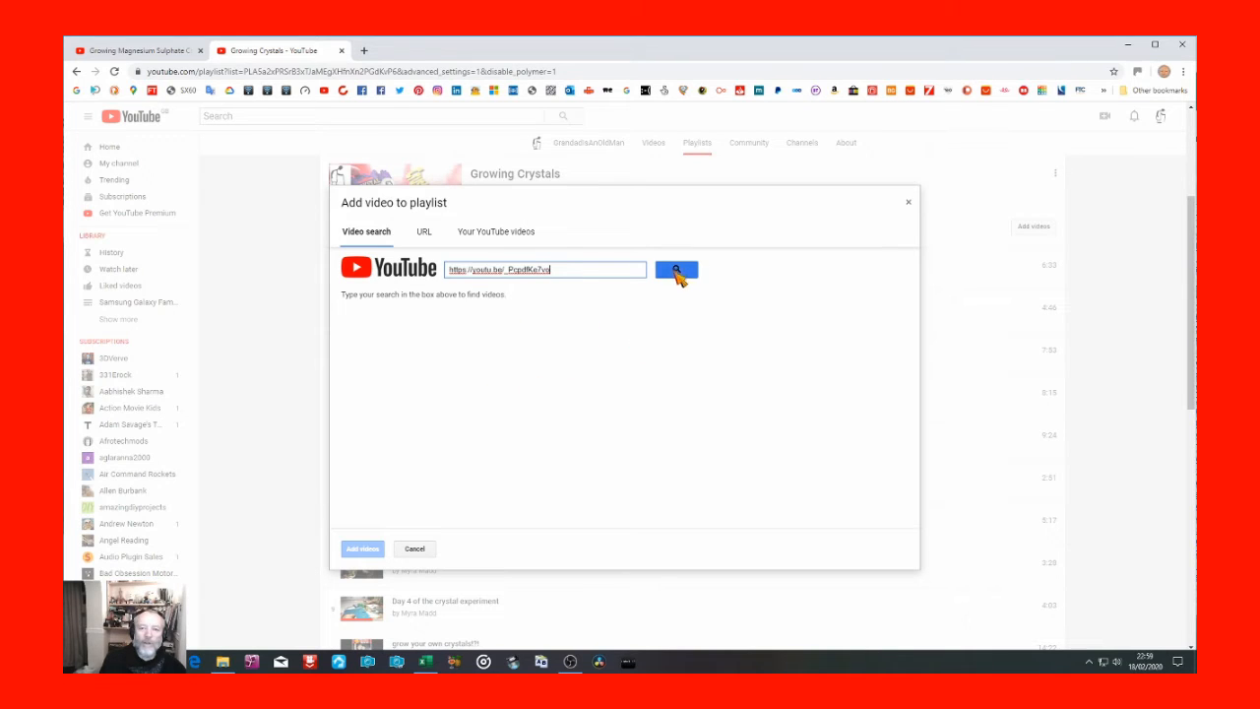
click(676, 269)
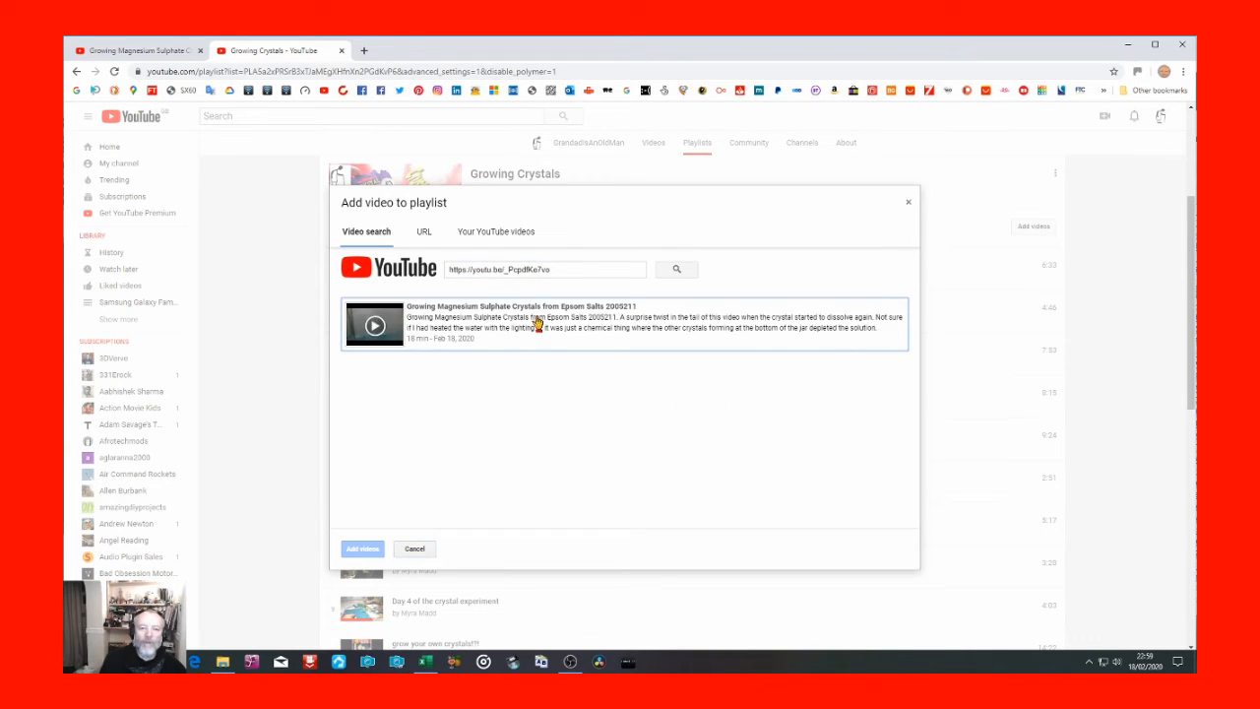
click(624, 325)
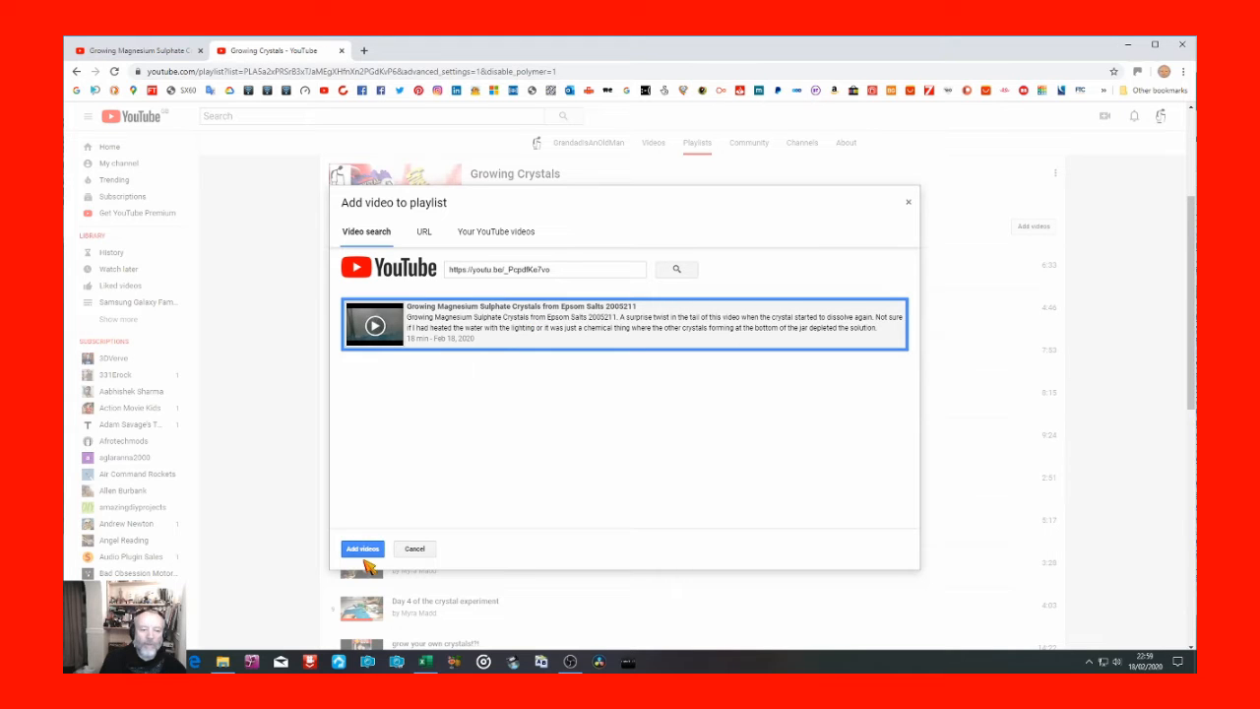
click(362, 548)
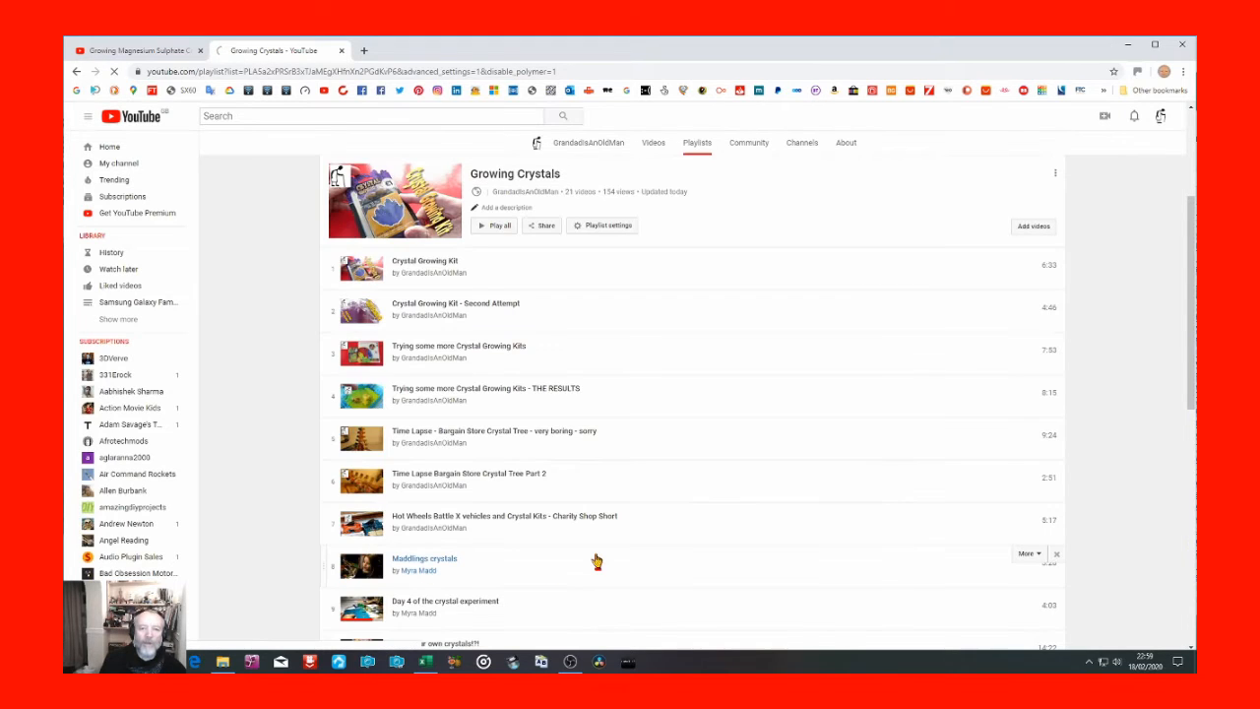
click(602, 226)
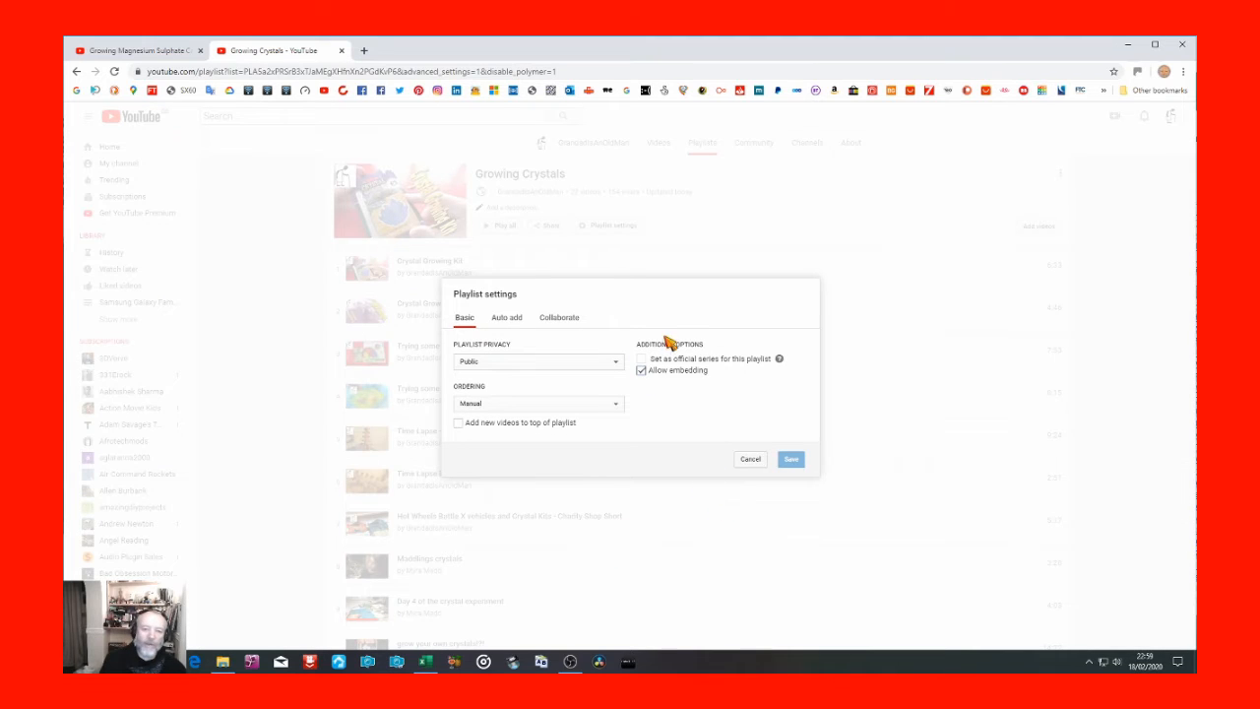
mouse_move(750, 476)
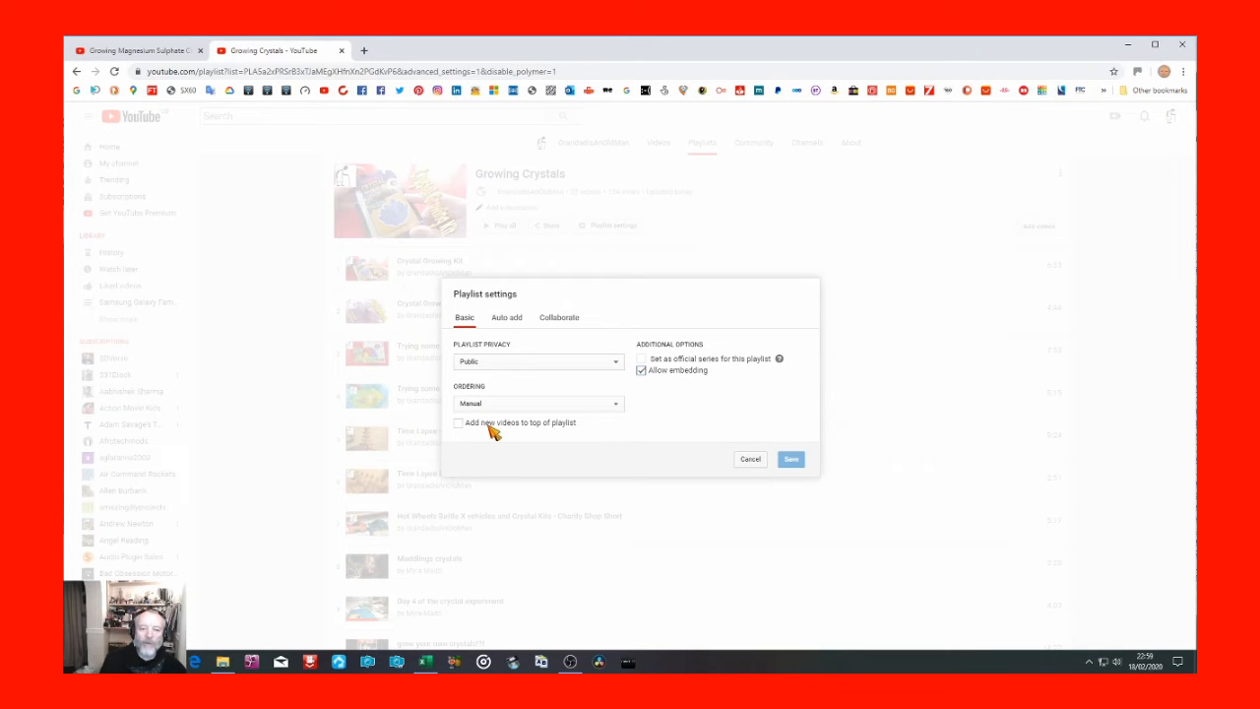
mouse_move(480, 426)
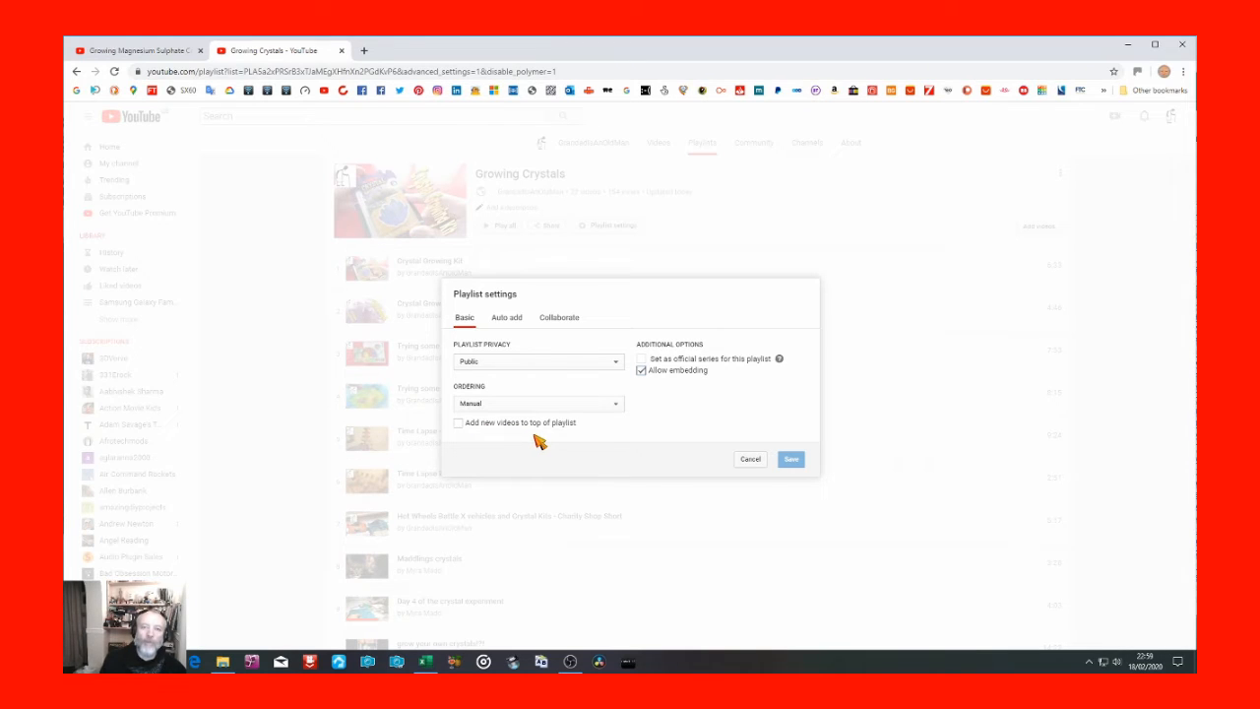
mouse_move(628, 465)
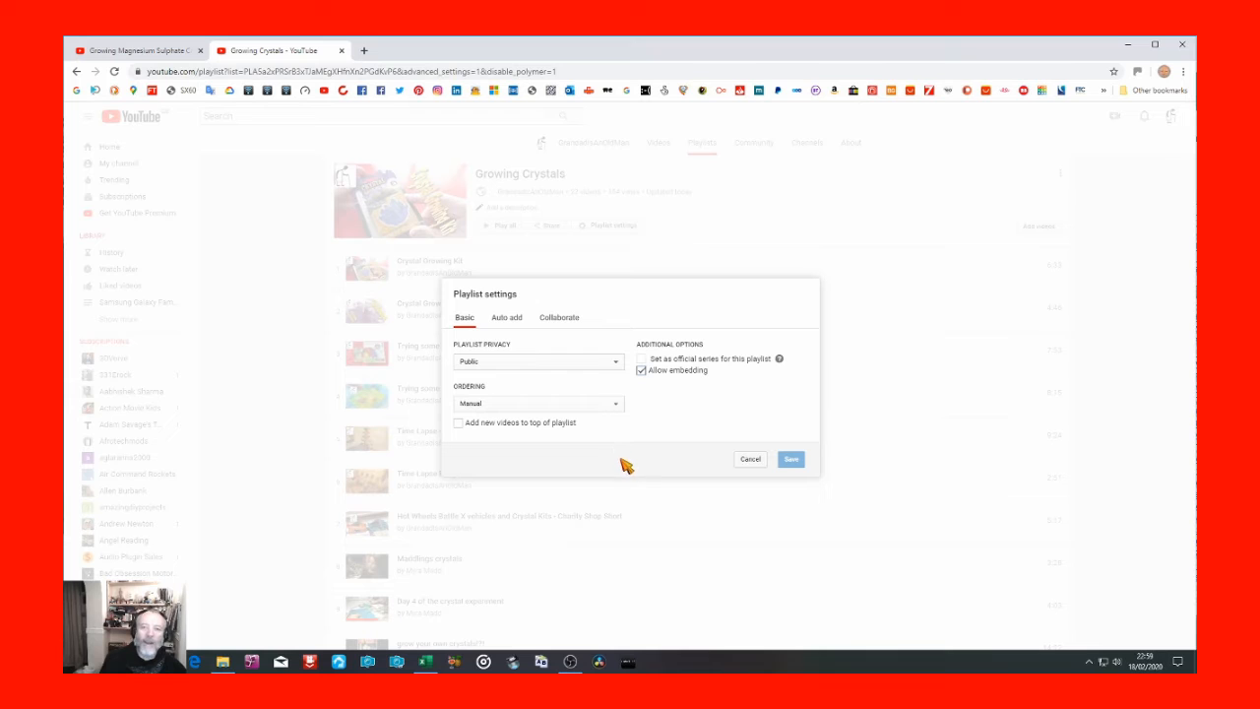
mouse_move(646, 451)
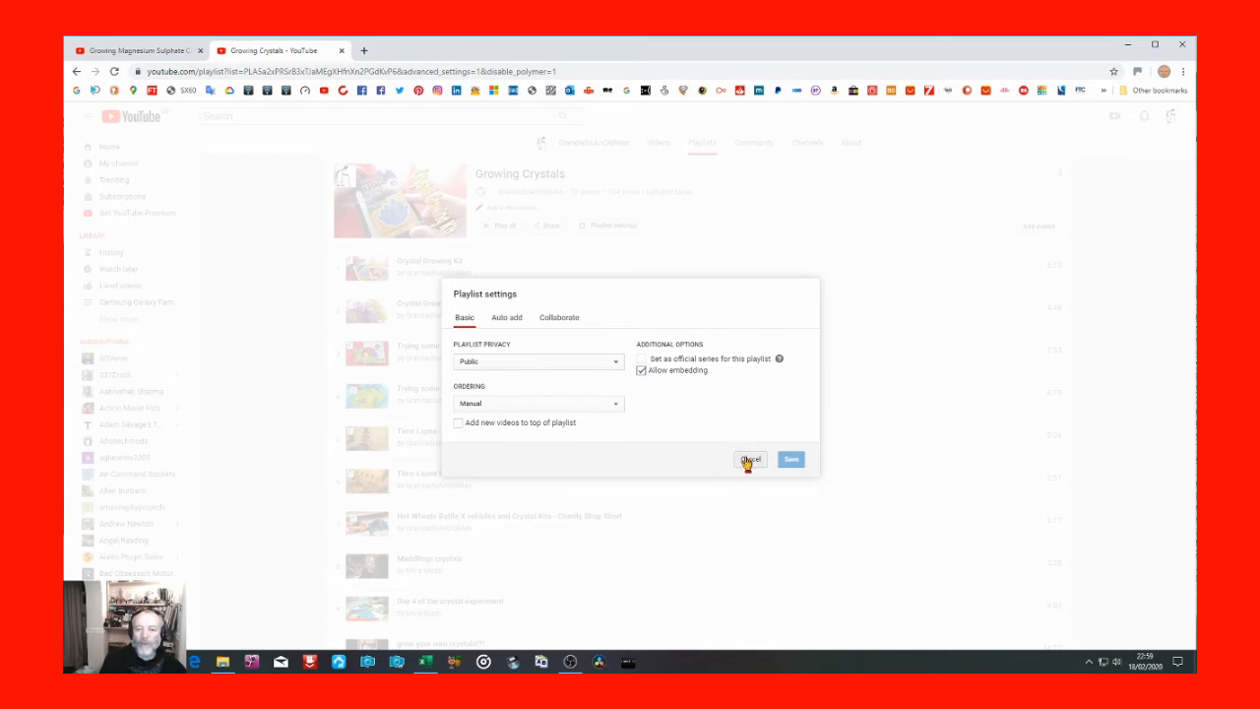
click(752, 459)
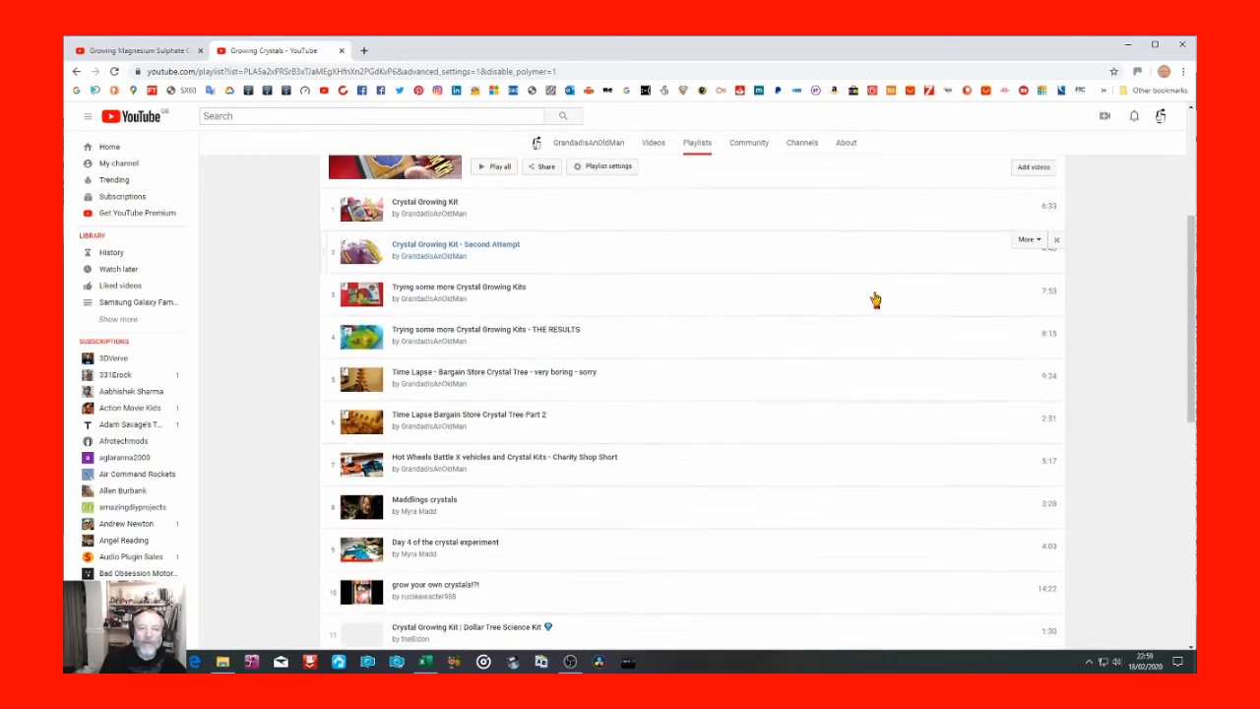
scroll(down, 3)
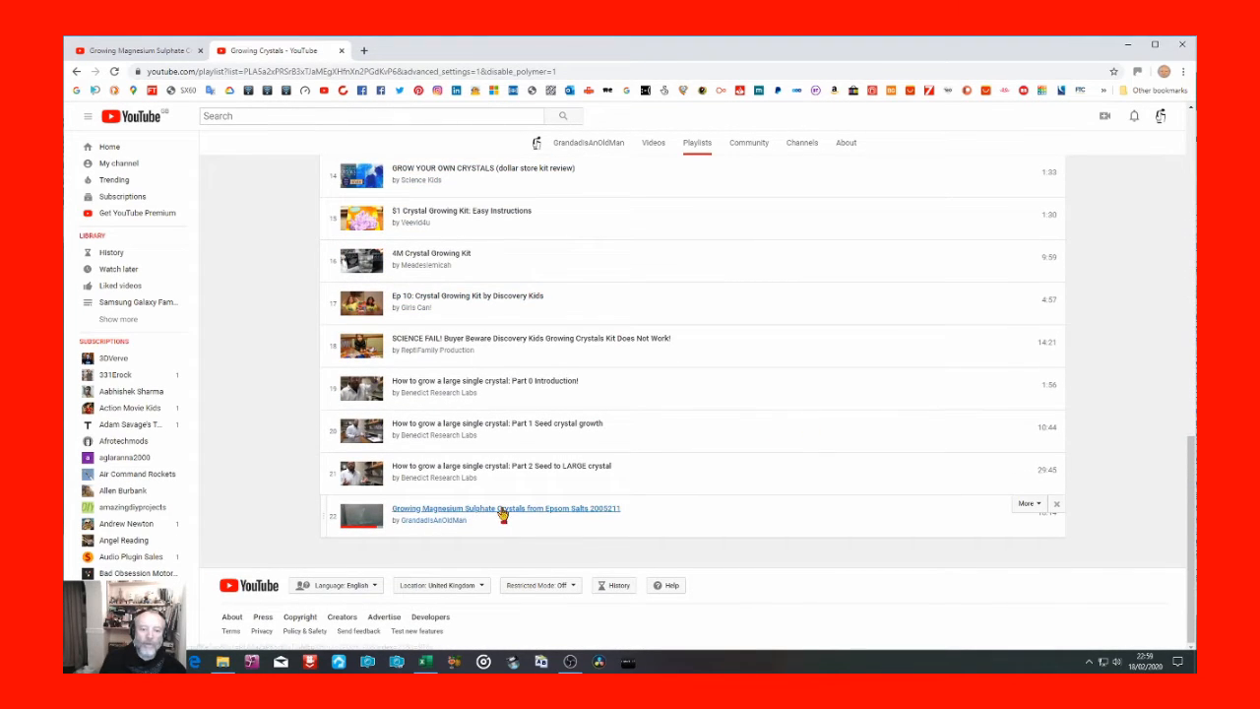
mouse_move(567, 528)
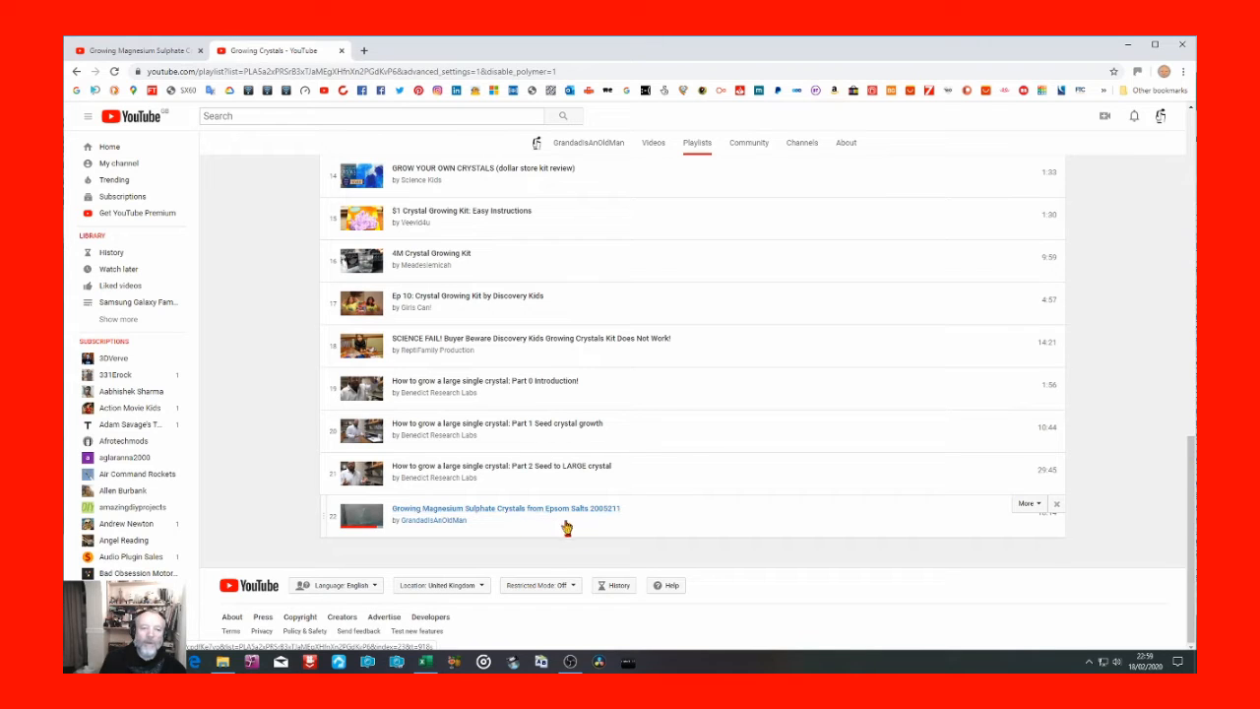
mouse_move(668, 540)
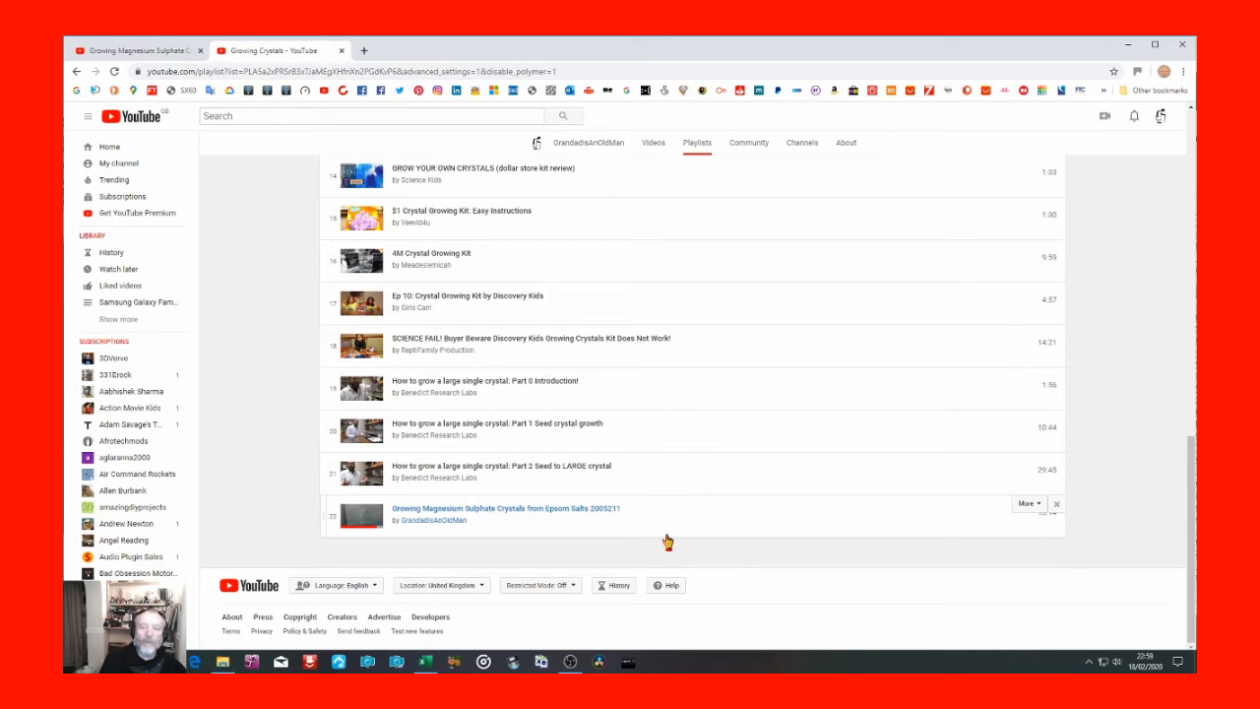
mouse_move(822, 524)
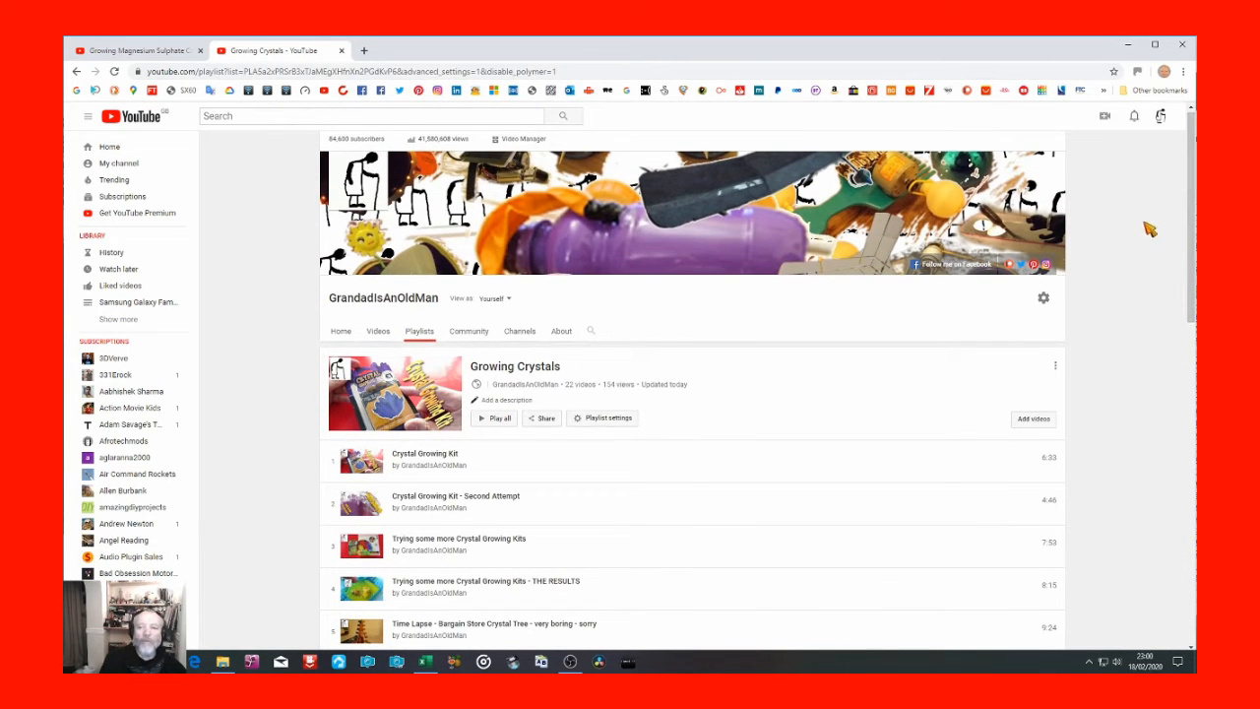
mouse_move(1135, 342)
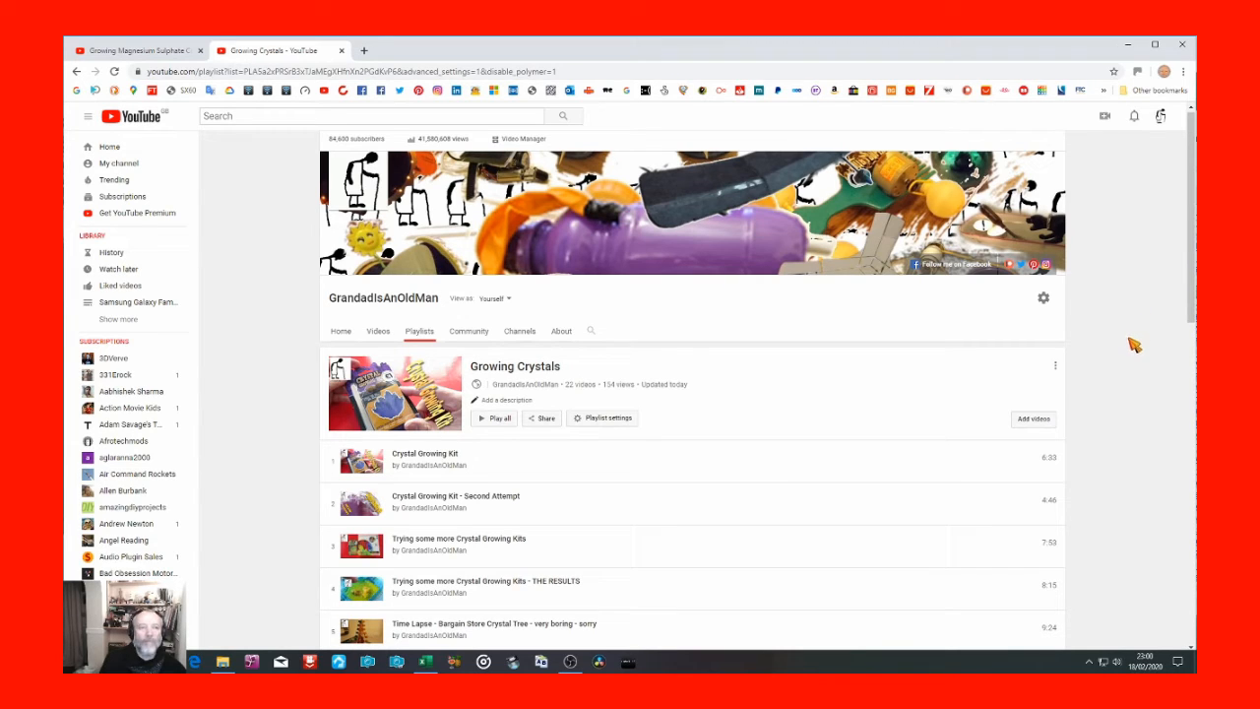
mouse_move(547, 286)
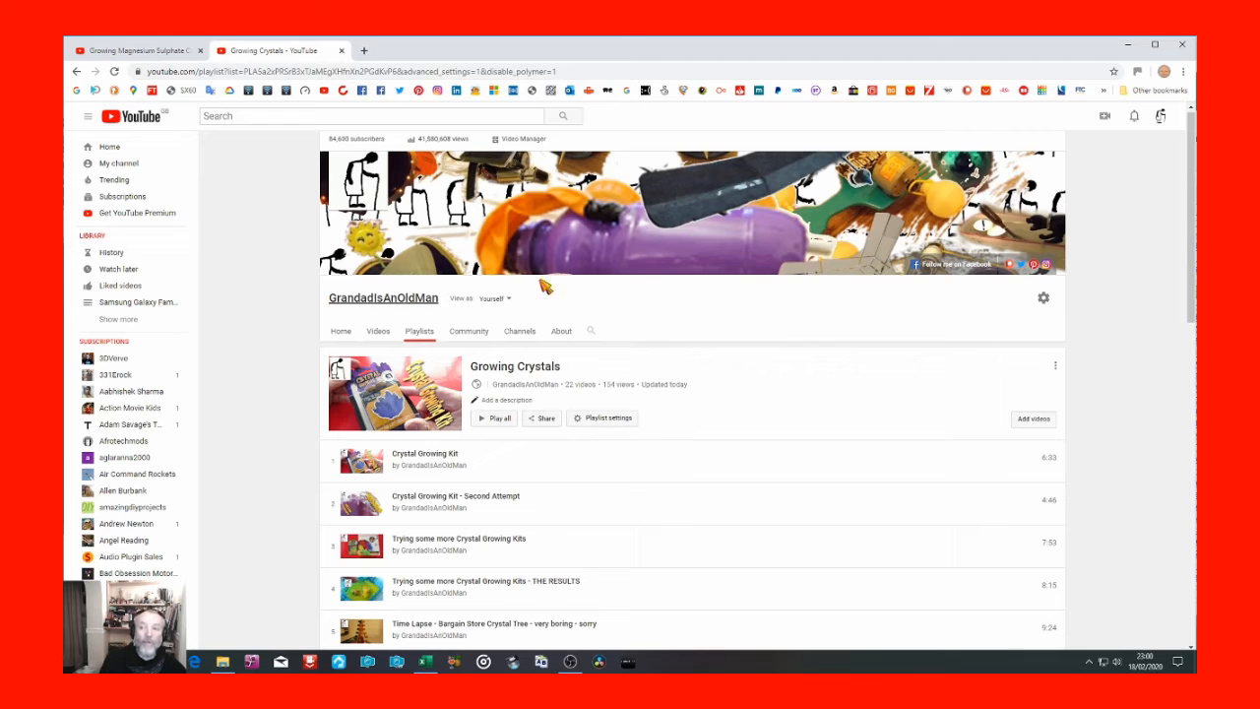
mouse_move(1162, 389)
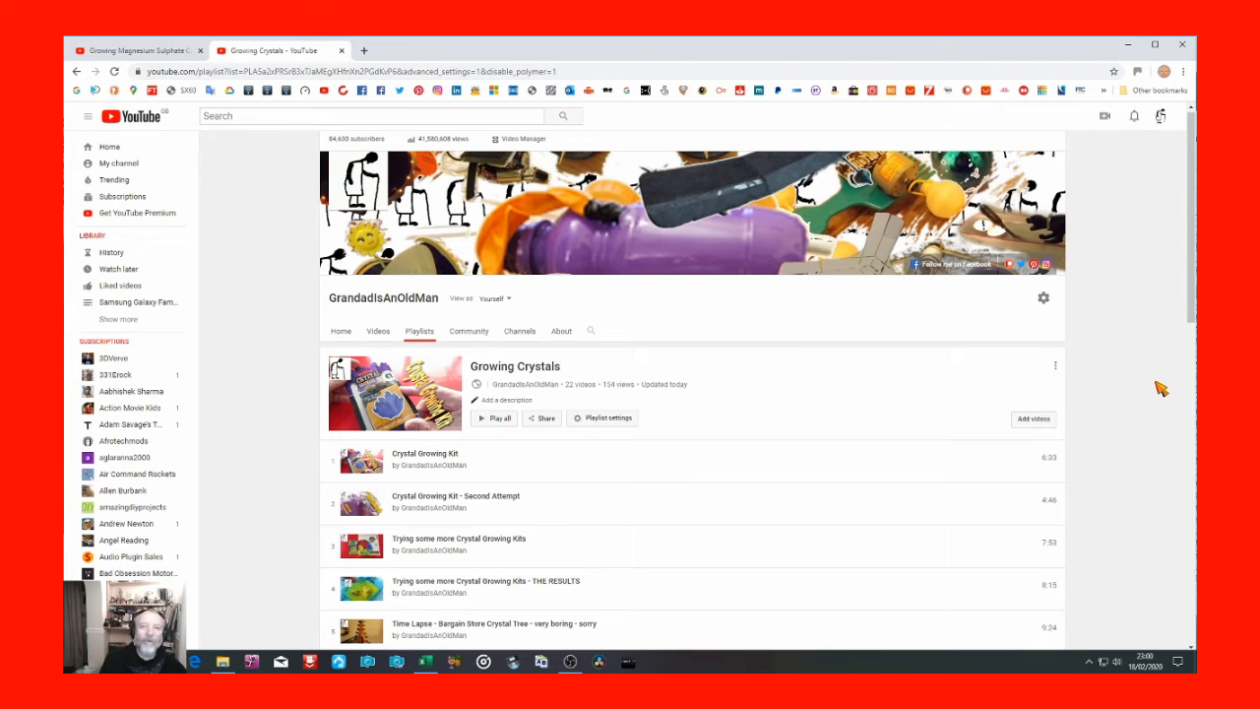
Return to the magnesium sulphate crystals video watch page in the first tab.
click(133, 50)
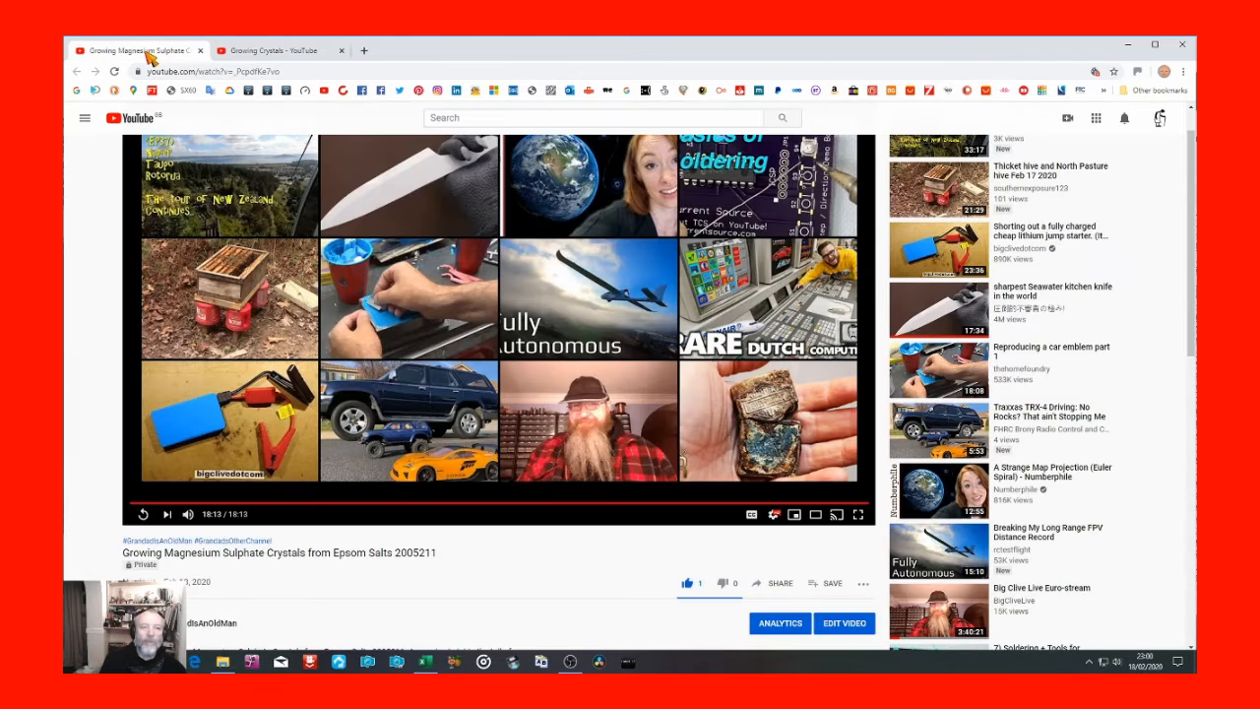
mouse_move(581, 572)
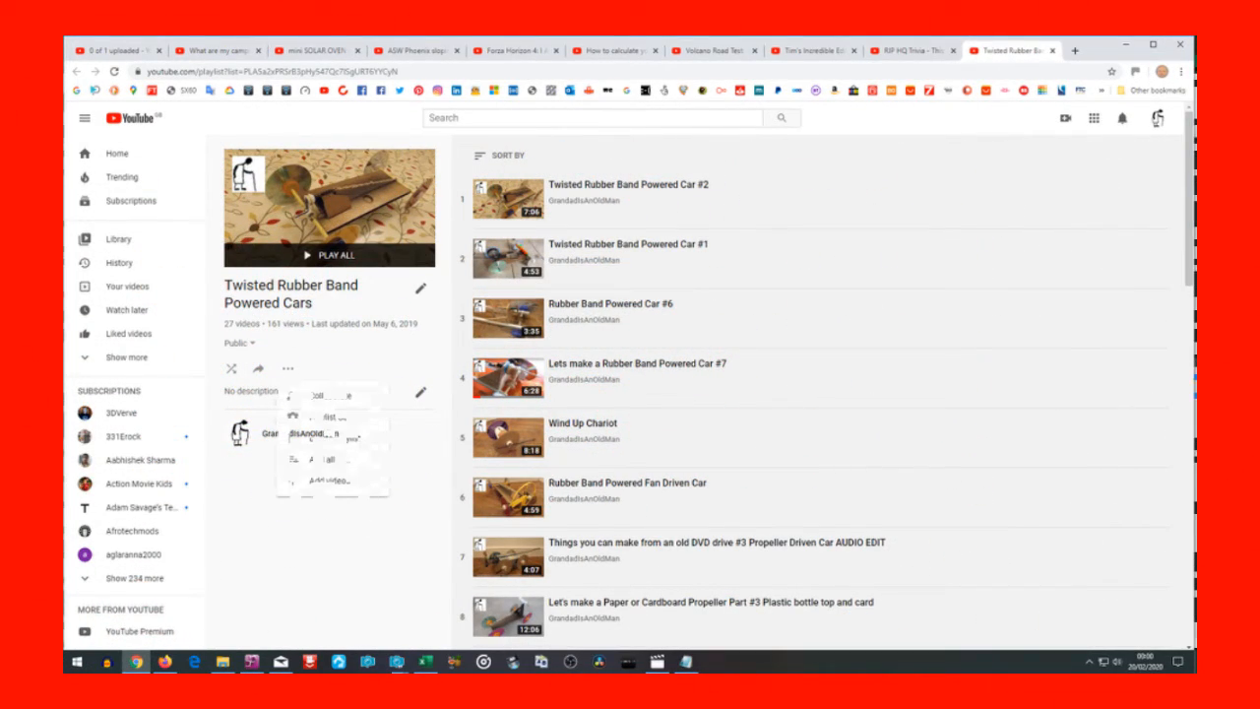
Choose Add videos from the Twisted Rubber Band Powered Cars playlist's three-dot menu.
click(288, 368)
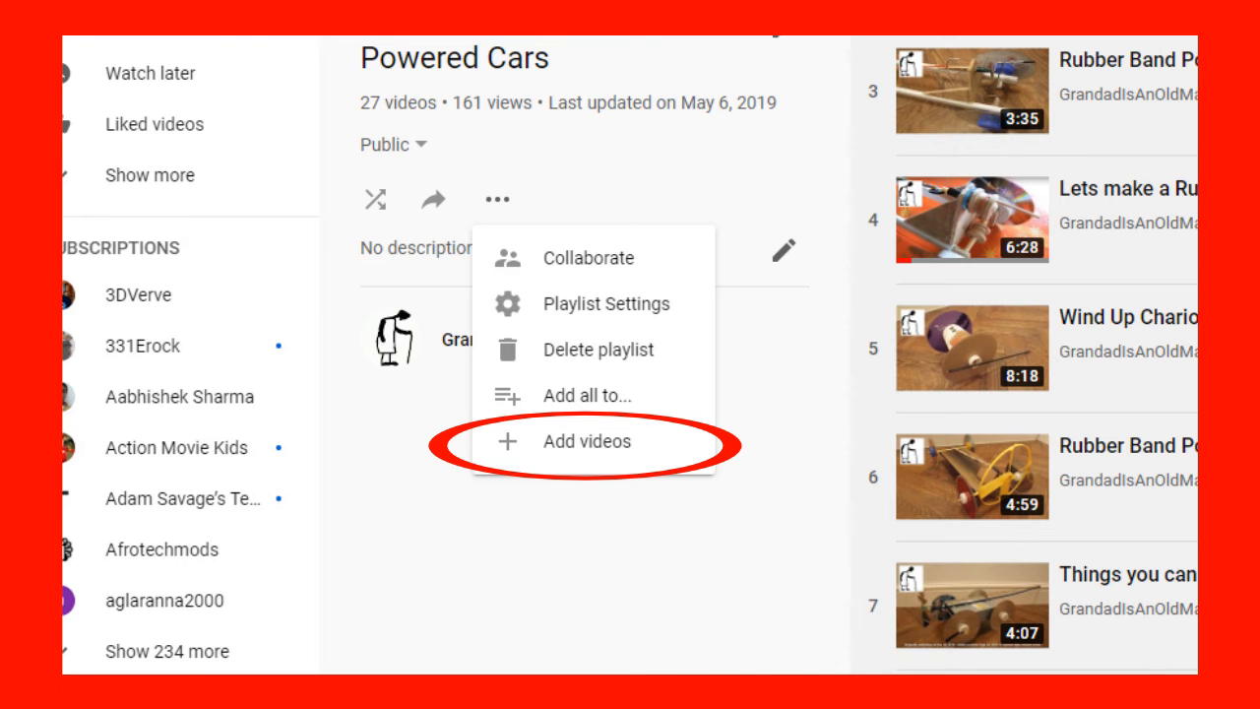
click(587, 441)
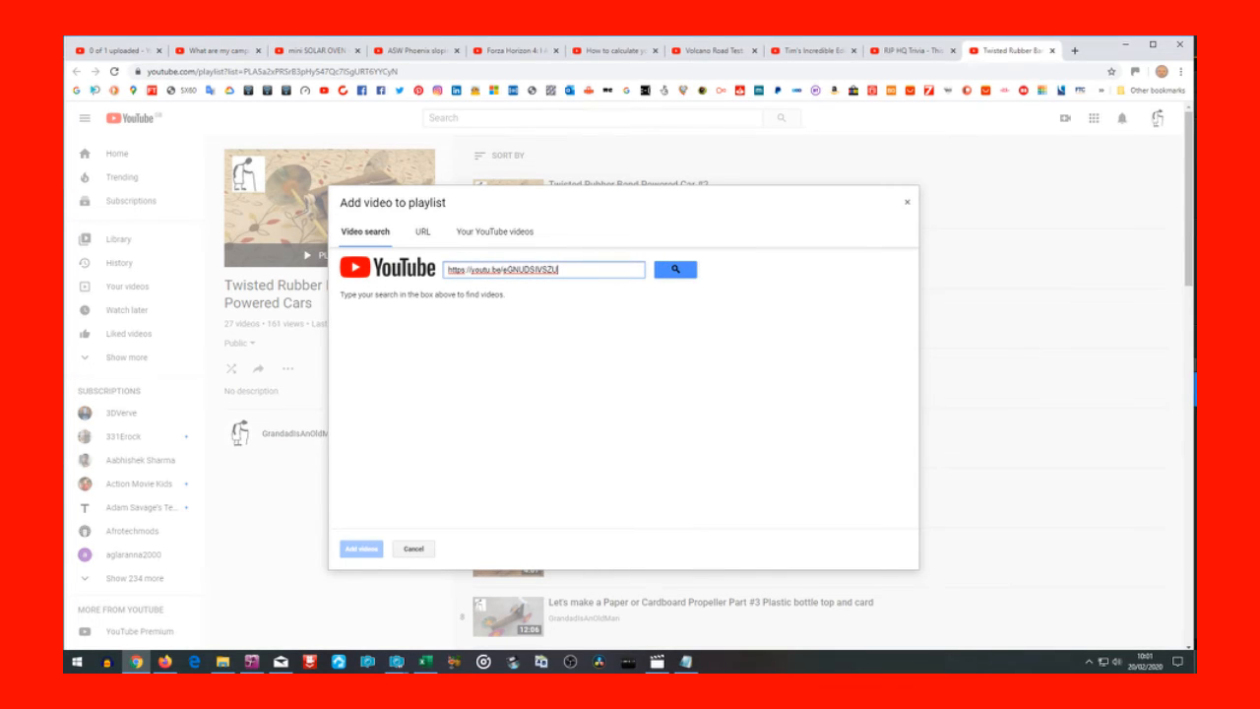
Search the pasted link and add the 3D printed gear driven rubber band car video.
click(674, 269)
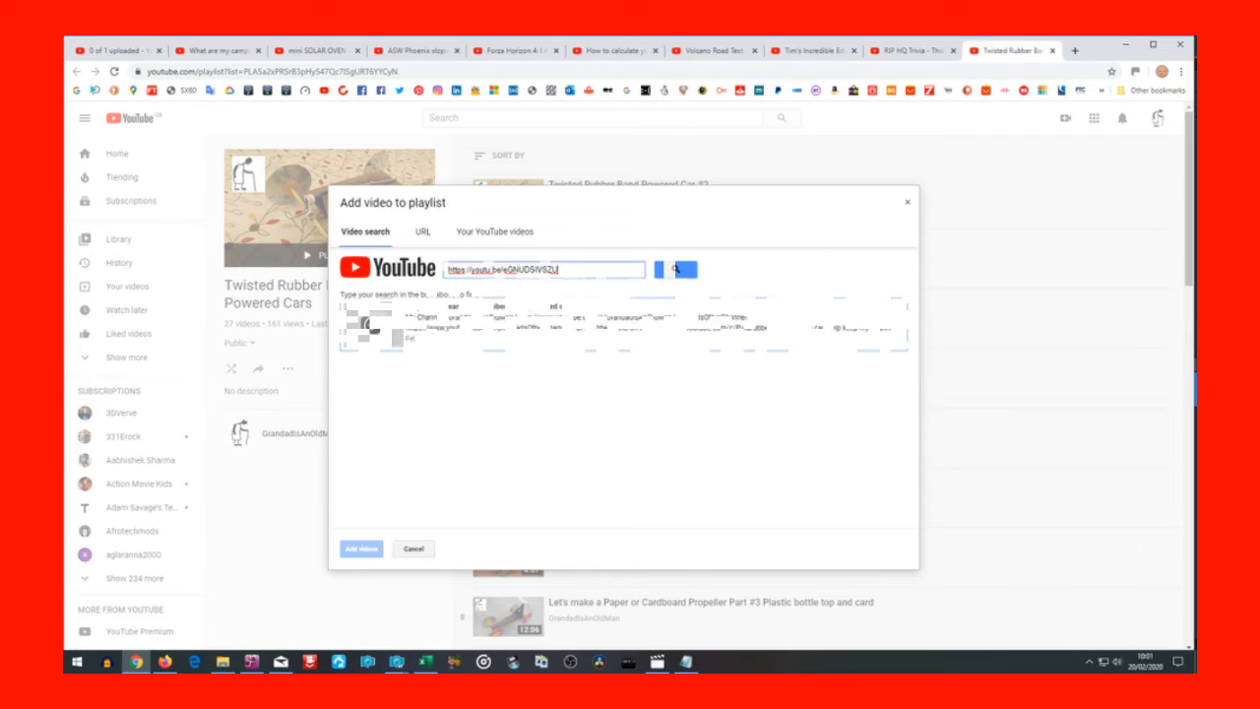
click(675, 269)
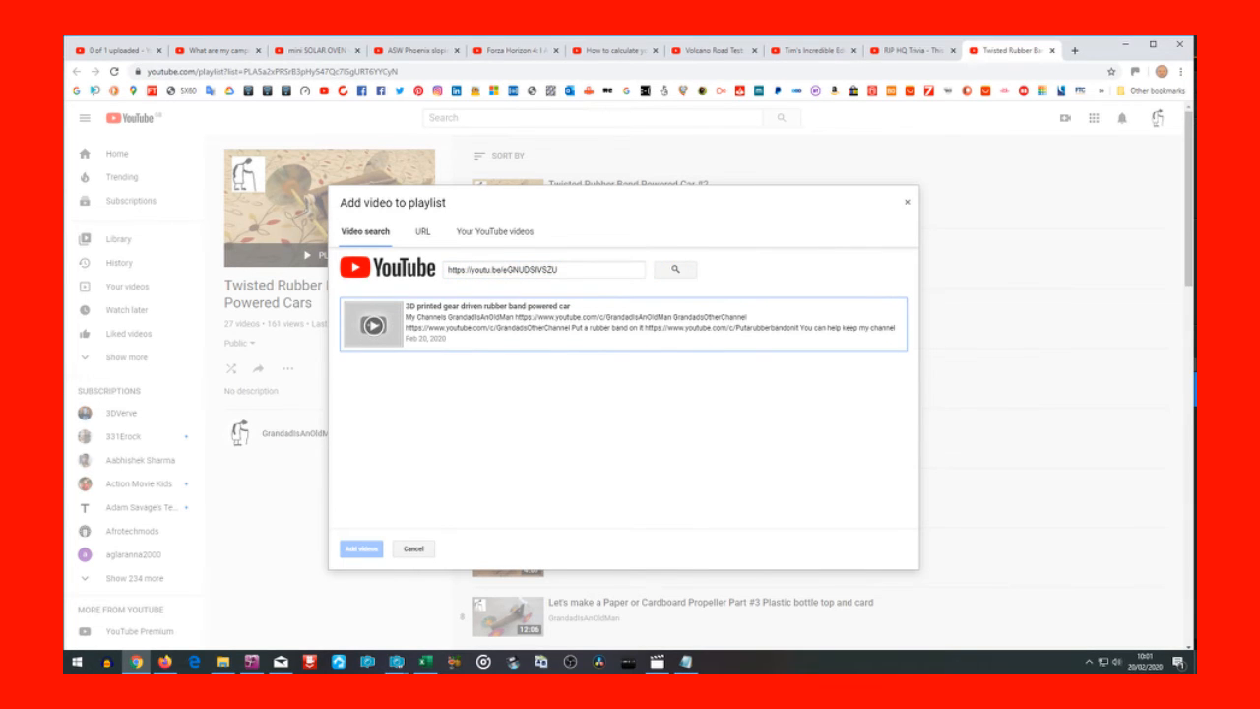
click(622, 325)
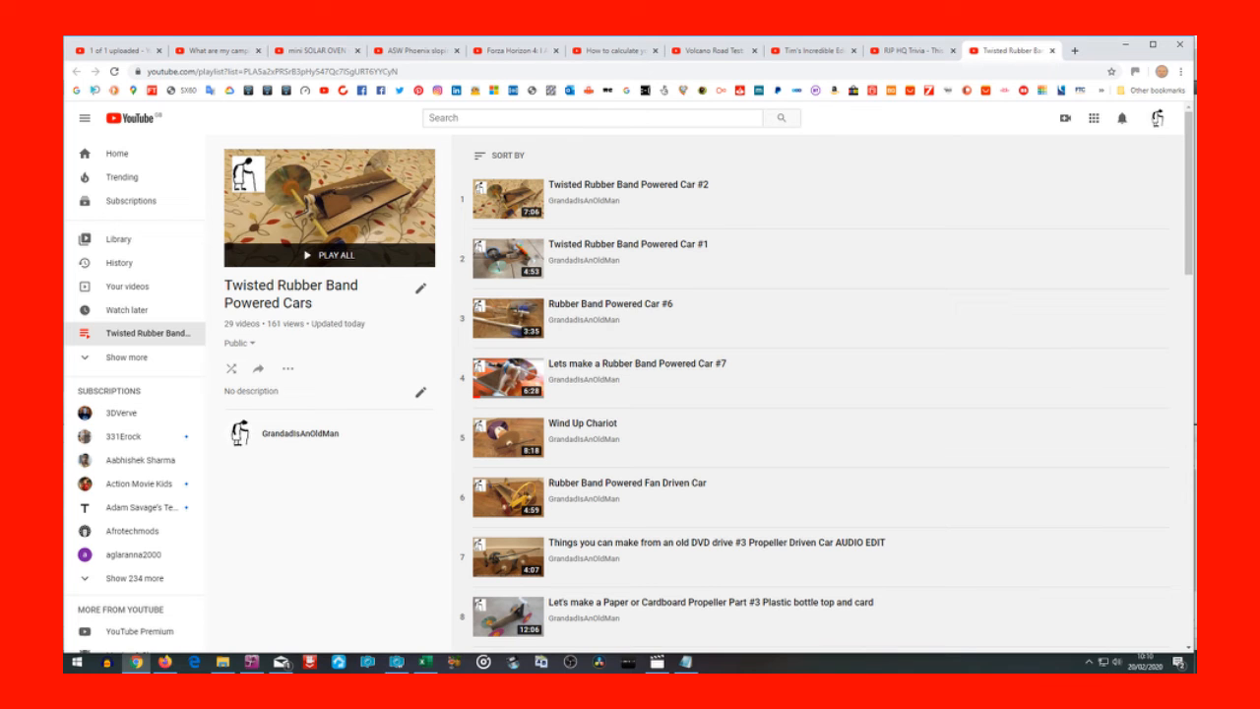
scroll(down, 3)
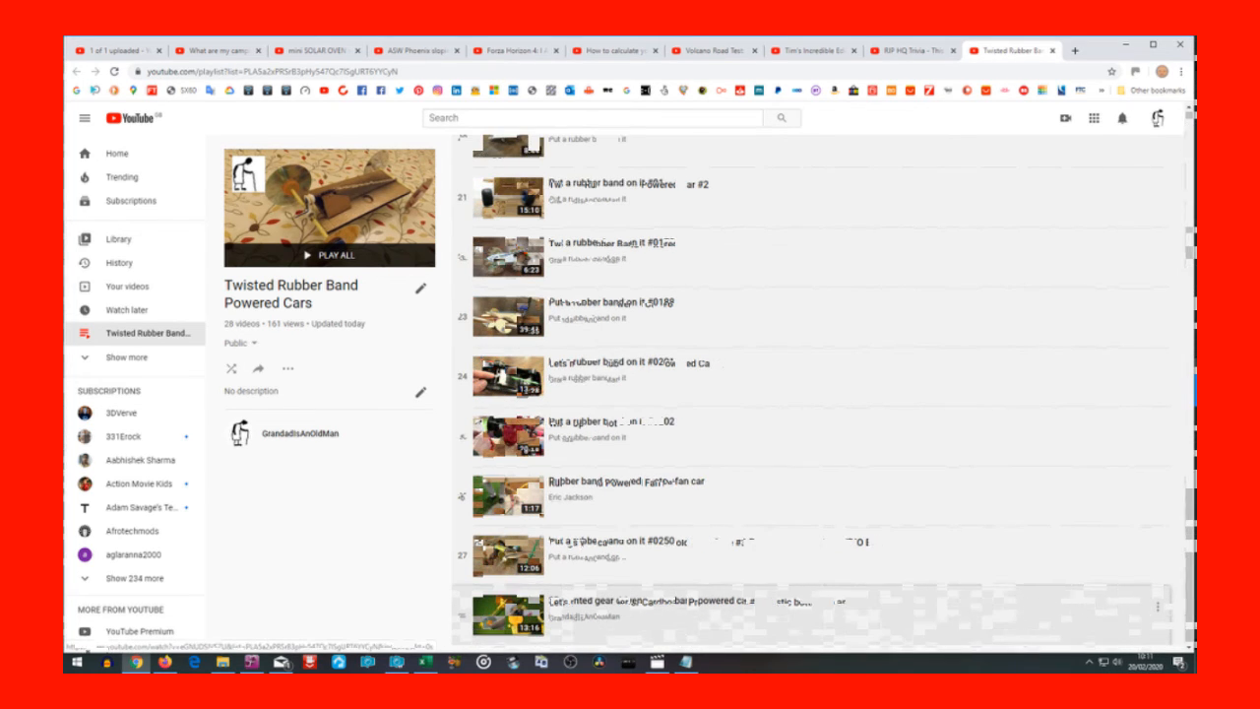